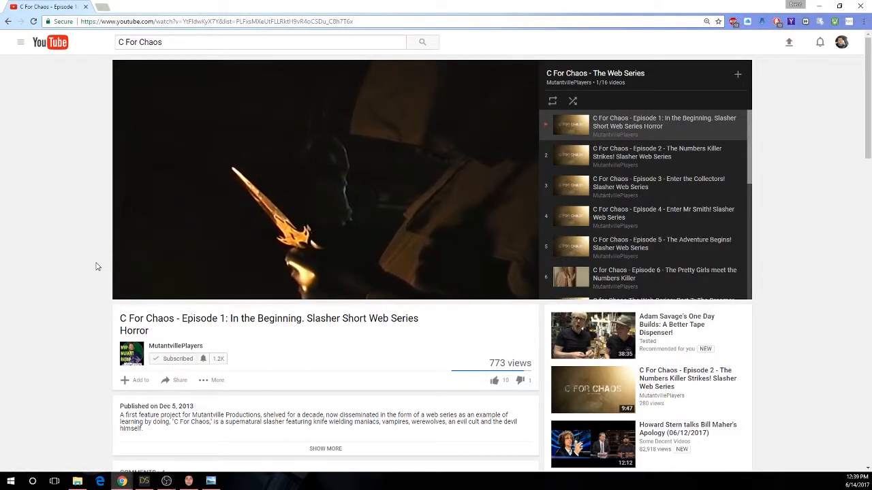
mouse_move(125, 261)
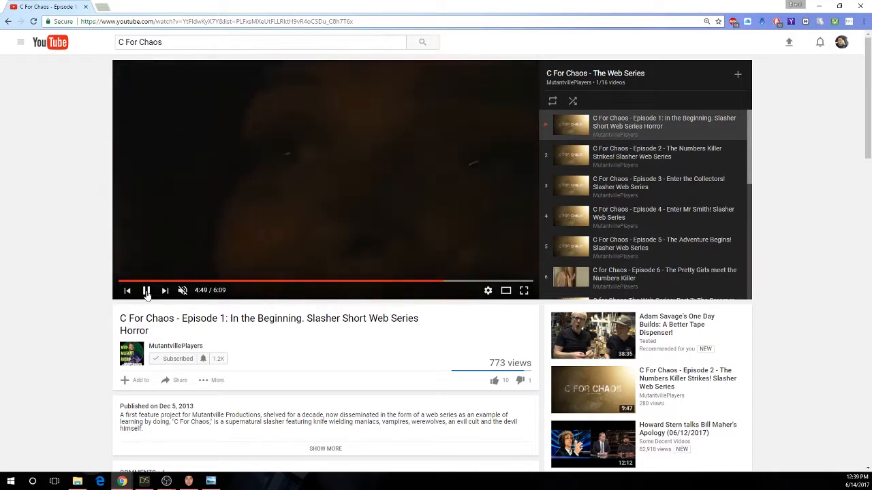
Step: Pause the C For Chaos Episode 1 YouTube video partway through
click(146, 290)
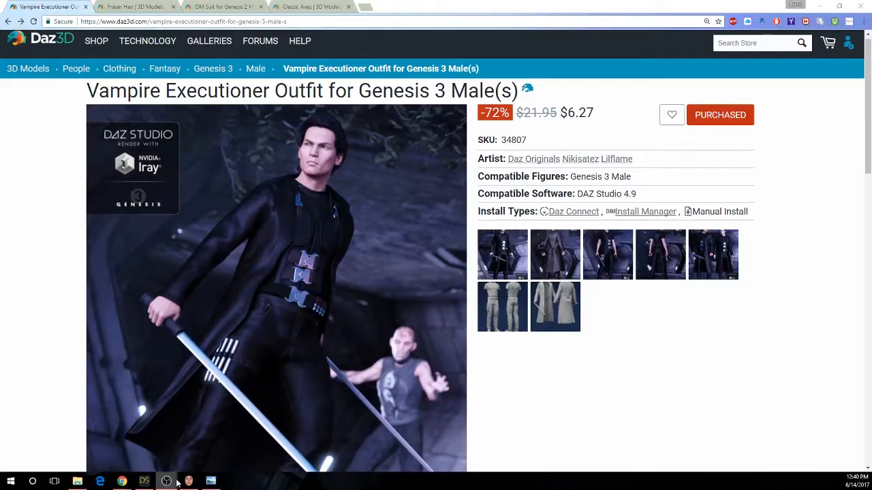
click(188, 482)
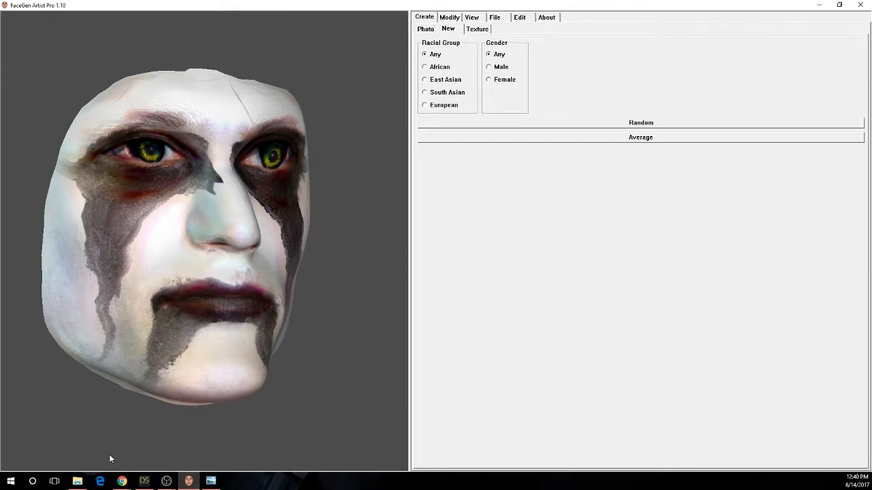
mouse_move(121, 482)
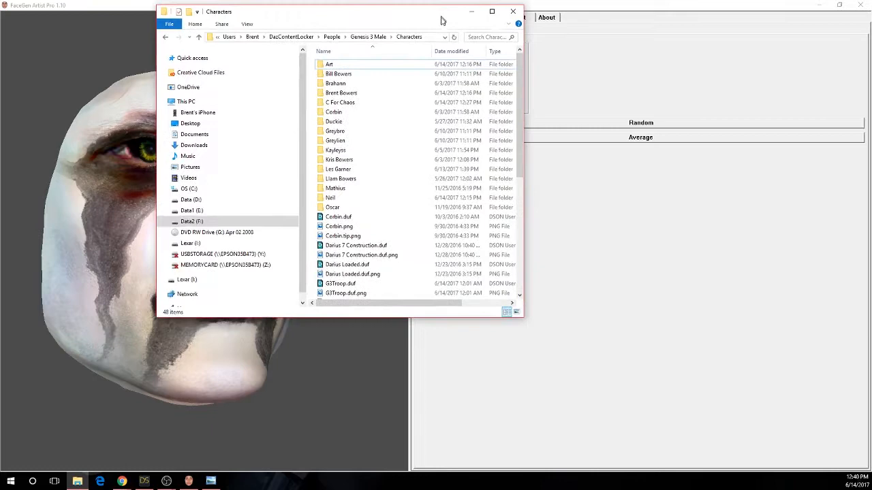
Step: Maximize File Explorer and browse from DazContentLocker through FaceGen into FGPics
click(492, 11)
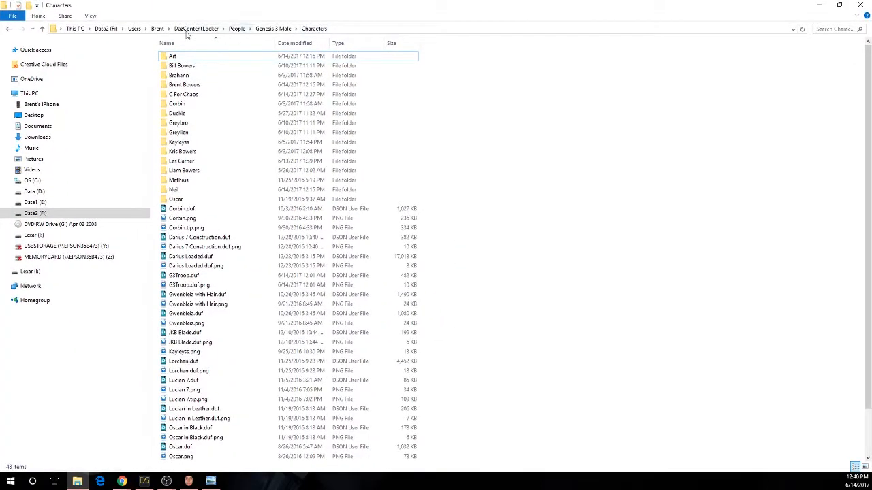
click(196, 29)
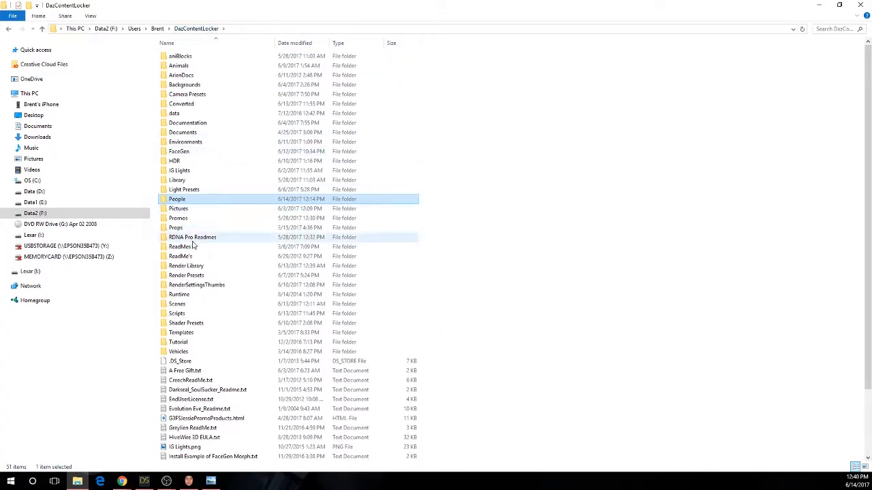
double_click(186, 265)
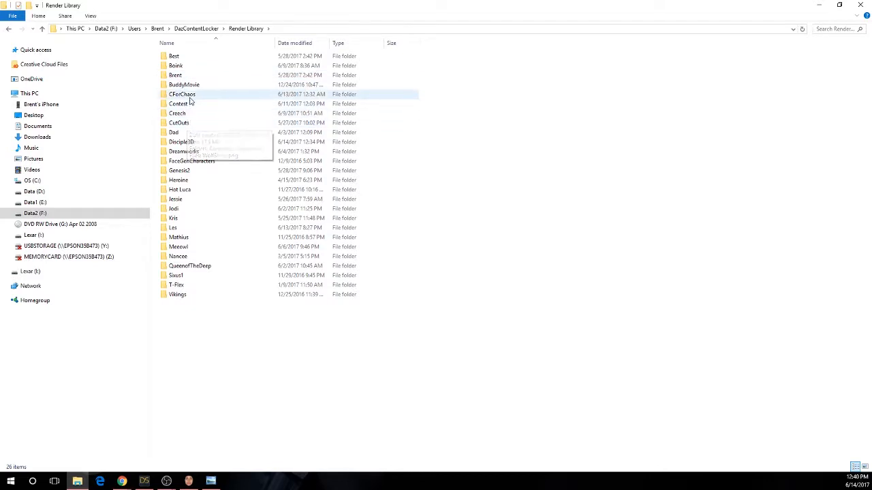
mouse_move(191, 142)
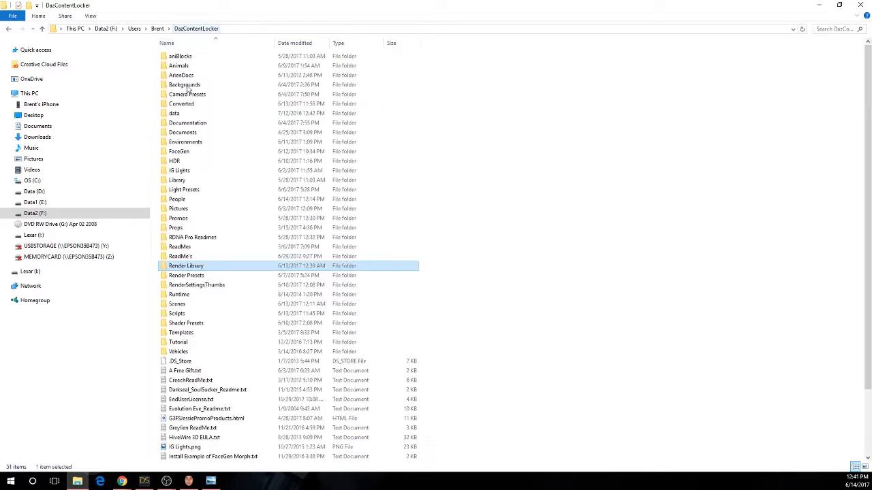
double_click(179, 151)
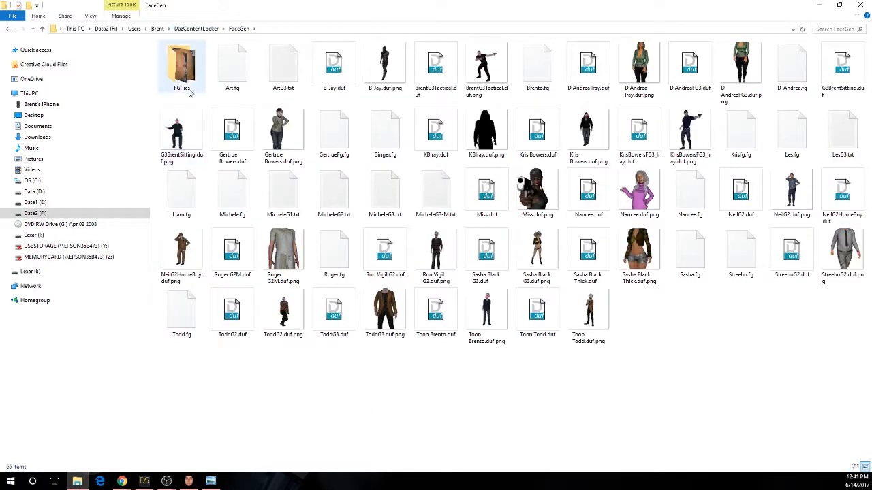
double_click(182, 65)
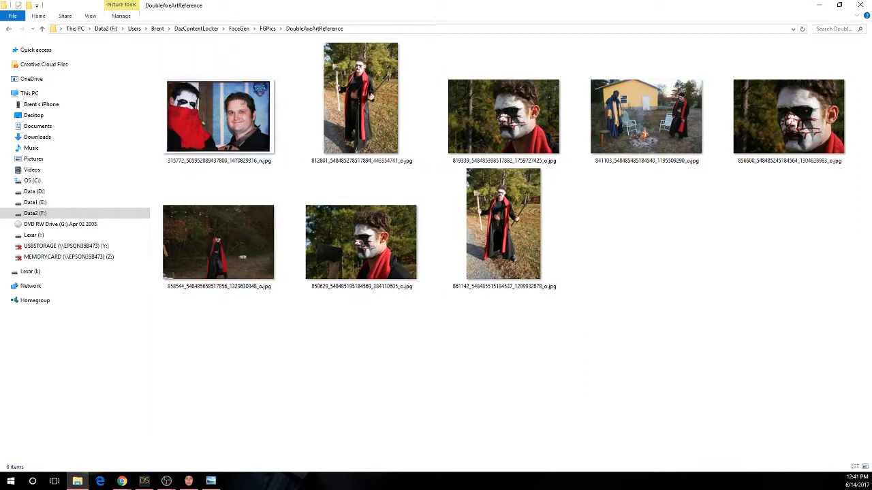
Step: Open the first Double Axe reference photo and page through six more images
double_click(218, 116)
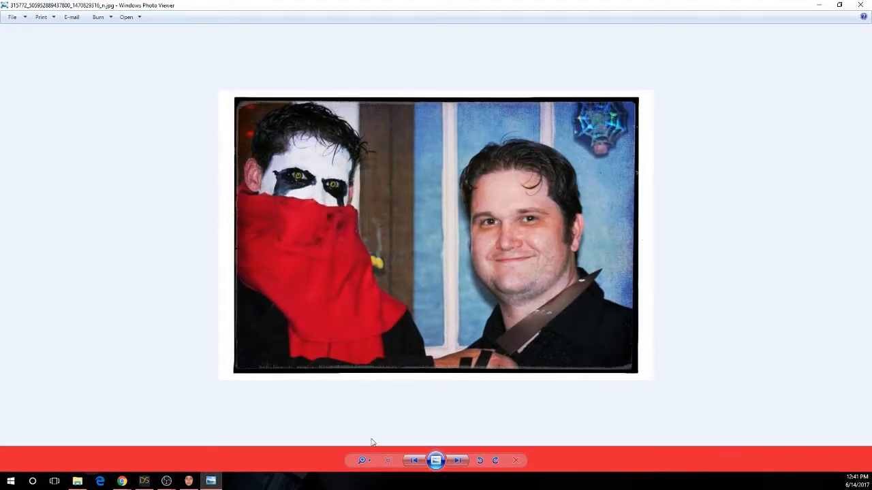
mouse_move(470, 170)
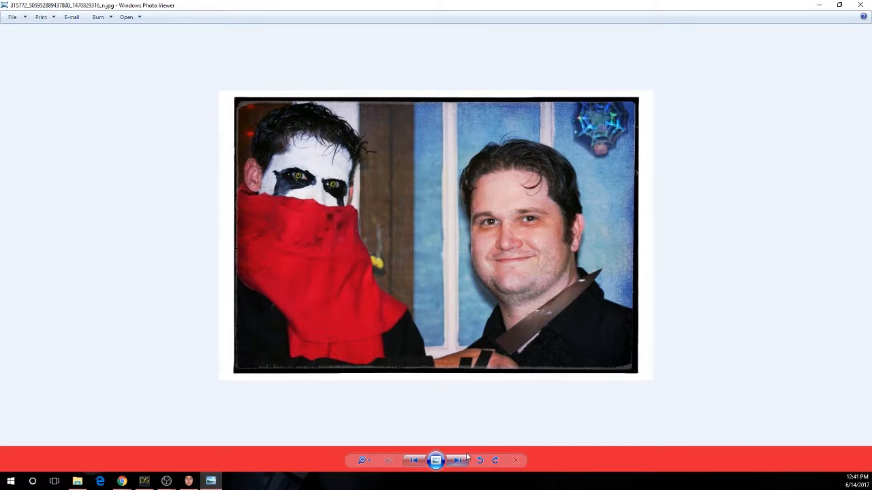
click(456, 460)
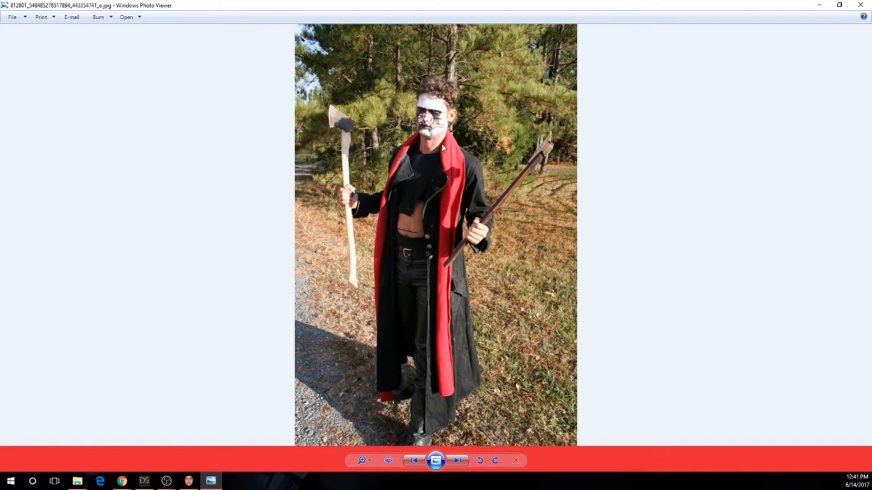
mouse_move(482, 411)
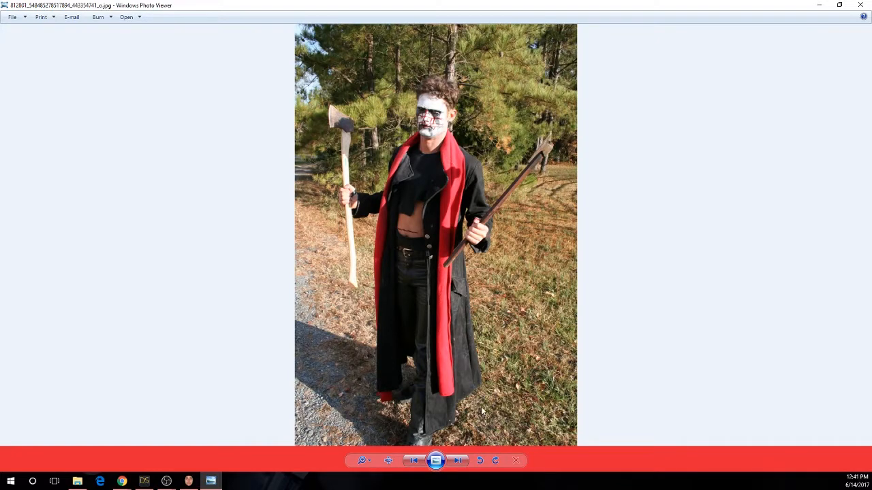
click(458, 460)
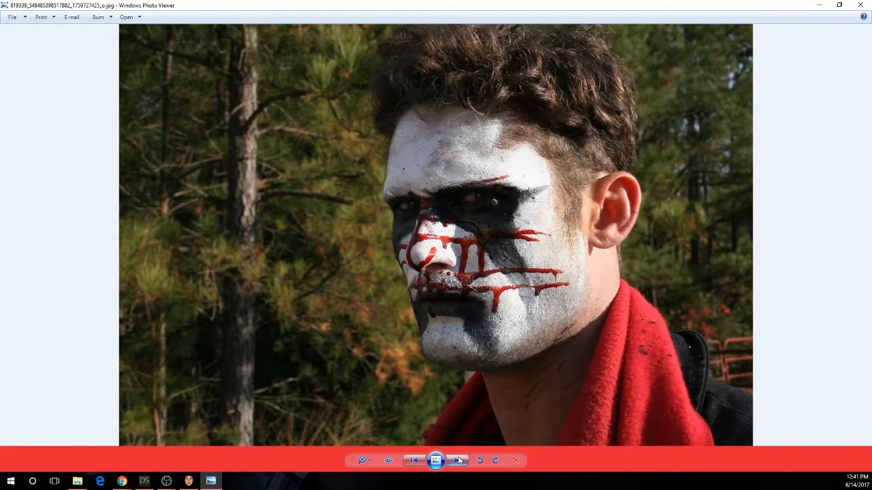
click(458, 460)
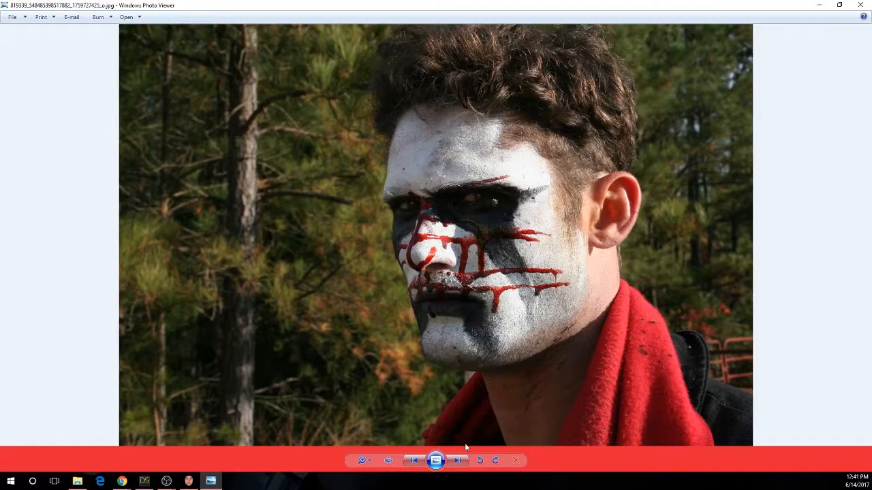
click(457, 460)
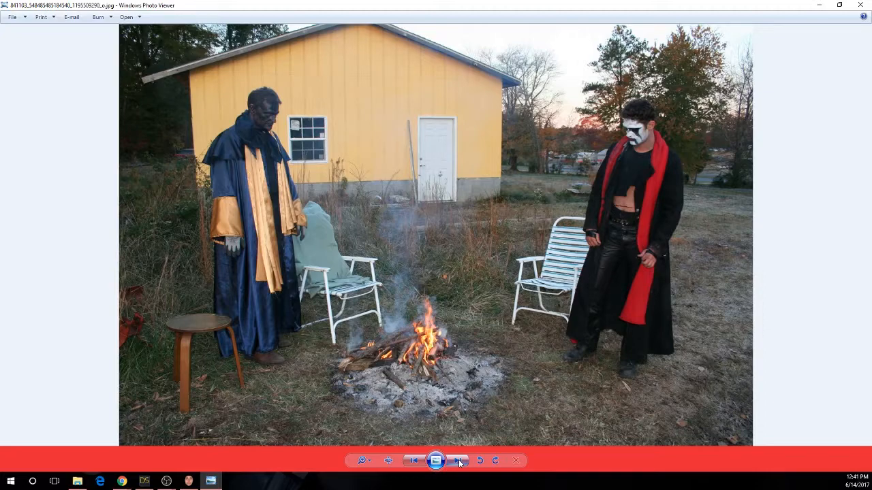
click(457, 460)
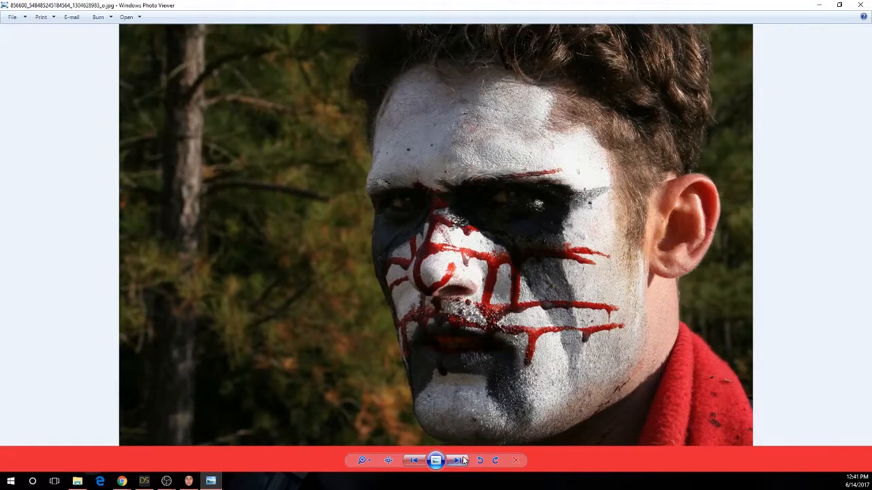
click(458, 460)
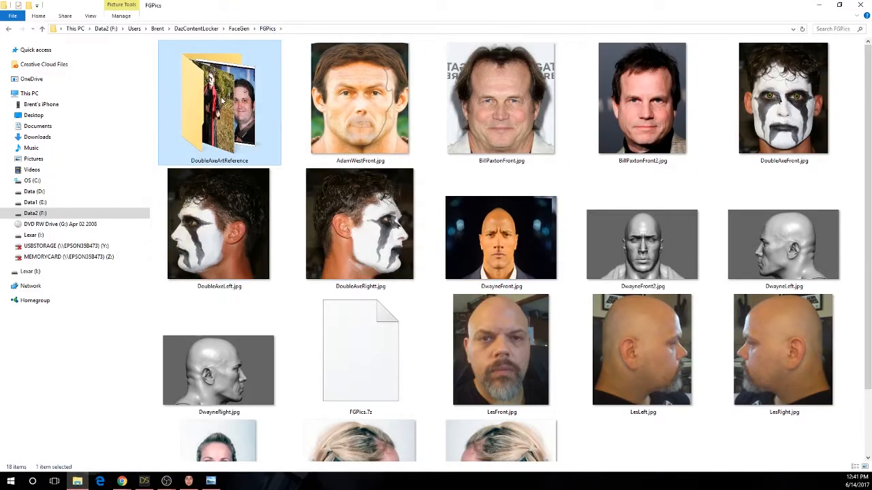
Step: Open DoubleAxeFront.jpg with Windows Photo Viewer from FGPics
click(783, 97)
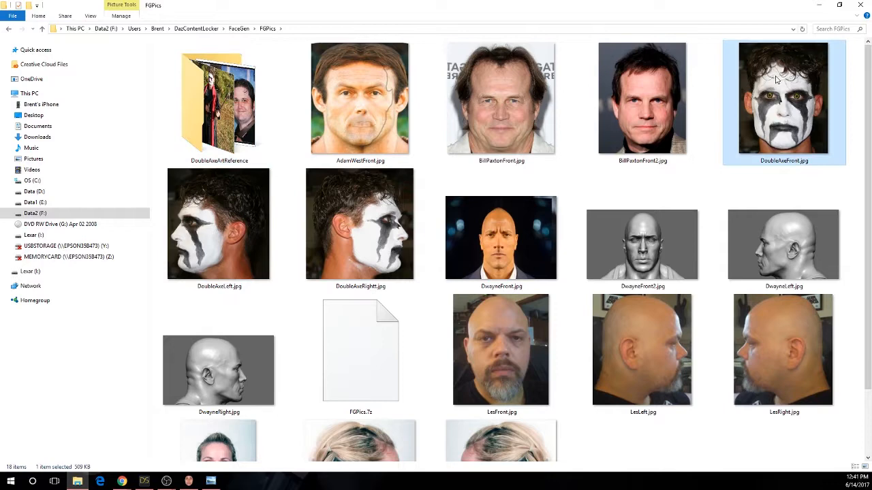
mouse_move(780, 89)
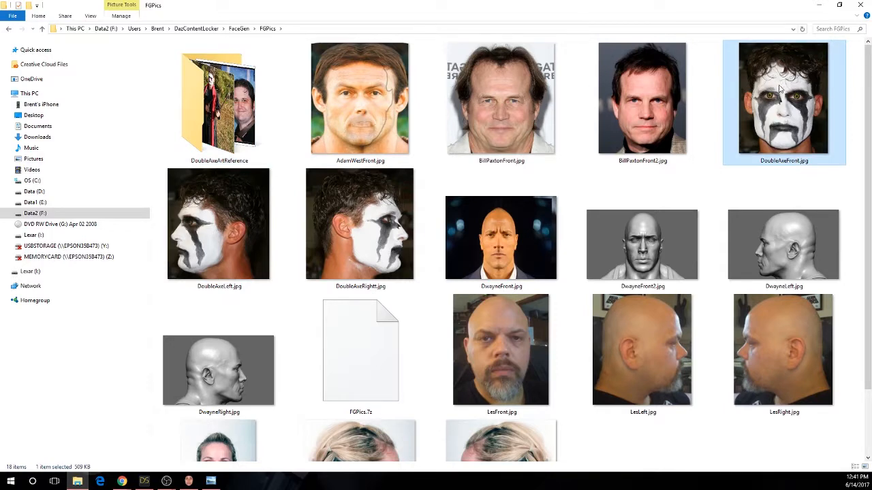
right_click(783, 98)
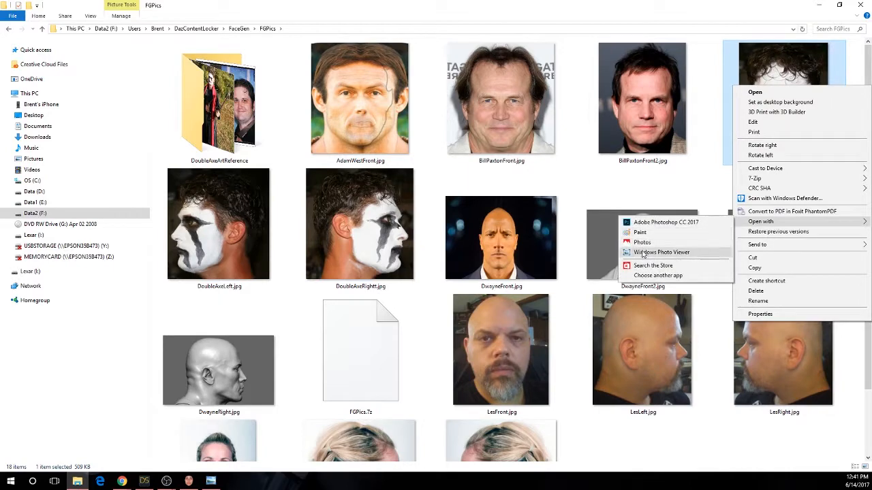
click(662, 252)
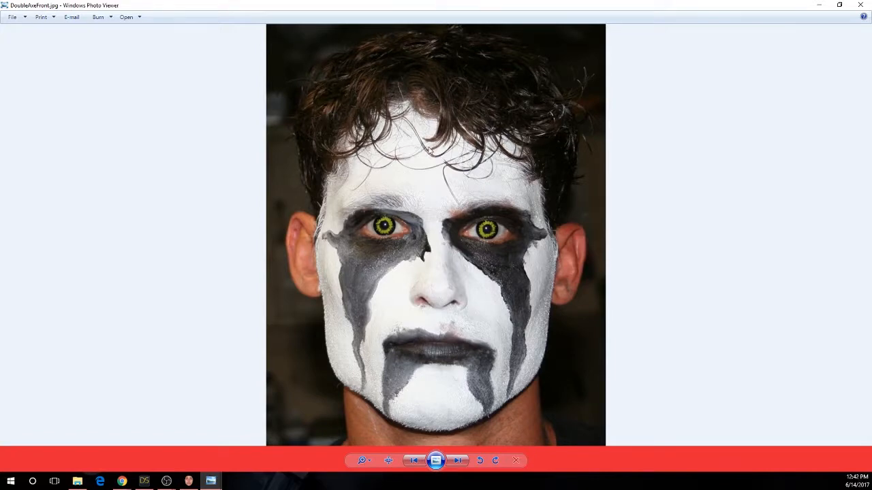
mouse_move(373, 96)
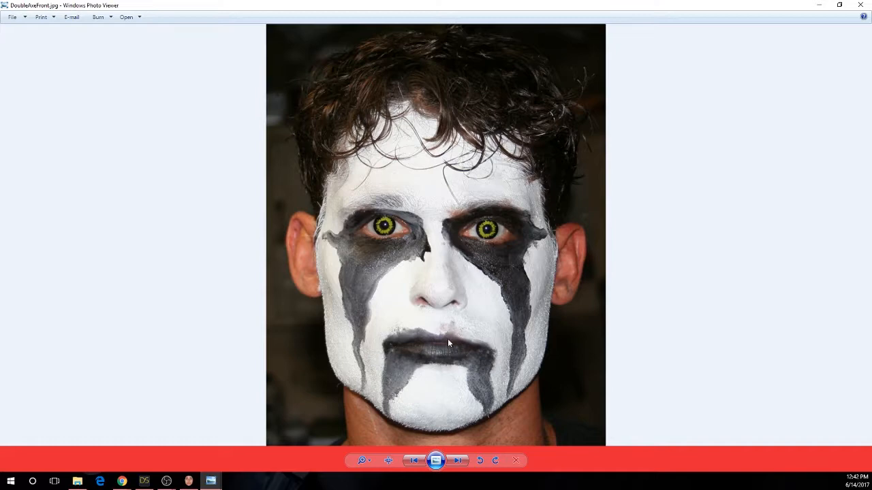
mouse_move(471, 332)
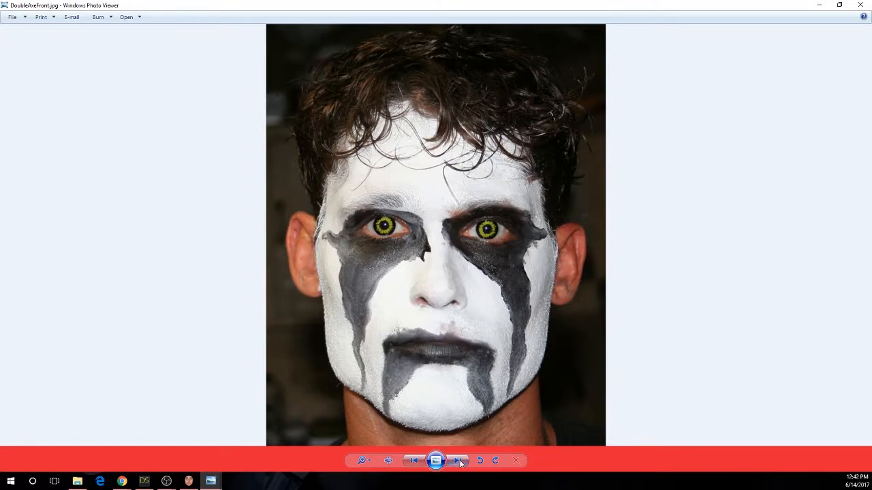
Step: Step from DoubleAxeFront.jpg through the left and other profile face photos
click(458, 461)
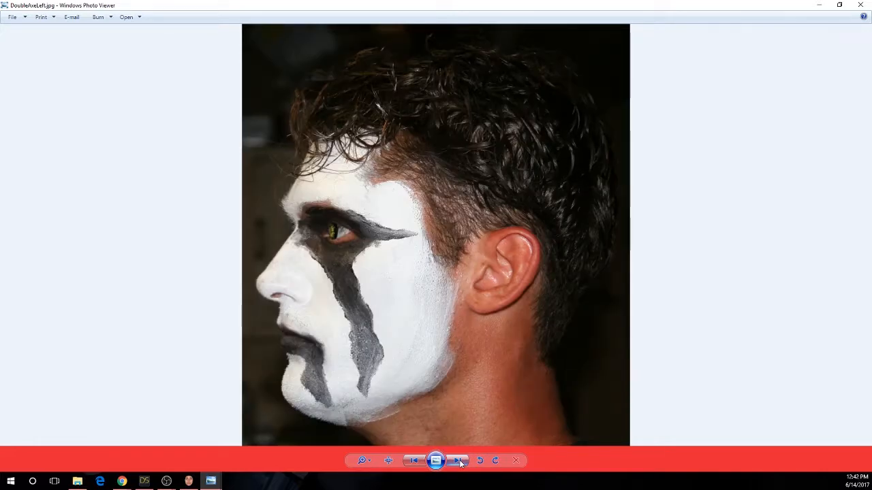
click(458, 461)
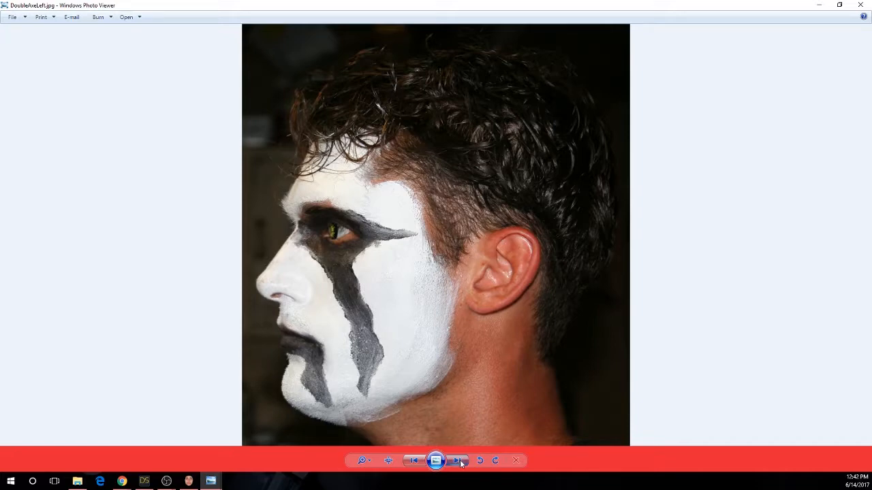
click(457, 461)
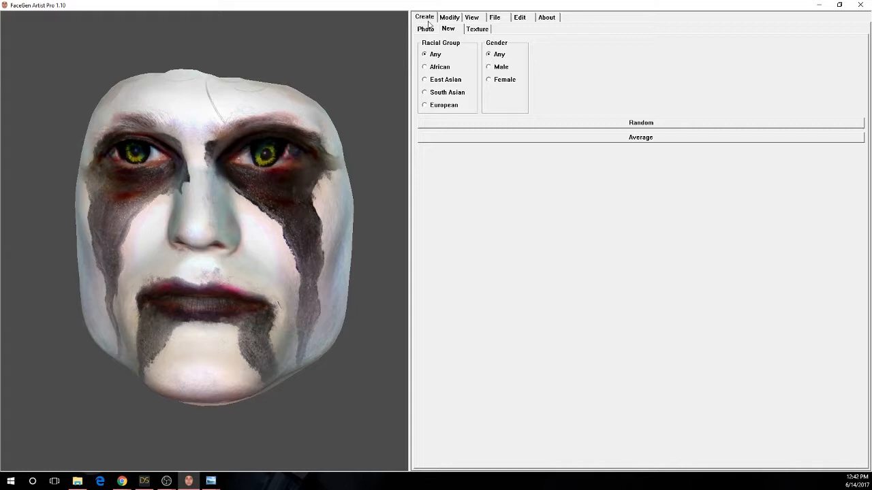
Step: Check the View render settings, then show the Create > Photo fitting page
click(471, 17)
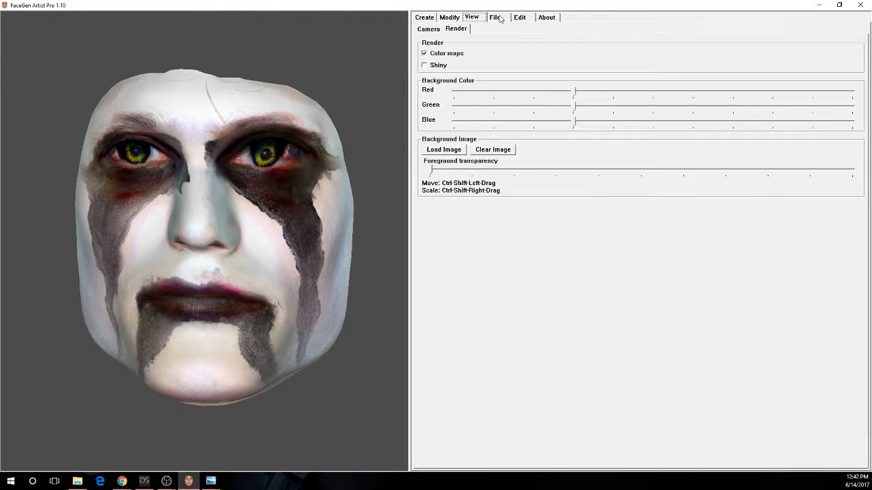
click(546, 17)
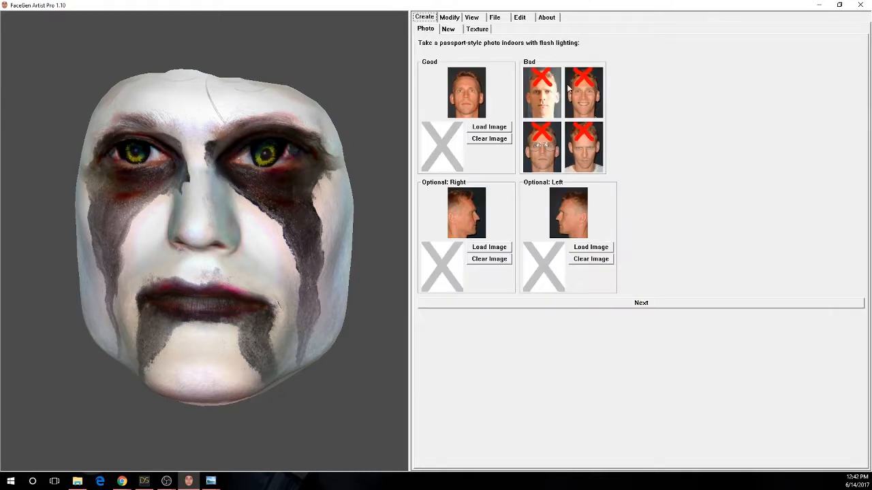
mouse_move(252, 181)
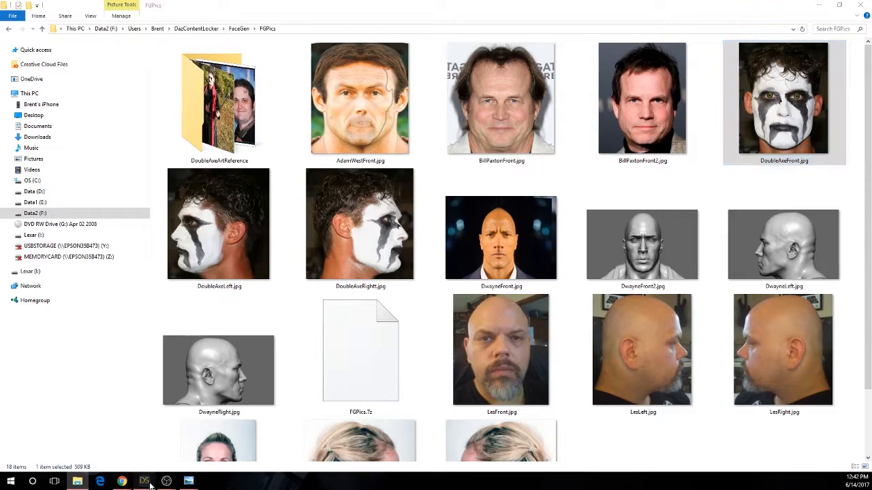
Step: Bring DAZ Studio, showing the painted-face figure, to the front
click(144, 481)
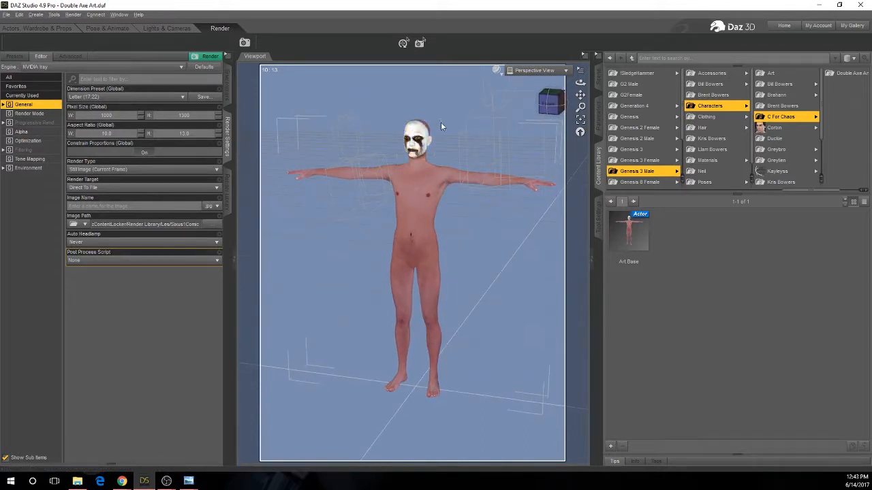
mouse_move(453, 387)
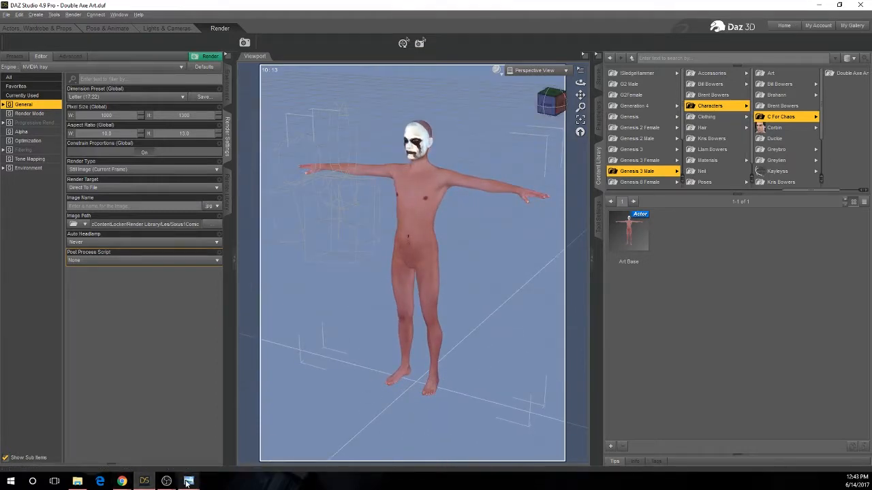
Step: Page through about fifteen costume reference photos, ending on the red-caped figure in the woods
click(188, 481)
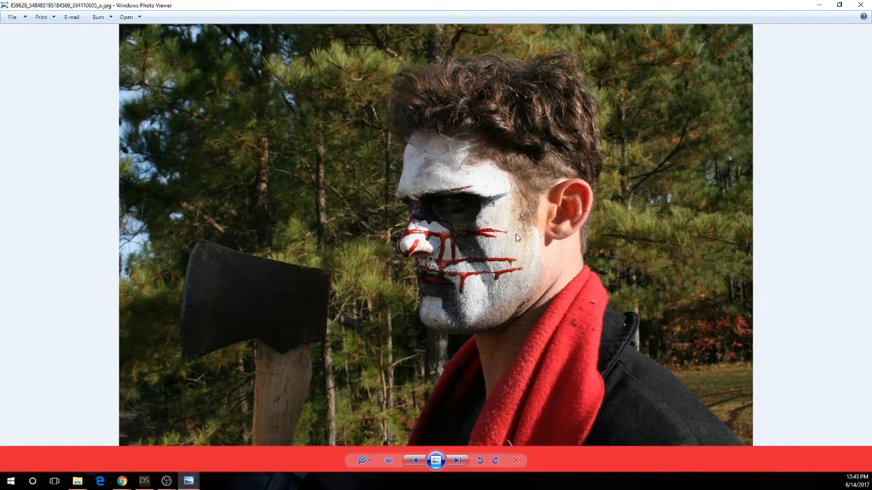
click(458, 461)
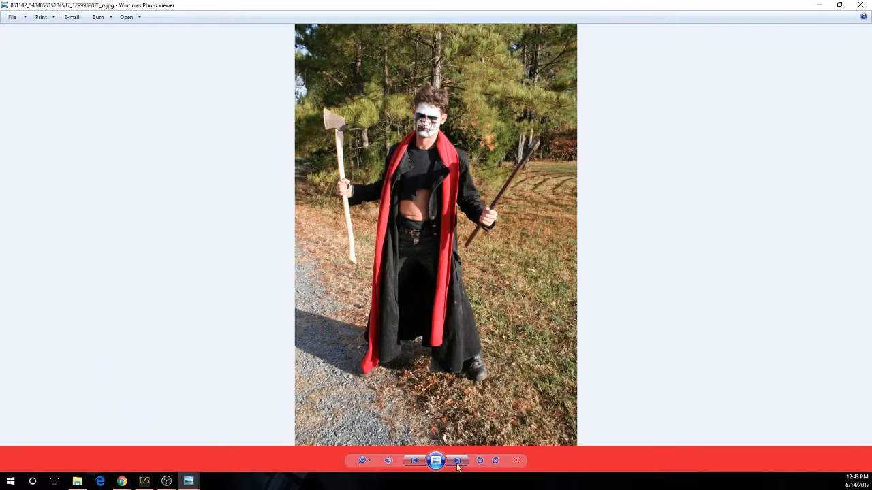
click(458, 460)
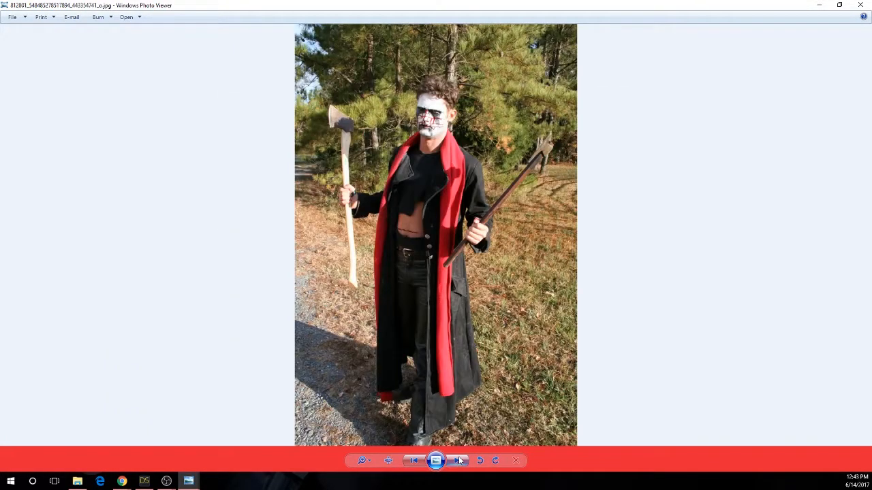
click(458, 460)
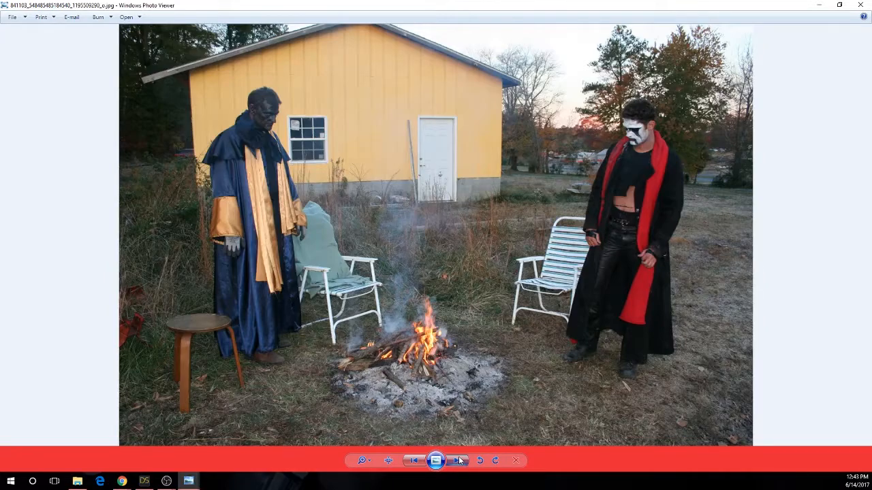
click(458, 461)
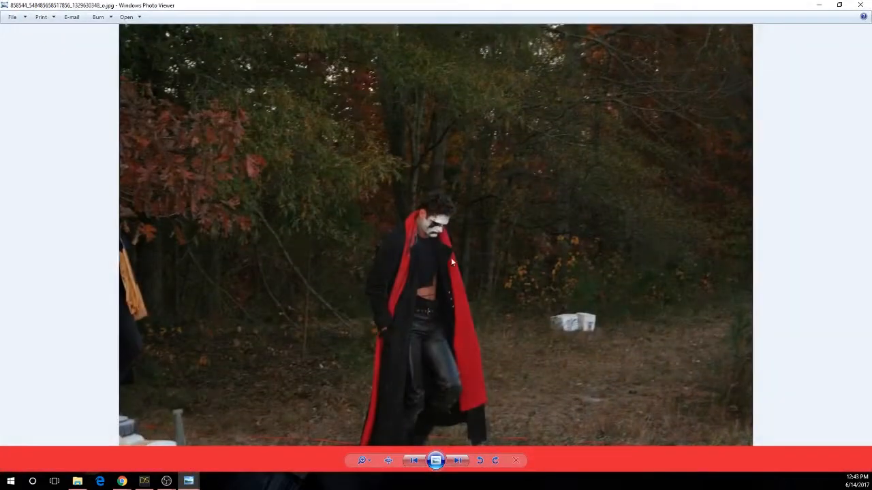
click(457, 461)
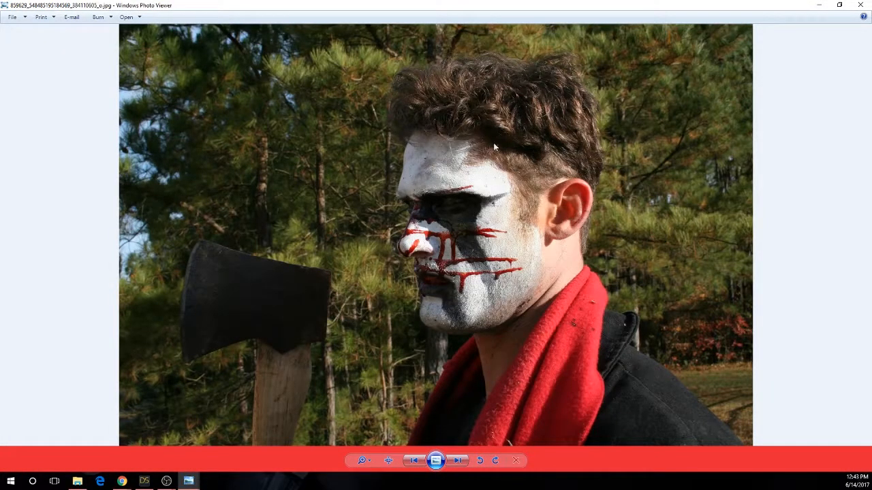
mouse_move(529, 177)
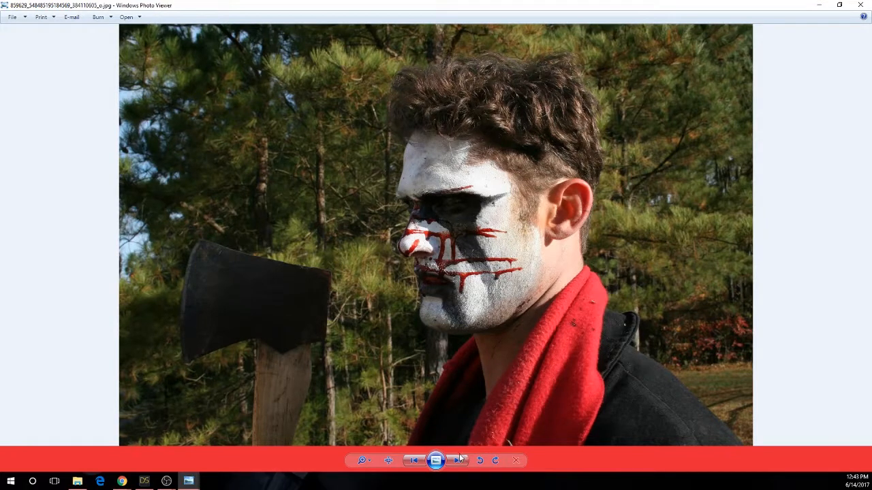
mouse_move(454, 462)
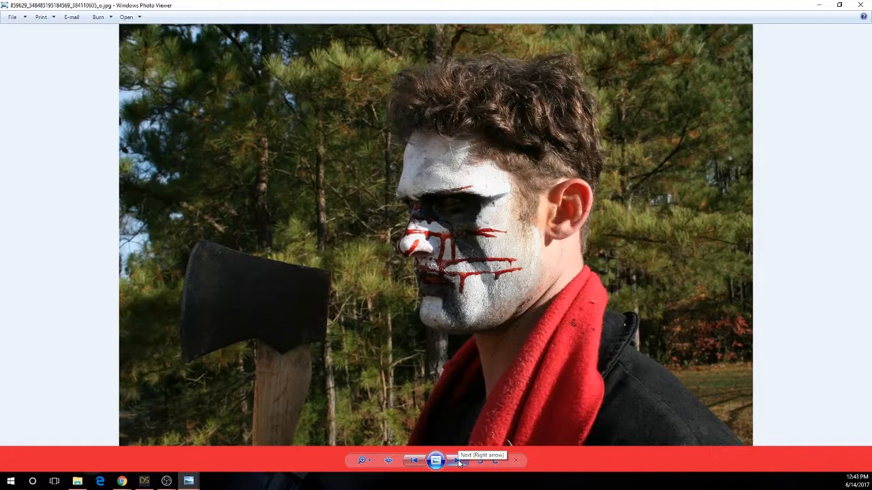
click(456, 460)
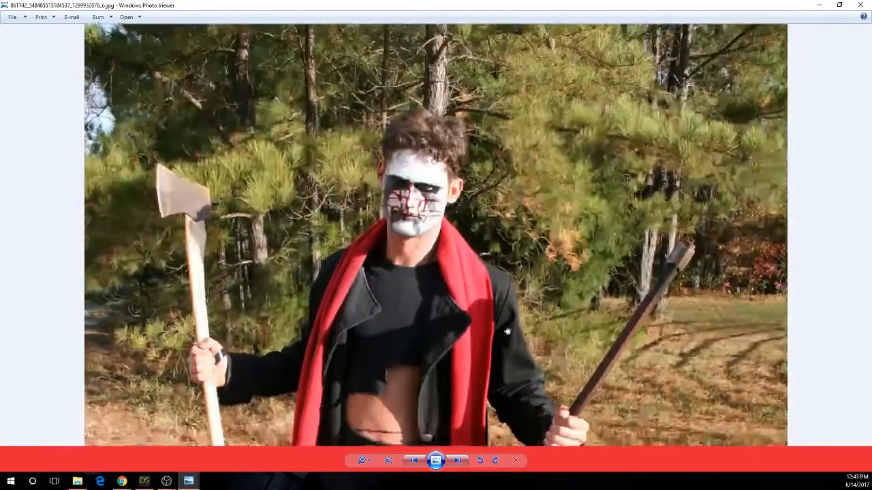
click(457, 461)
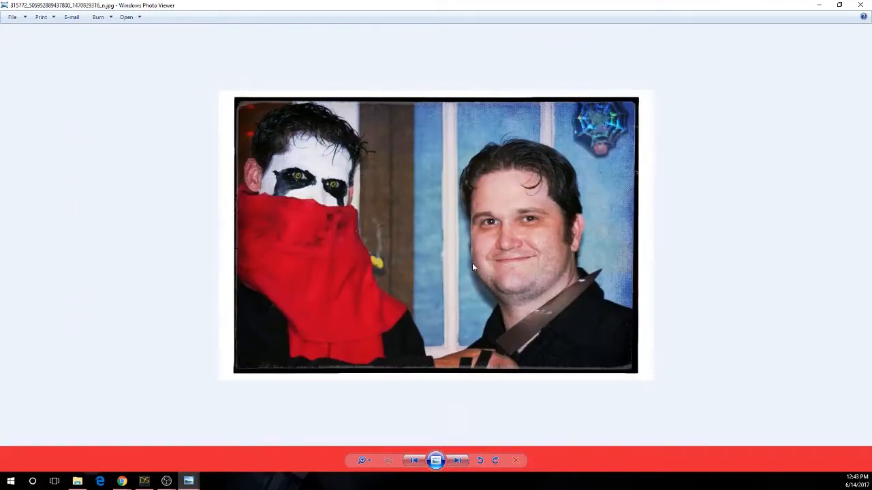
mouse_move(443, 254)
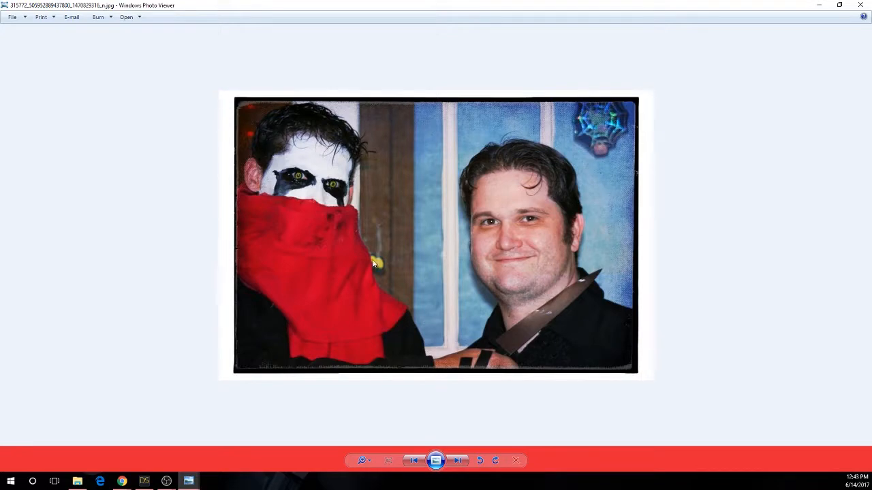
click(458, 461)
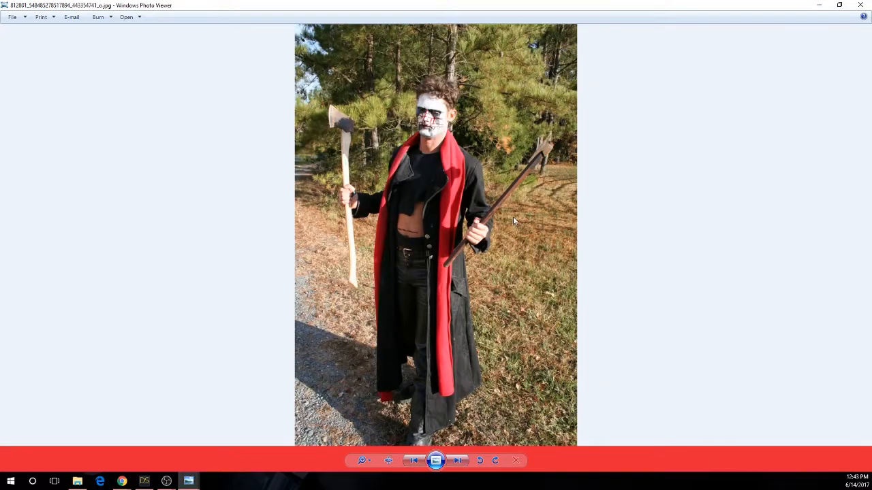
click(363, 460)
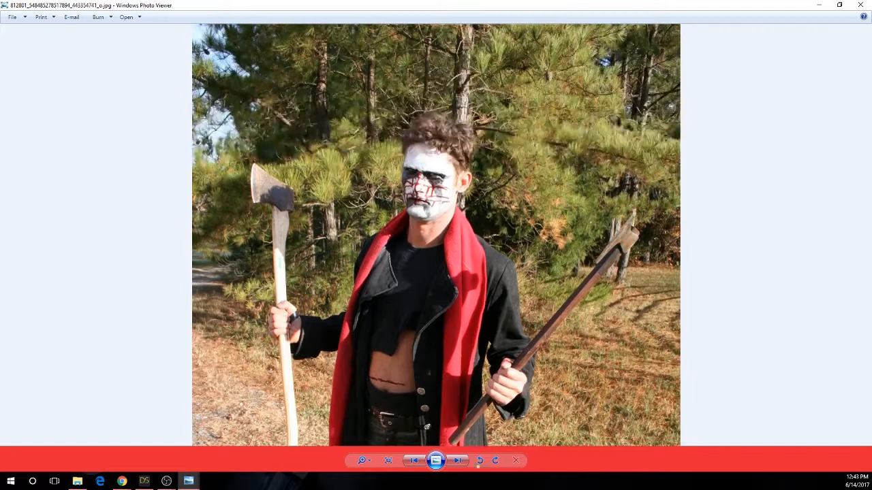
click(458, 461)
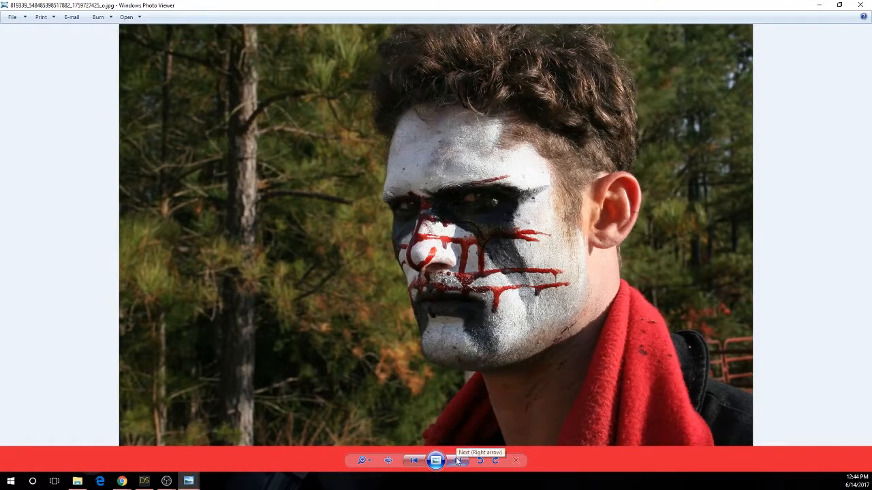
click(457, 460)
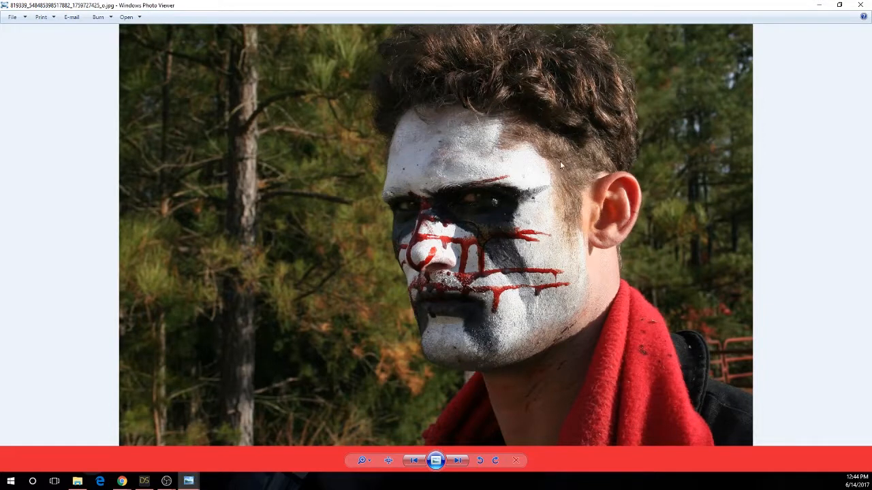
click(457, 461)
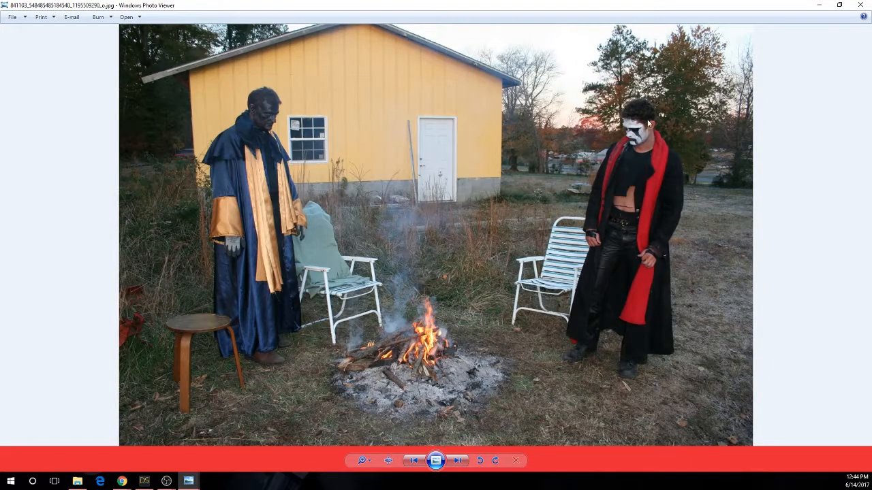
mouse_move(500, 429)
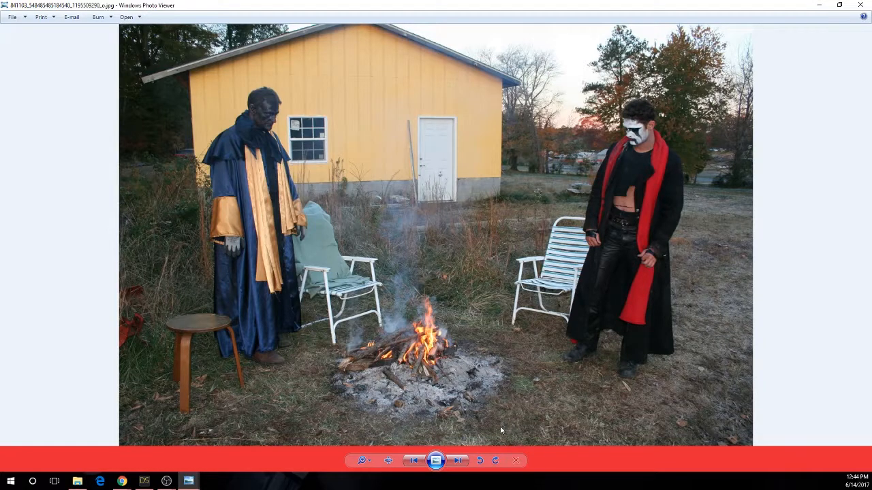
click(458, 460)
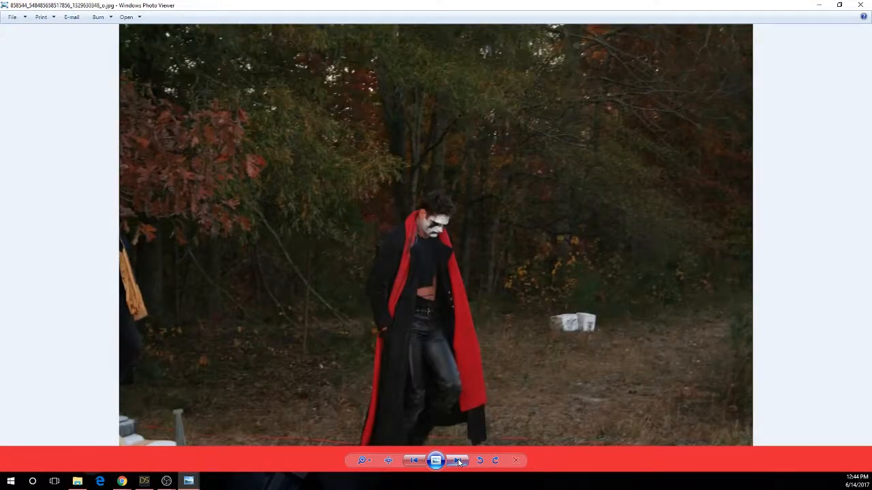
click(457, 461)
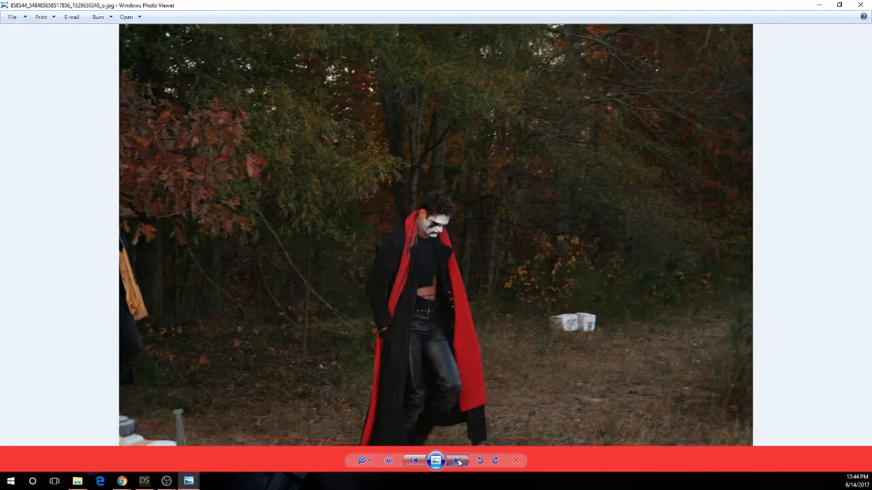
click(457, 461)
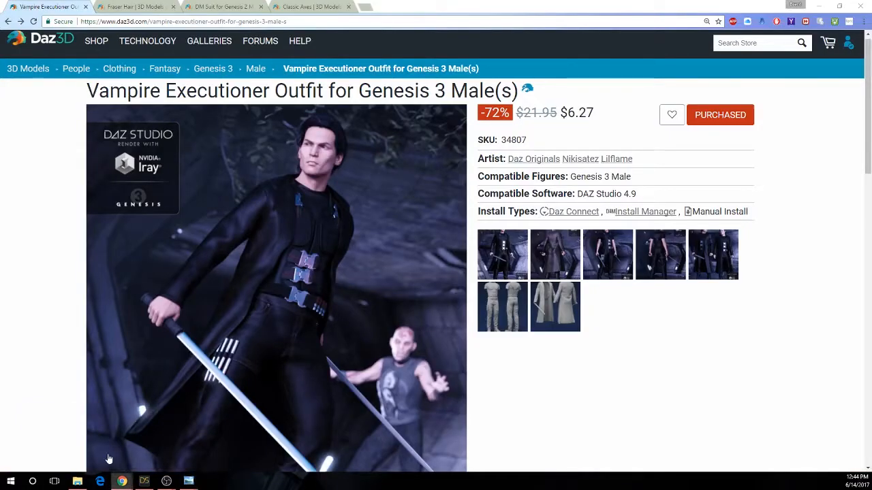
Step: Switch to the Vampire Executioner Outfit store page and scroll its listing
scroll(down, 3)
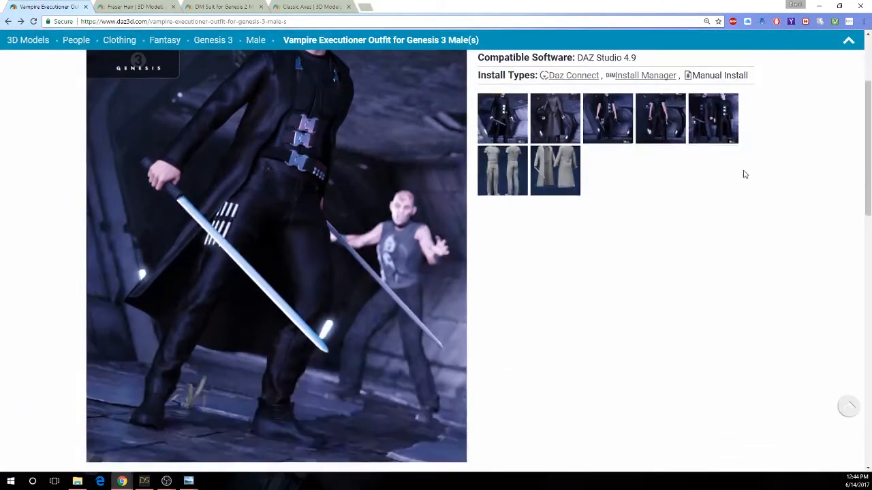
scroll(up, 3)
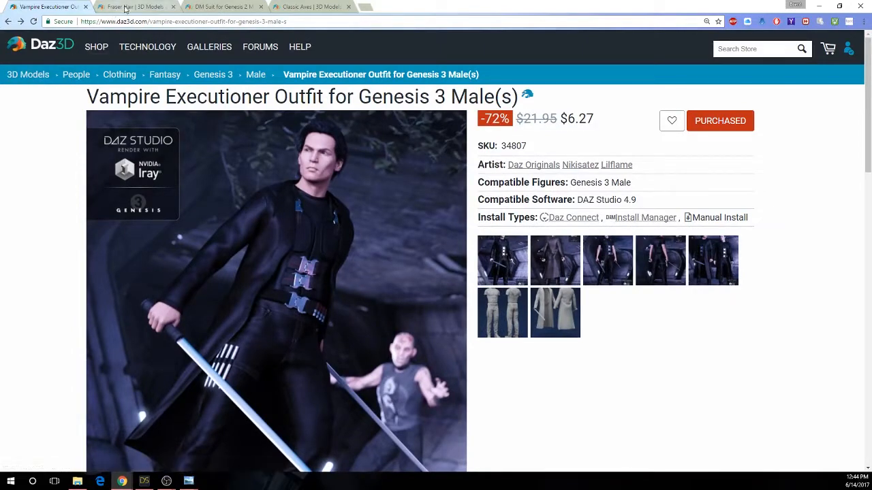
click(133, 6)
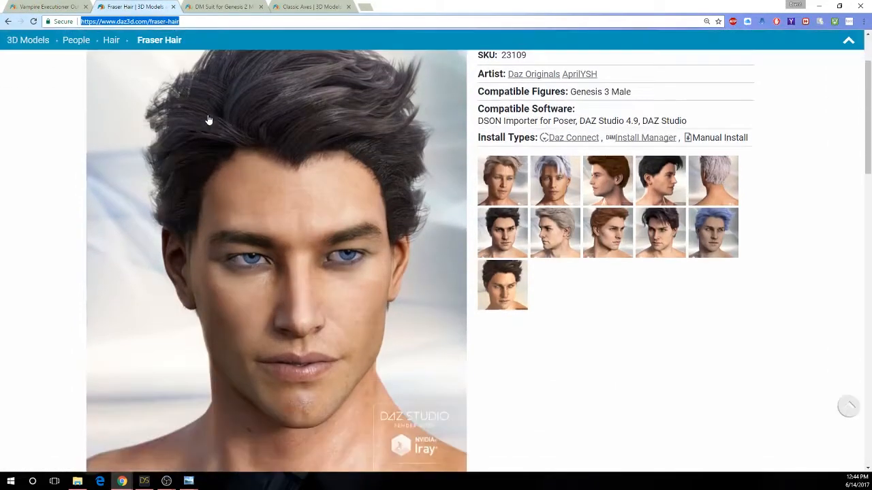
click(44, 6)
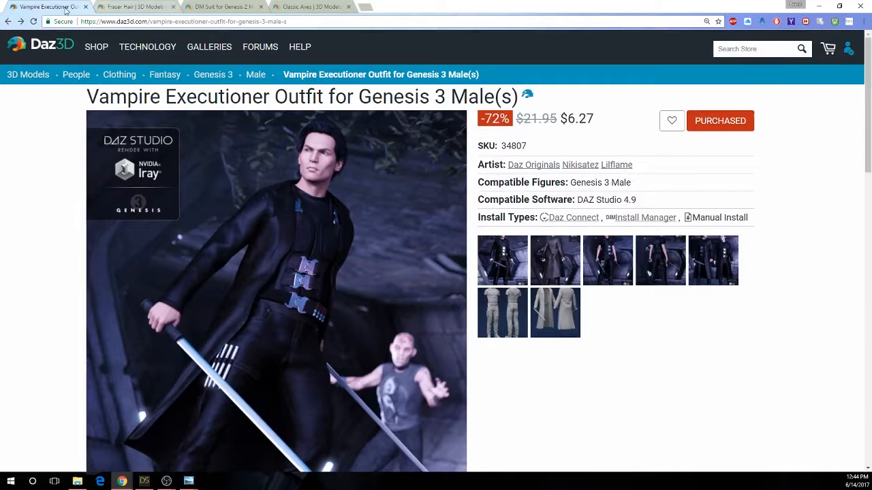
scroll(down, 3)
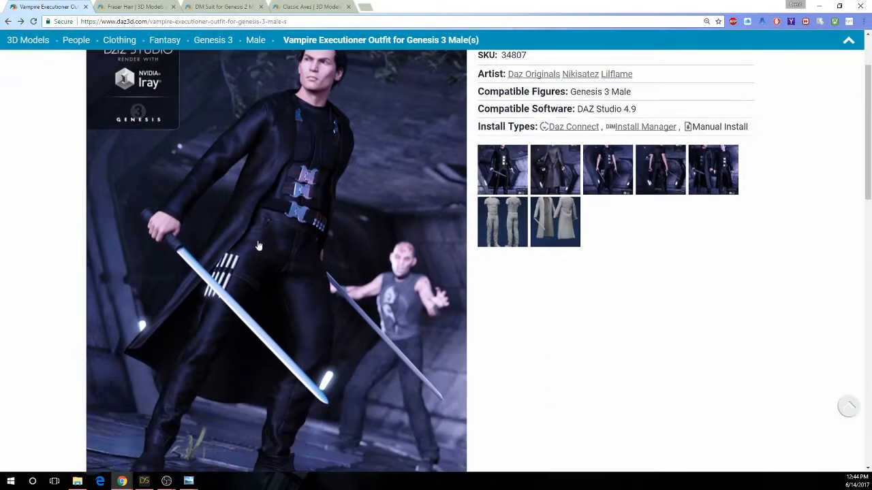
scroll(down, 3)
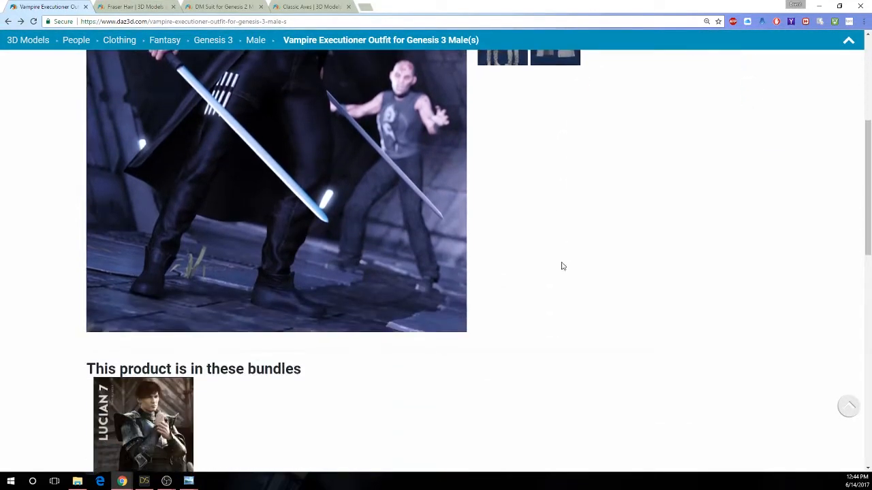
scroll(up, 3)
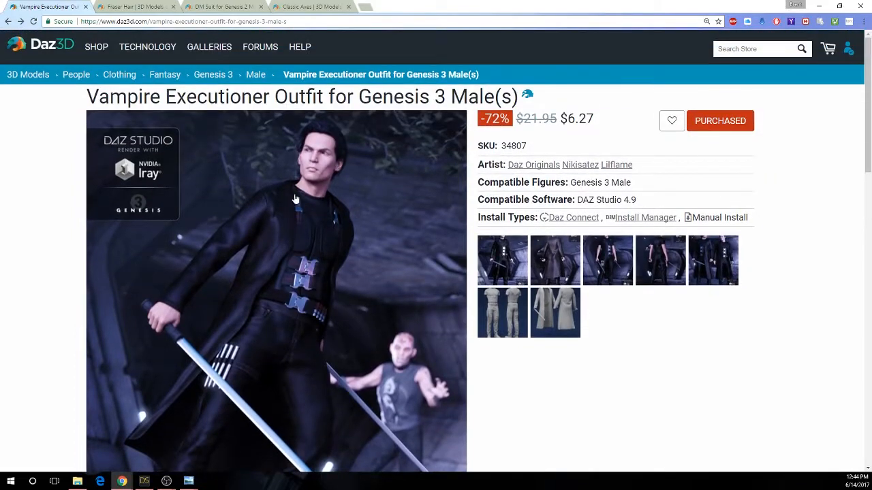
mouse_move(503, 312)
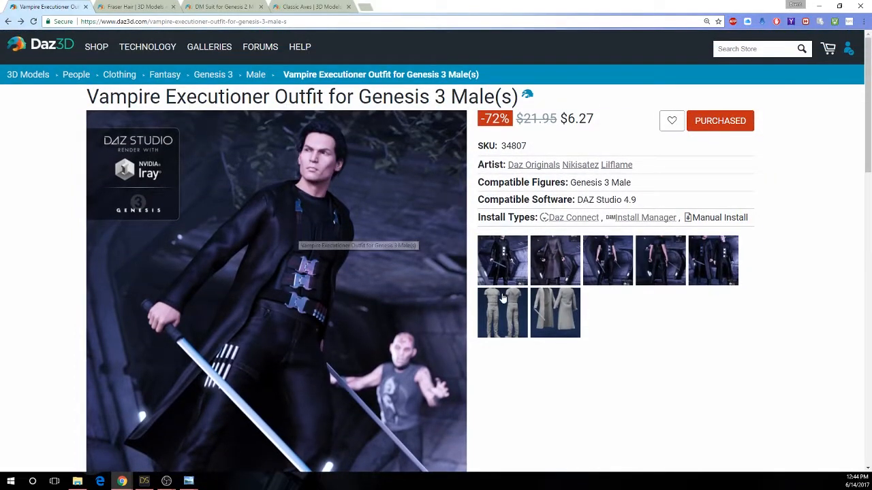
Step: Preview the outfit's shirt, pants and long coat, then view the Fraser Hair gallery
click(503, 312)
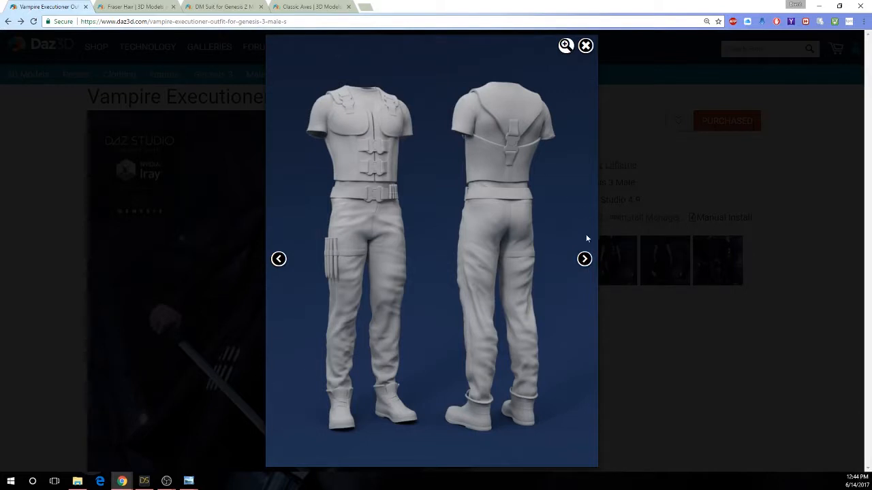
mouse_move(344, 161)
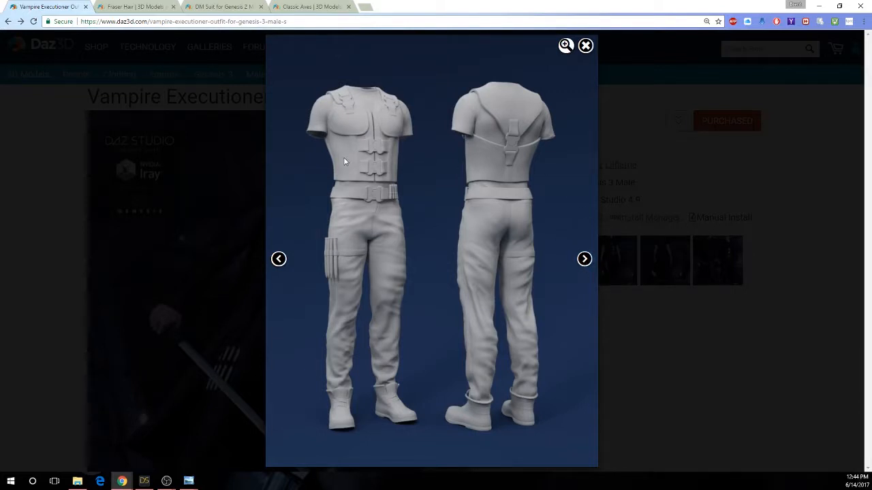
click(584, 259)
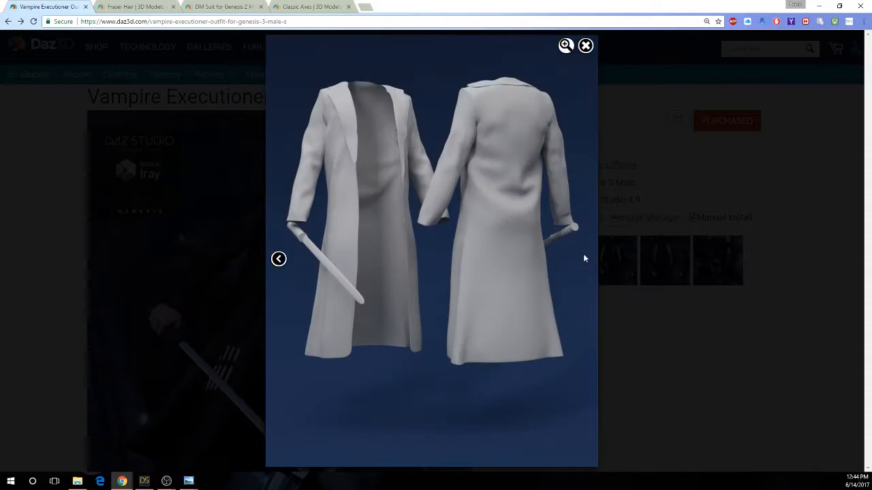
click(585, 46)
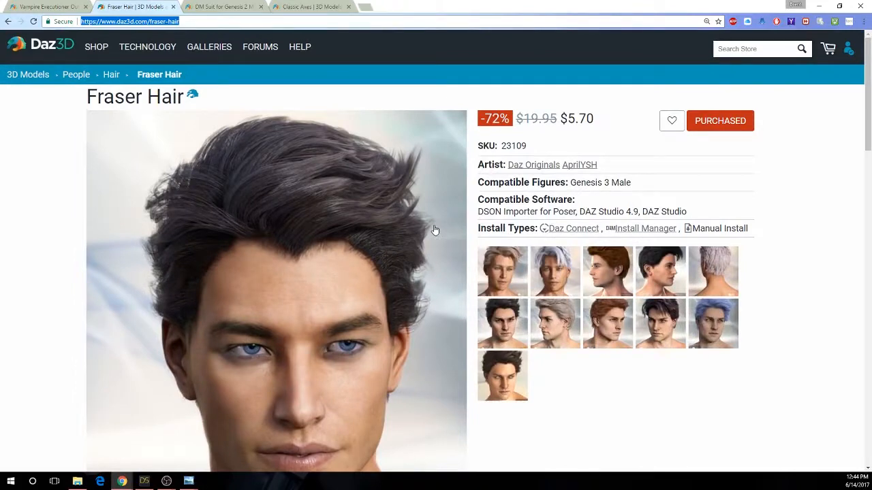
scroll(down, 3)
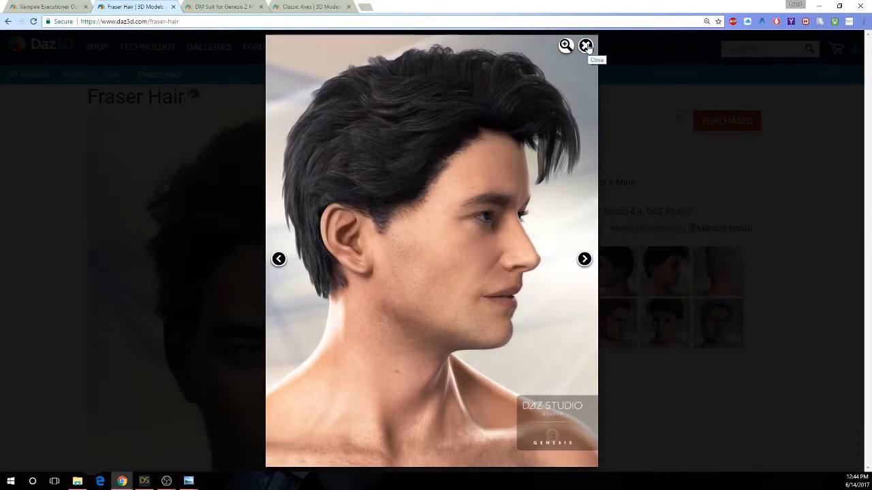
click(585, 45)
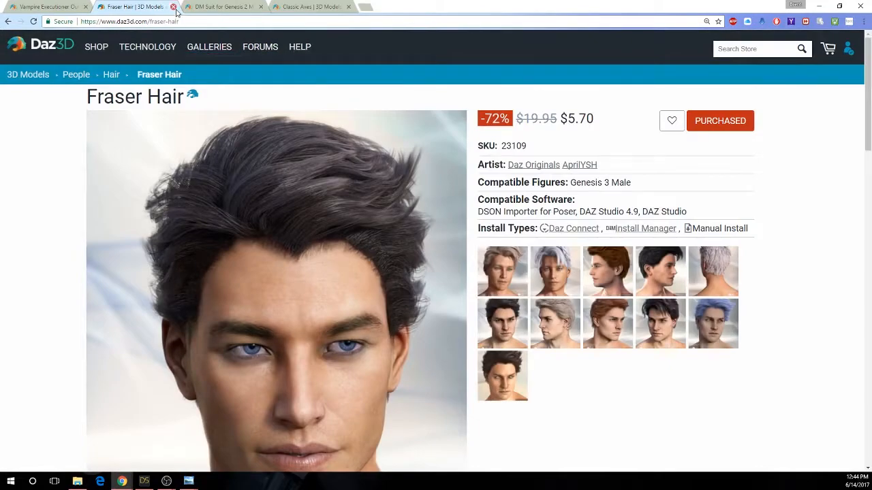
Step: Browse DM Suit images, including scarf-less, poses and untextured pieces, then select its $21.95 price
click(222, 6)
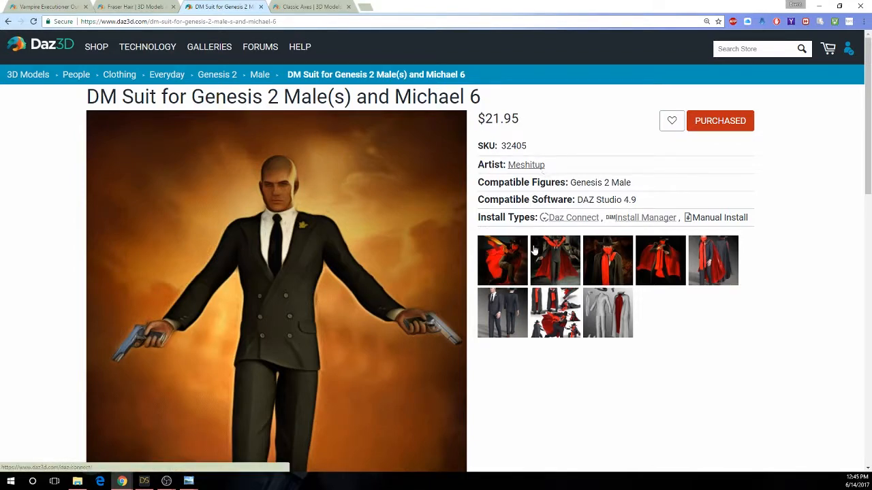
click(555, 260)
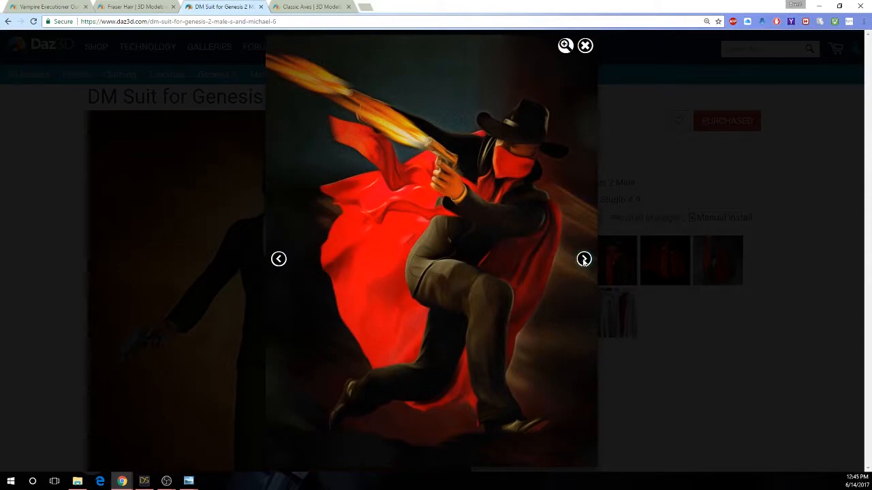
click(584, 259)
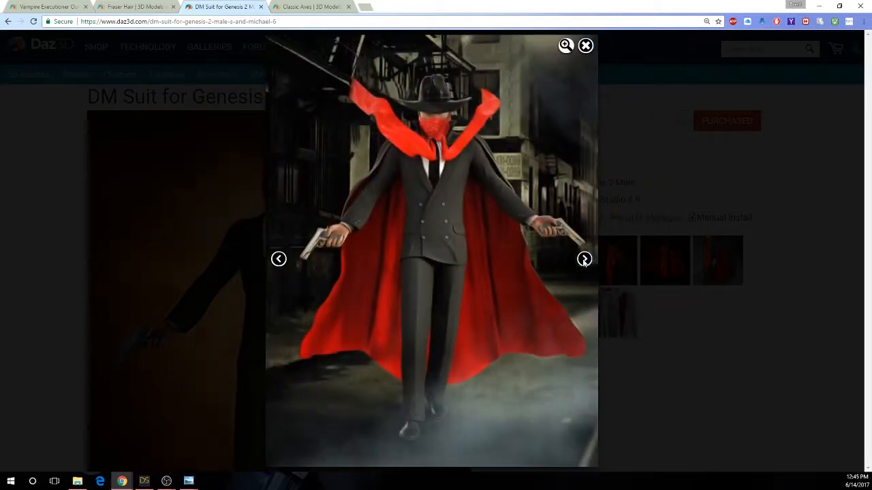
click(583, 259)
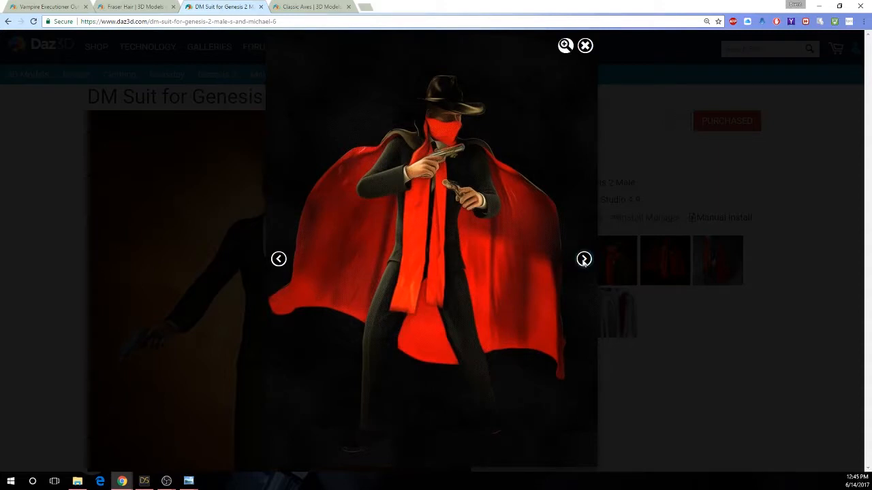
click(583, 259)
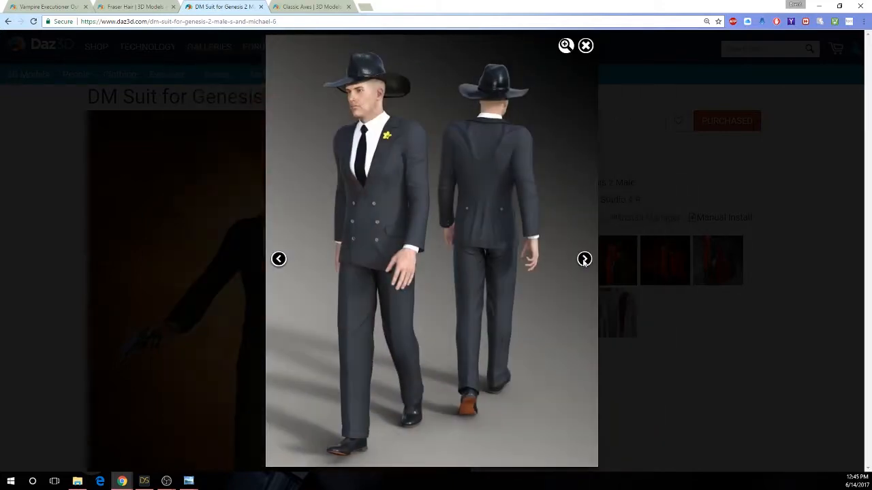
click(584, 259)
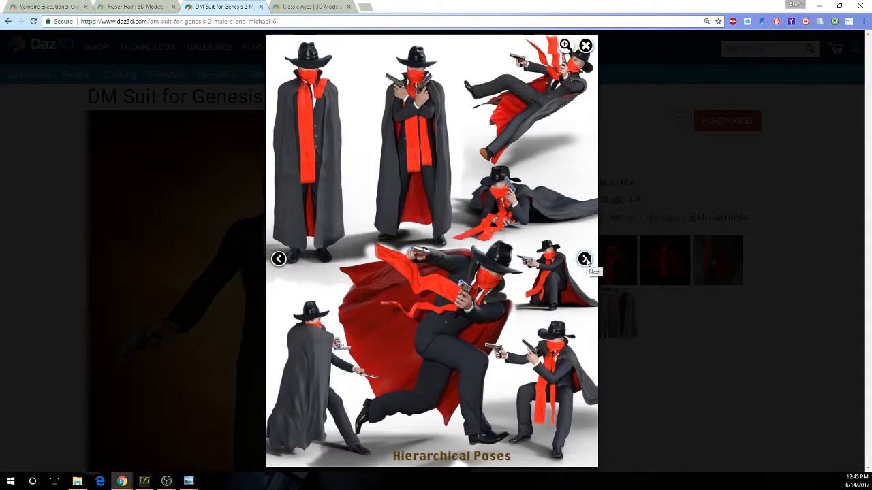
click(584, 259)
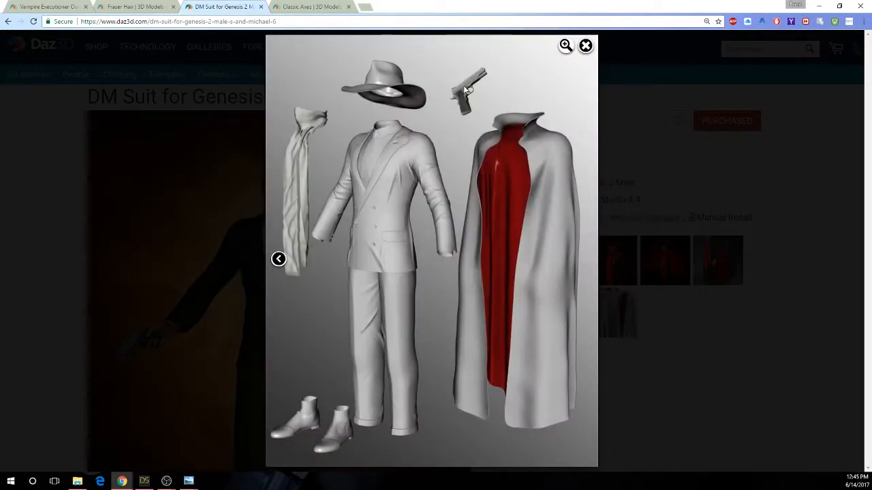
click(585, 45)
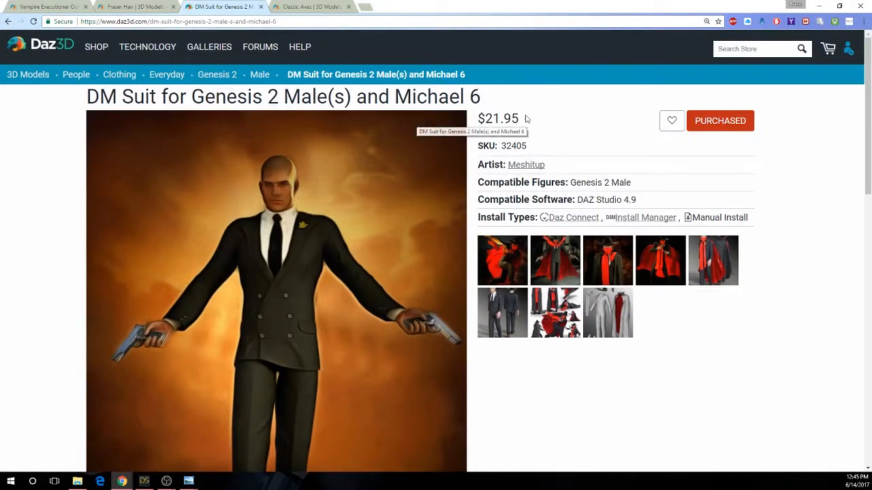
double_click(498, 118)
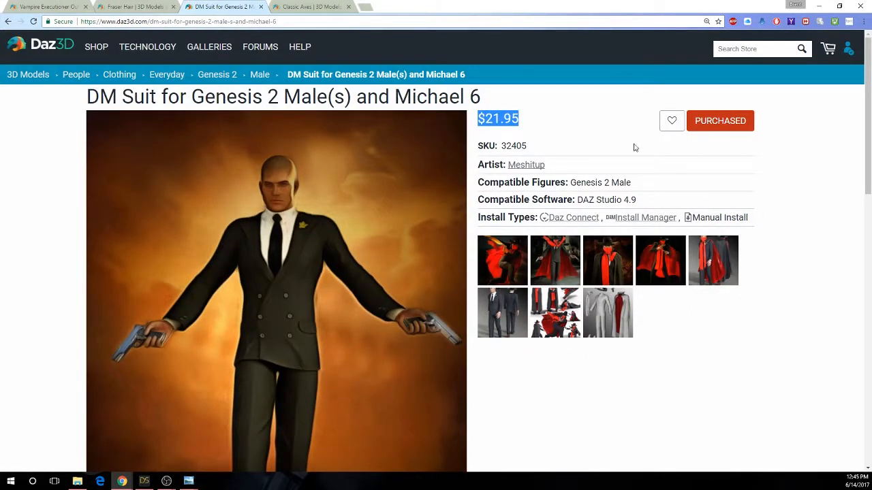
Step: View the Classic Axes store page, then page through the face-painted axe reference photos
click(310, 6)
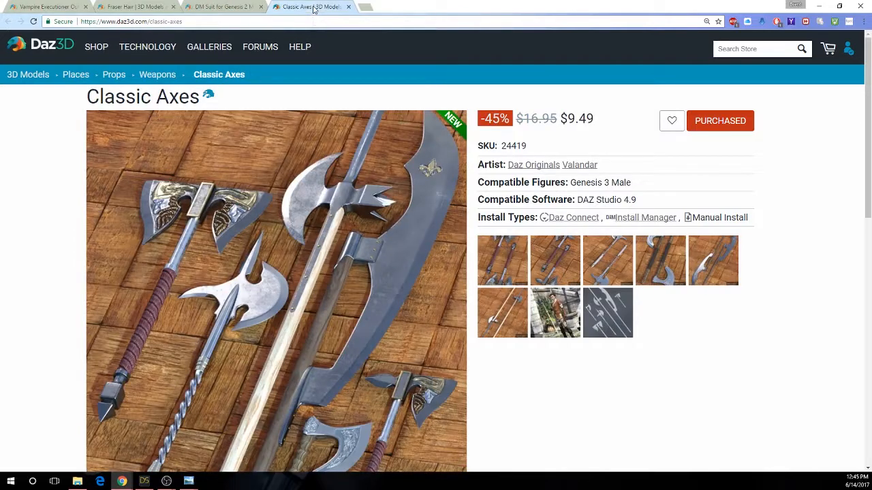
scroll(down, 3)
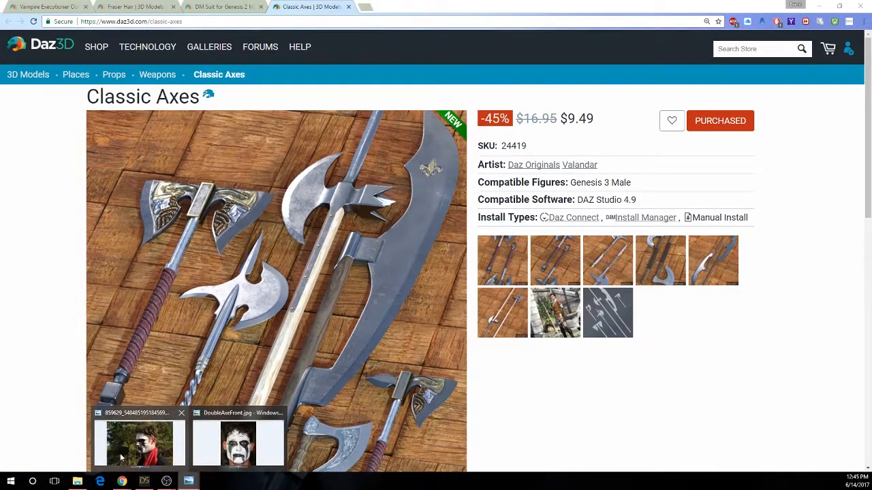
click(140, 444)
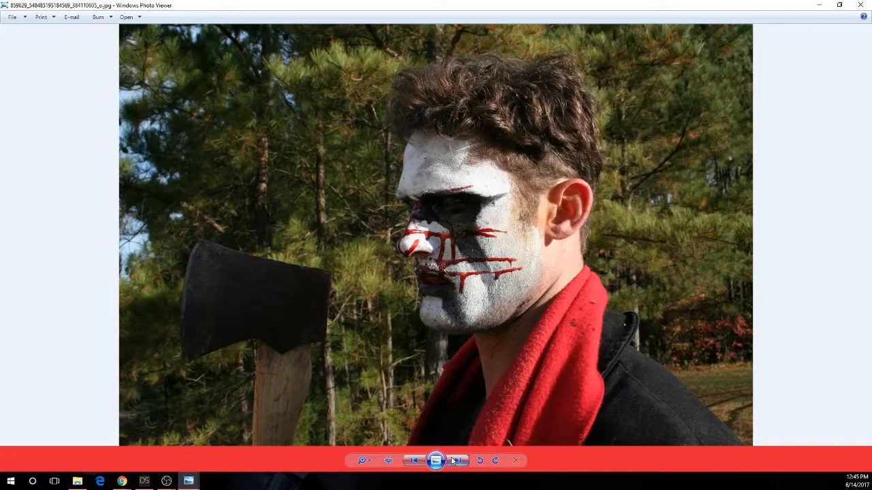
click(458, 460)
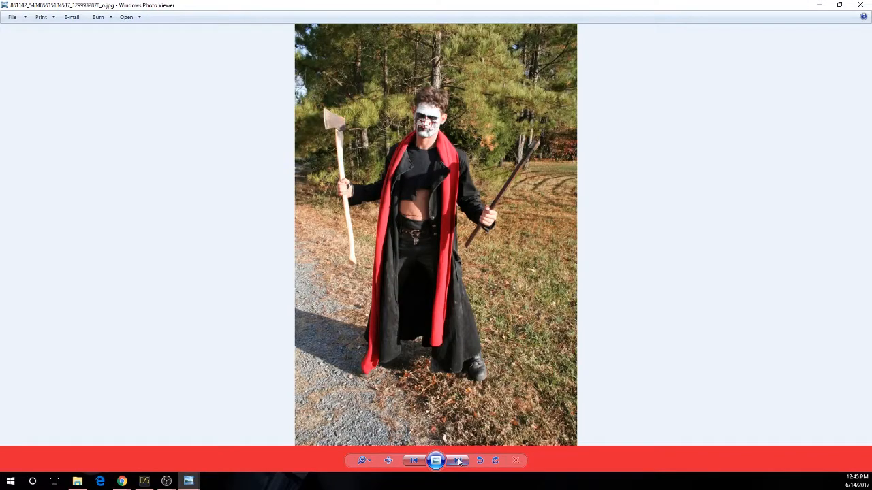
click(457, 461)
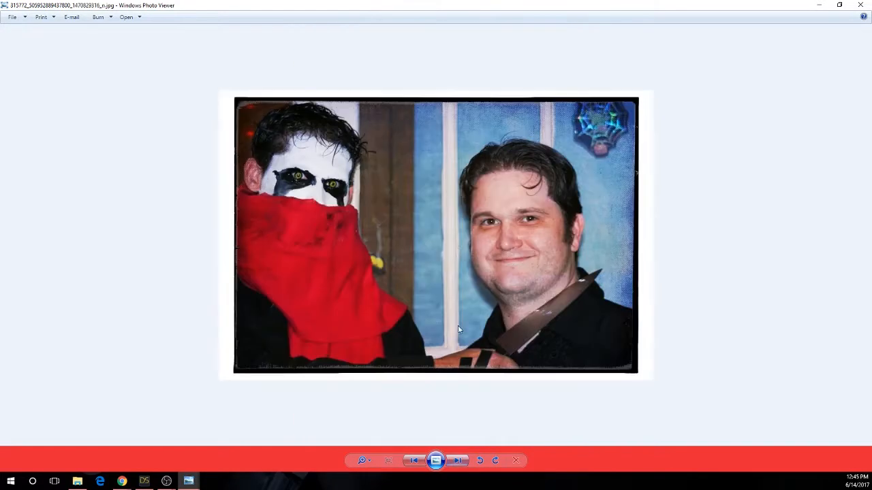
click(457, 460)
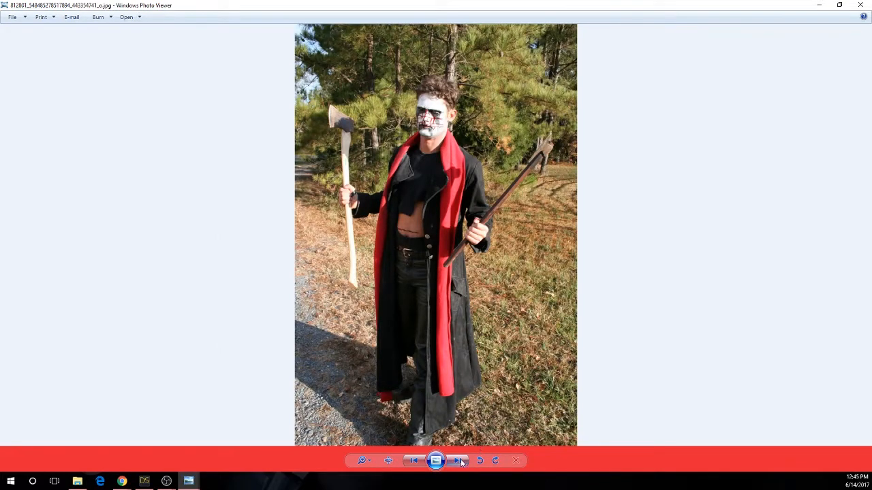
click(457, 460)
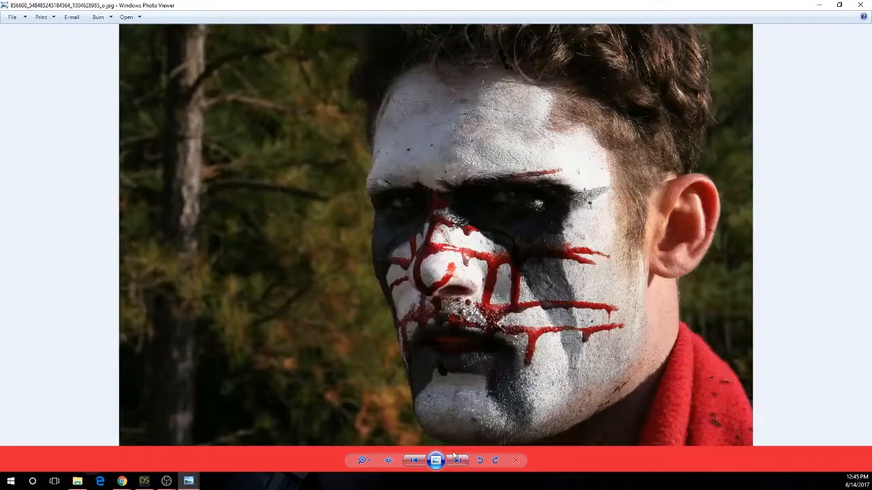
click(458, 460)
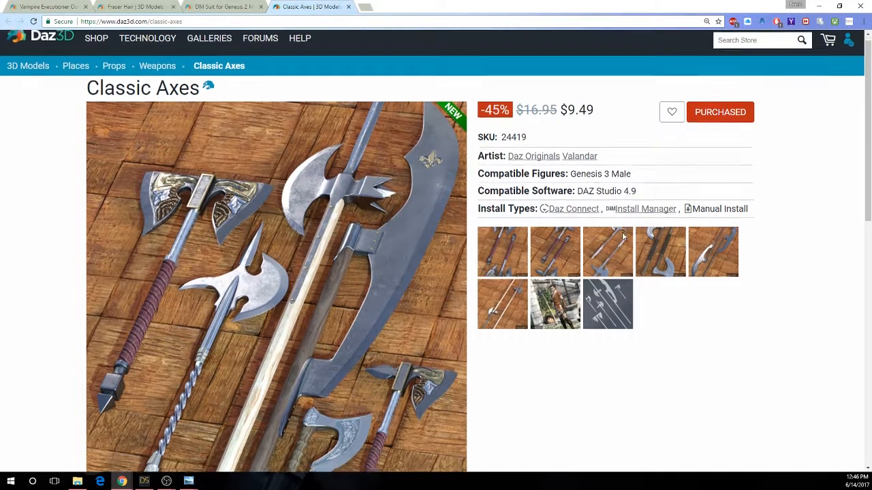
scroll(down, 3)
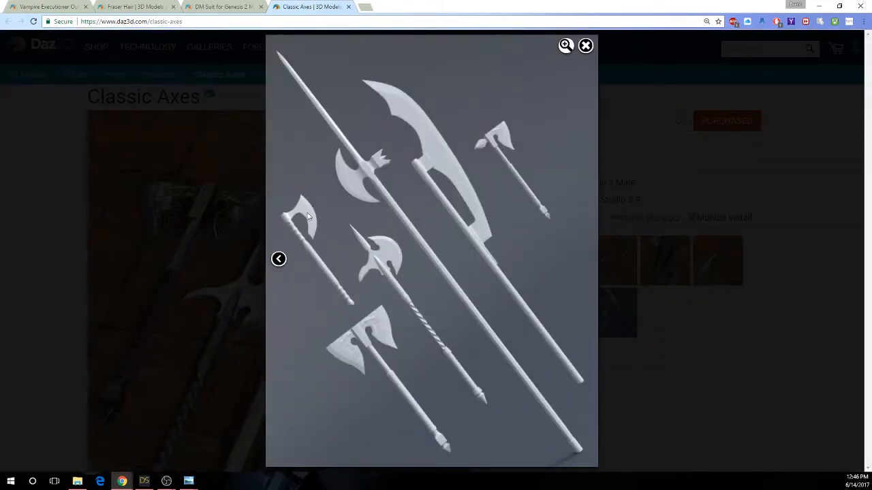
mouse_move(310, 239)
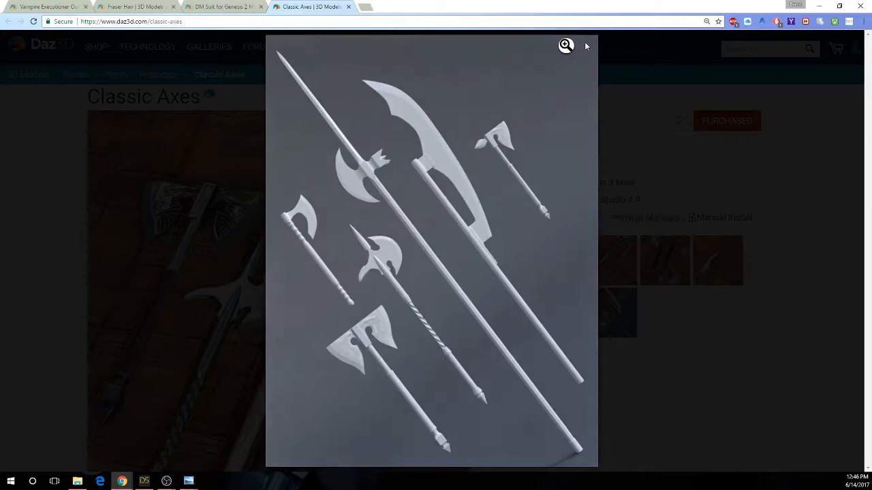
click(585, 46)
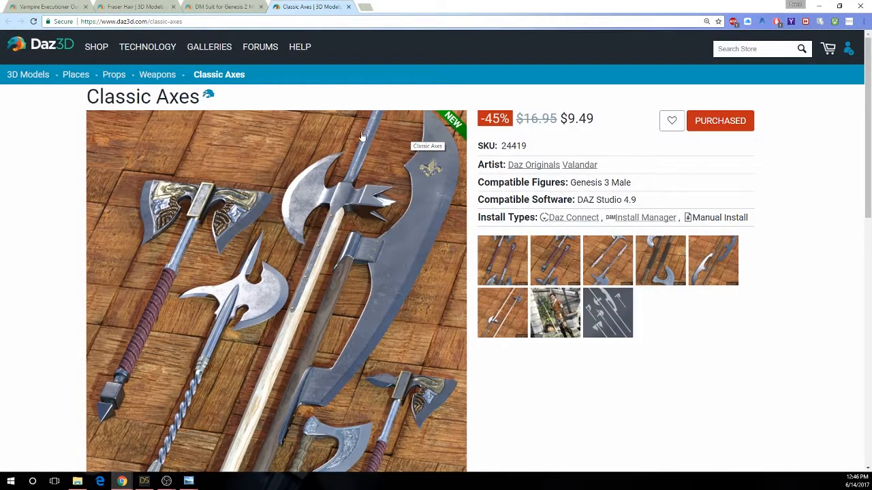
mouse_move(369, 138)
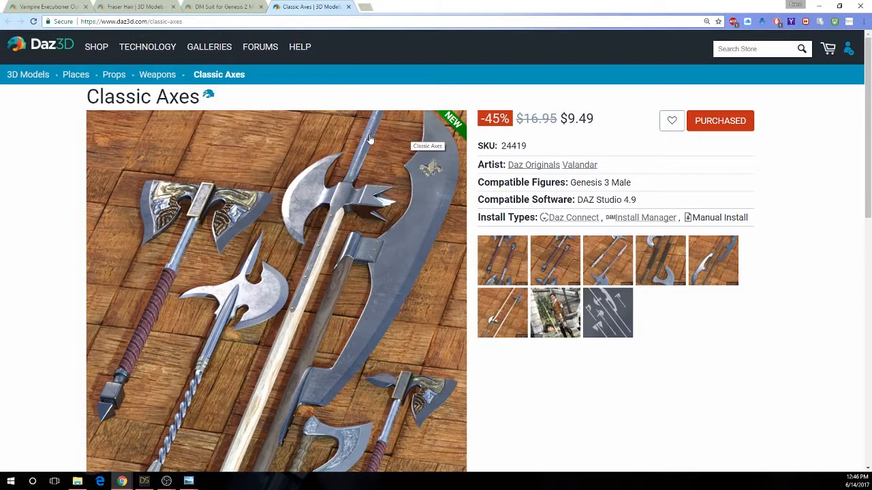
mouse_move(344, 388)
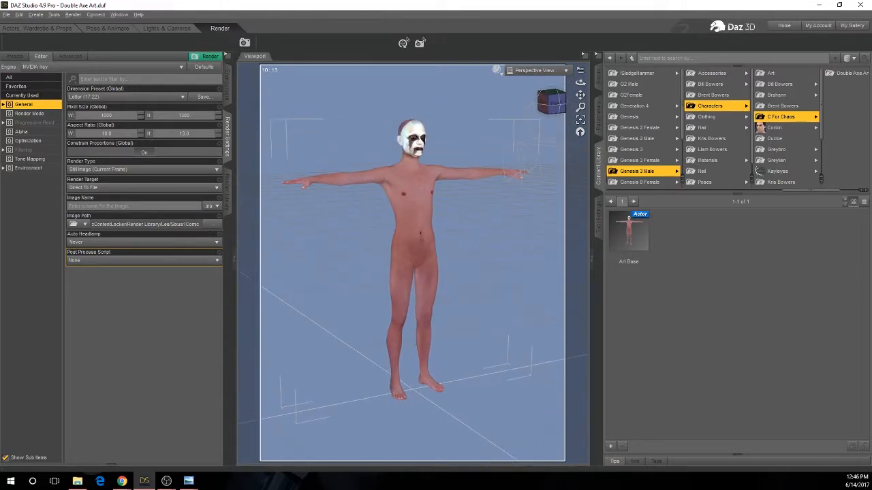
mouse_move(552, 102)
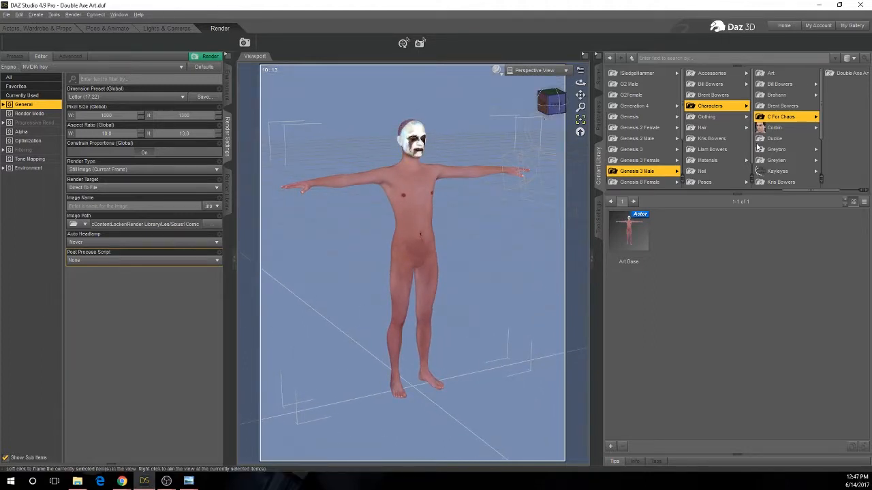
mouse_move(774, 139)
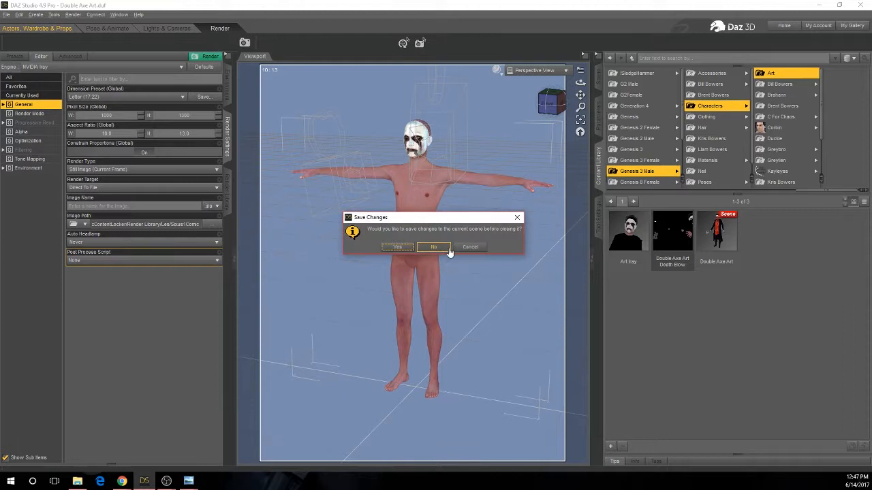
Step: Discard the current scene, open Double Axe Art as new, and browse Z Volatile poses
click(433, 247)
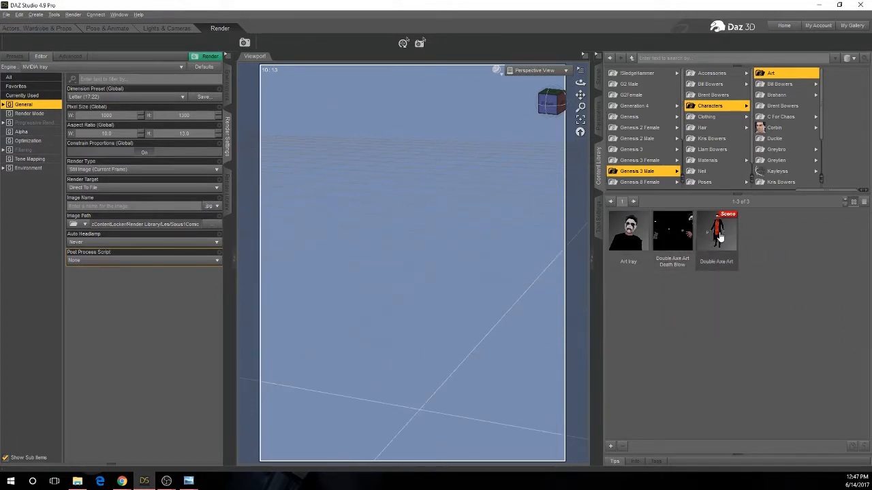
right_click(715, 232)
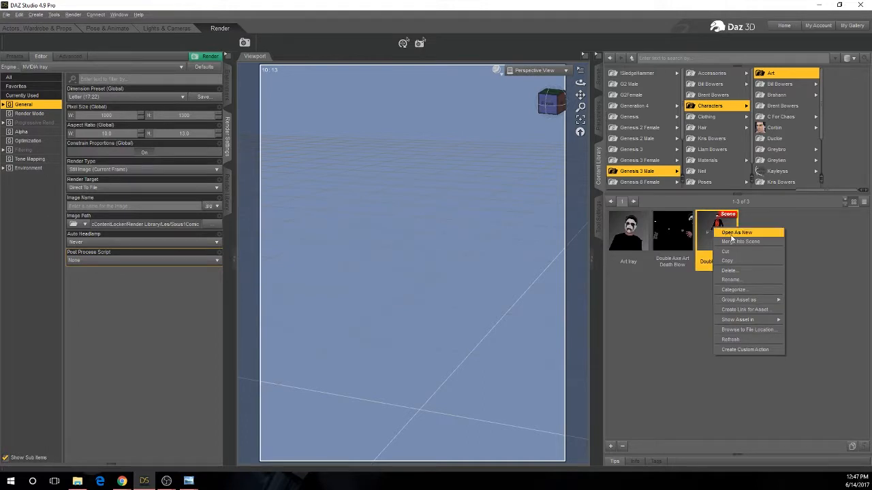
click(735, 232)
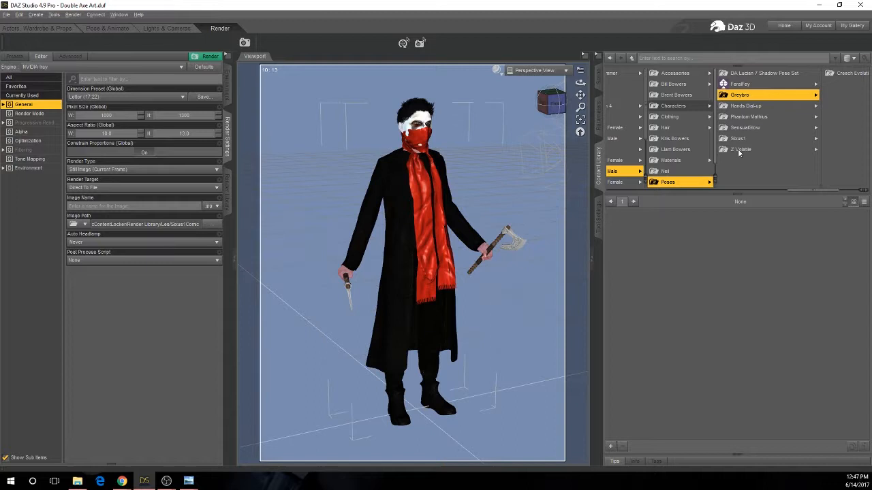
click(740, 149)
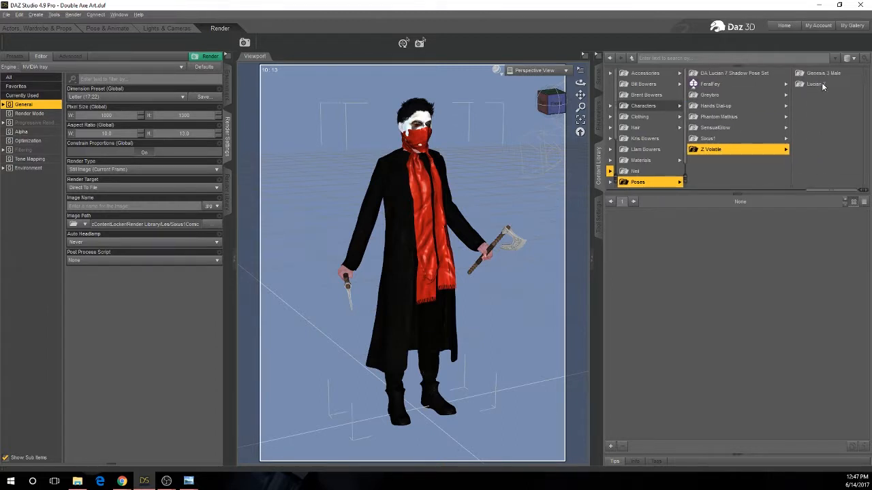
click(815, 83)
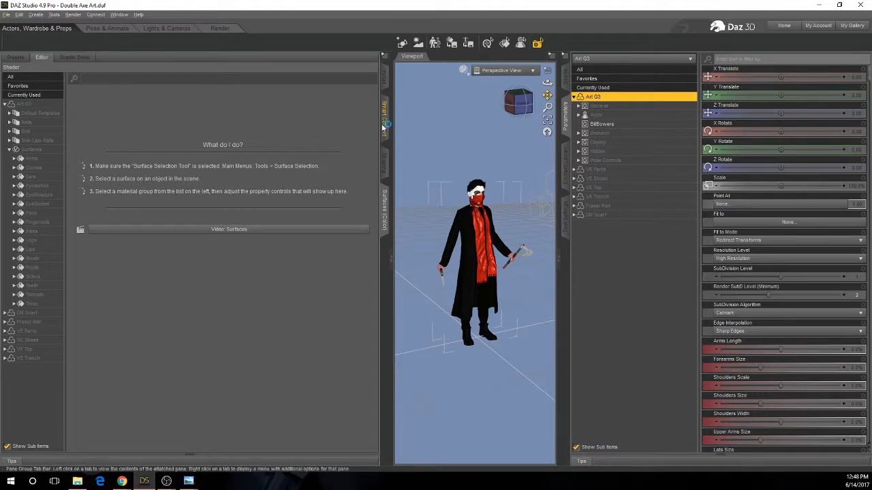
Step: Filter installed products to poses and open the IGD Valborg Poses for Genesis 3 Male set
click(38, 57)
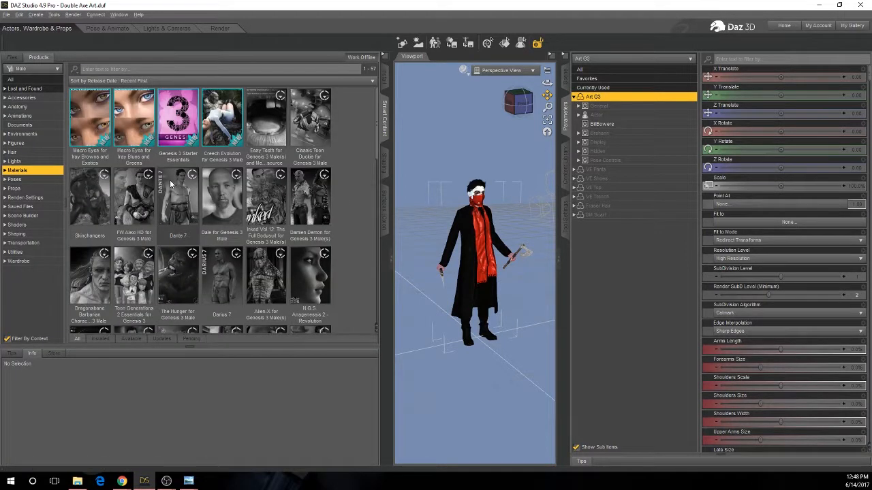
click(13, 179)
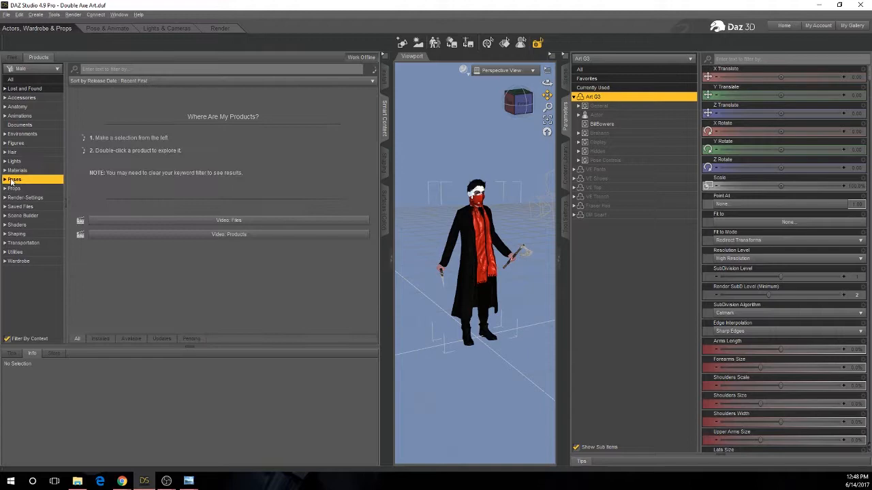
click(15, 179)
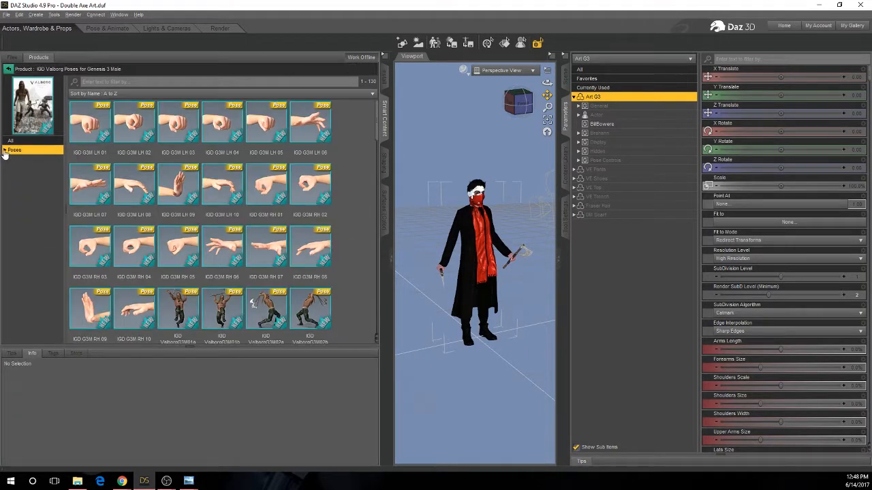
click(14, 149)
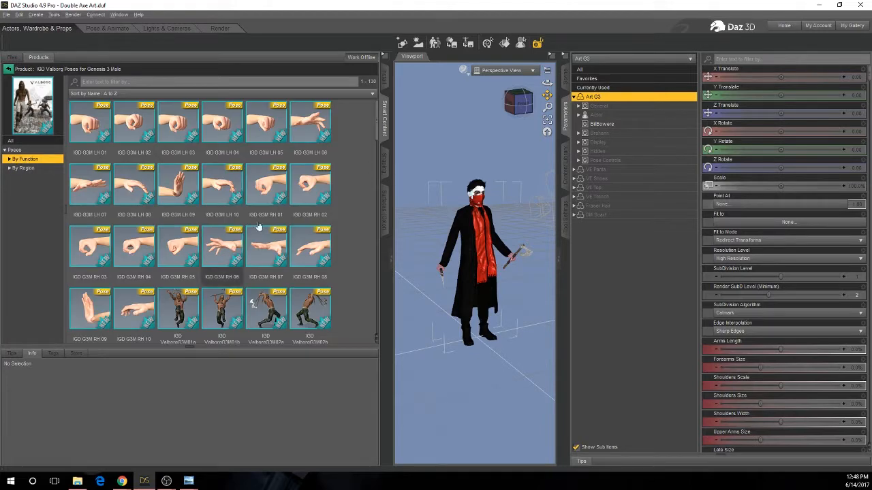
scroll(down, 3)
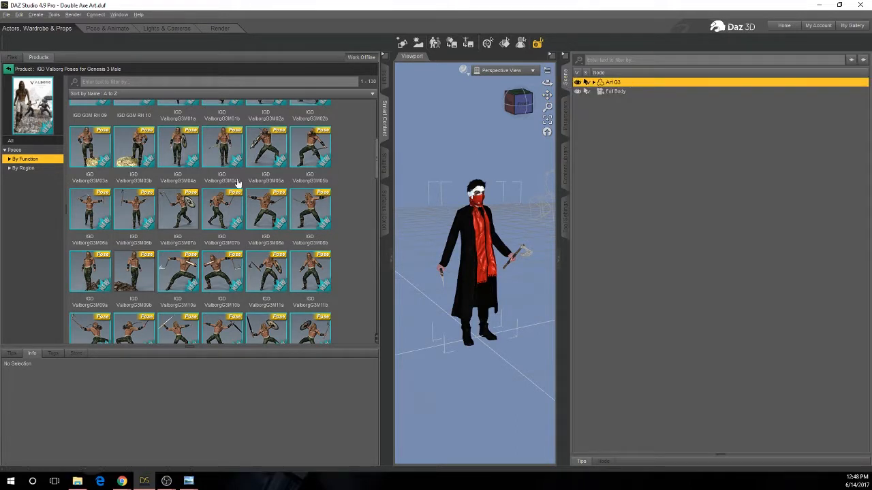
mouse_move(178, 210)
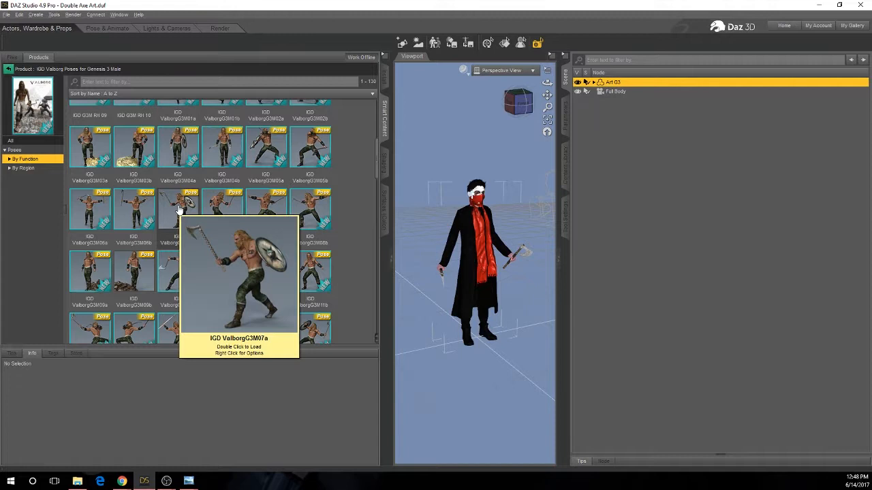
Step: Apply the IGD ValborgG3M07a pose and scroll through the remaining Valborg poses
click(178, 210)
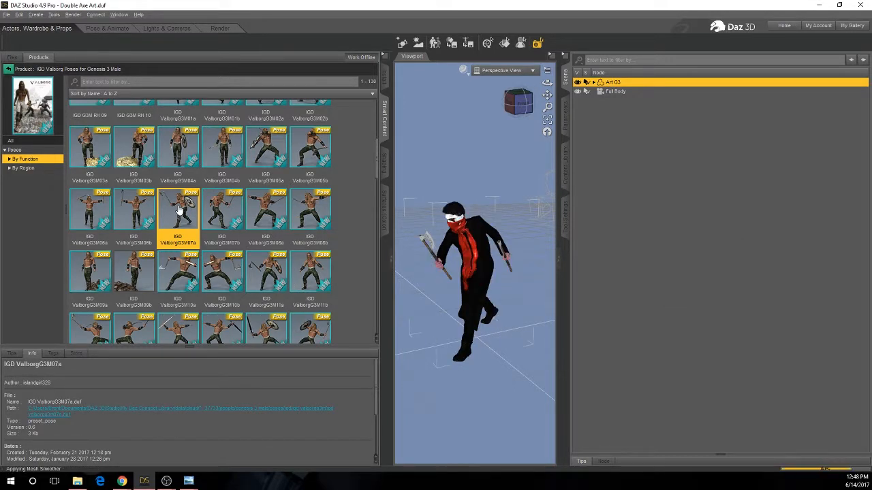
scroll(down, 3)
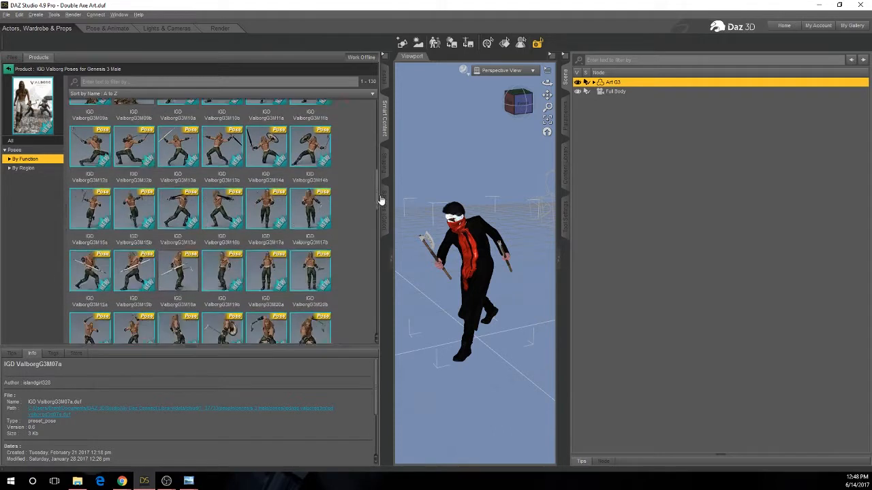
scroll(down, 3)
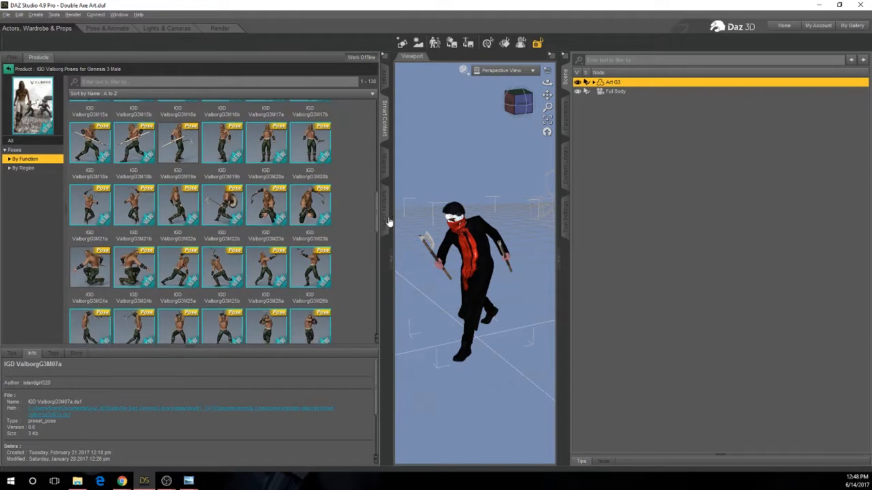
scroll(down, 3)
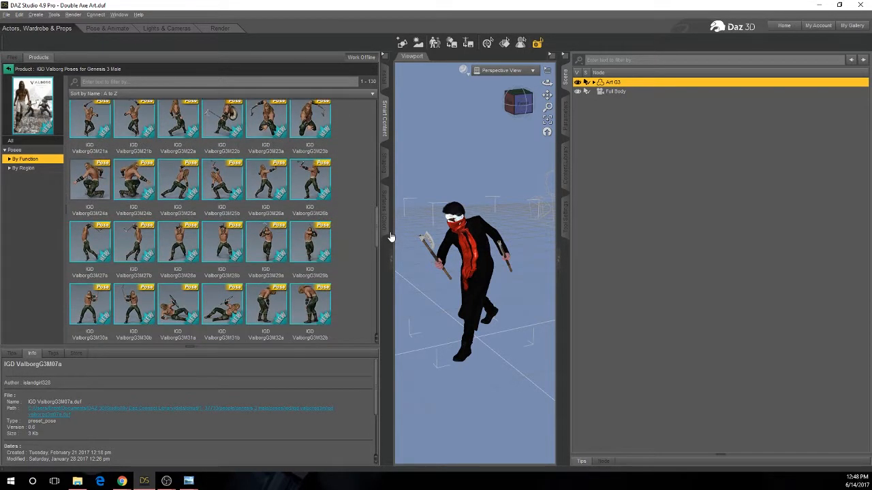
scroll(down, 3)
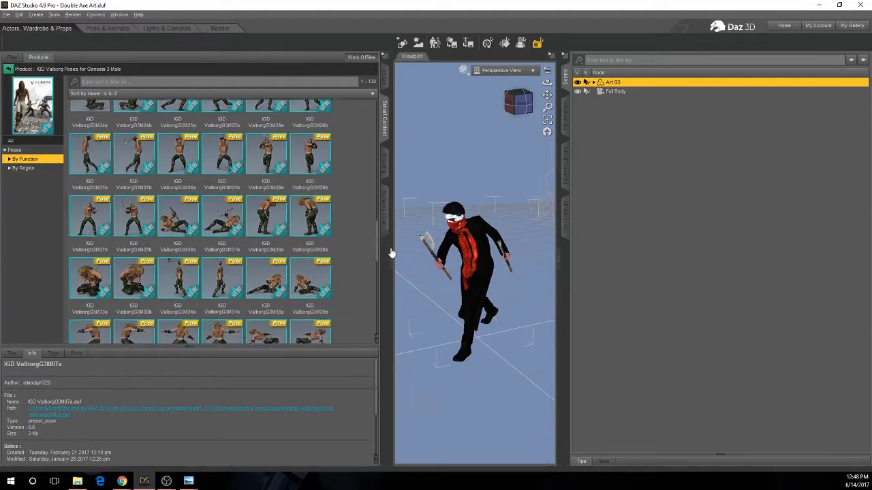
scroll(down, 3)
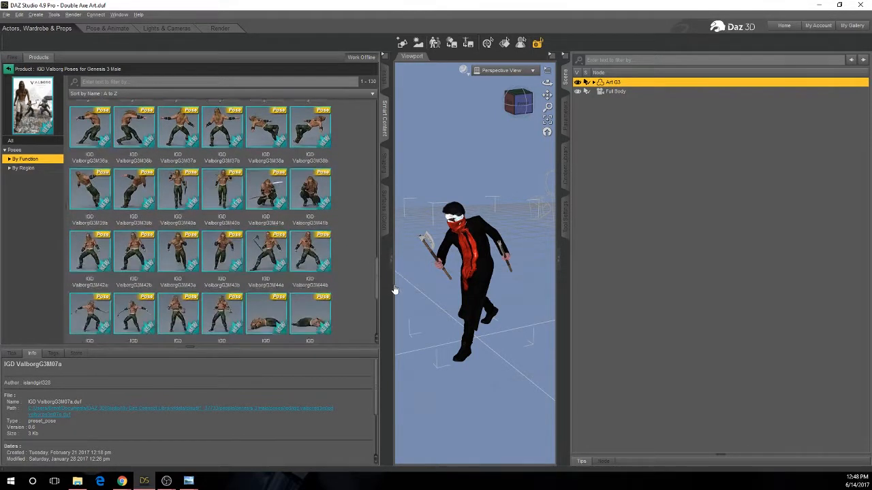
scroll(down, 3)
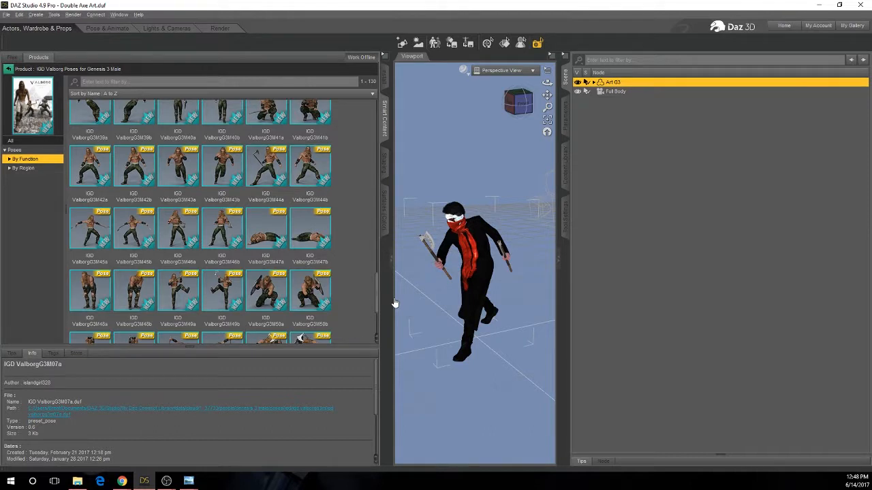
scroll(down, 3)
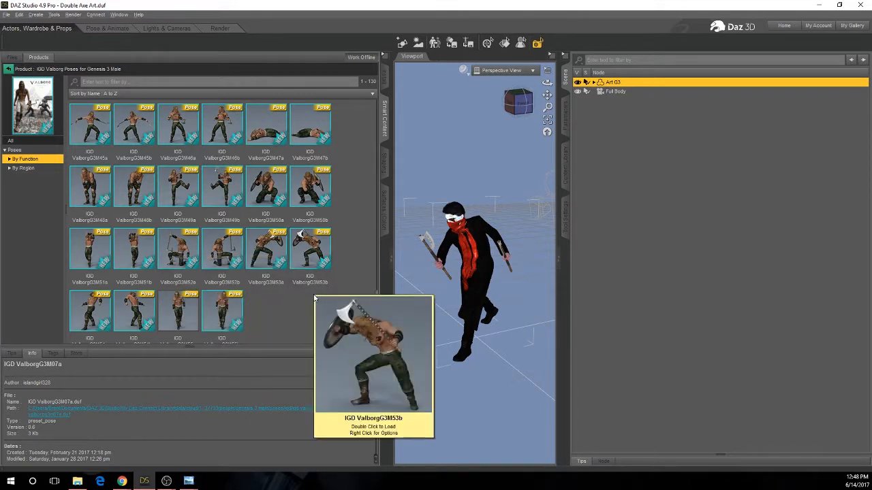
Step: Apply the IGD ValborgG3M55a pose to the figure and switch to the Render room
double_click(178, 311)
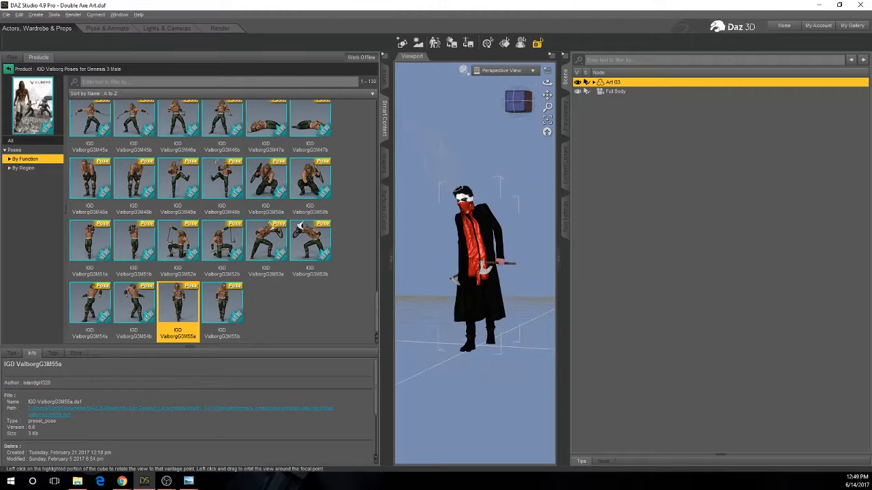
click(219, 27)
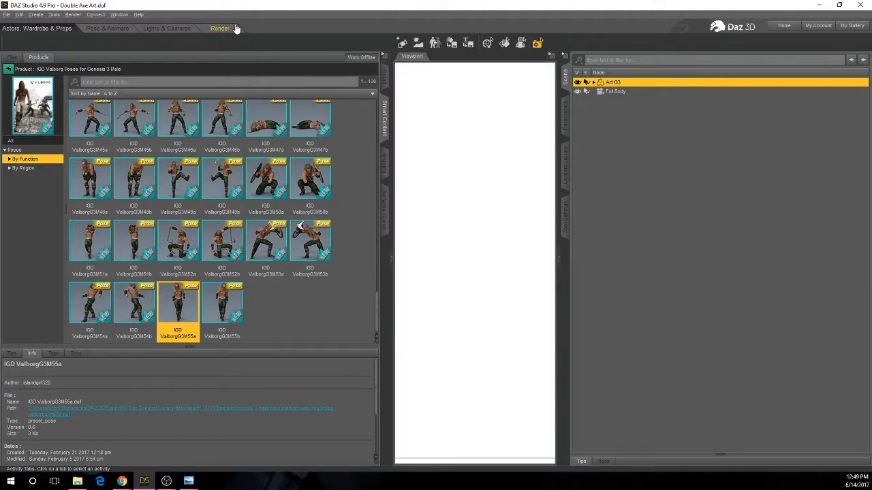
click(219, 28)
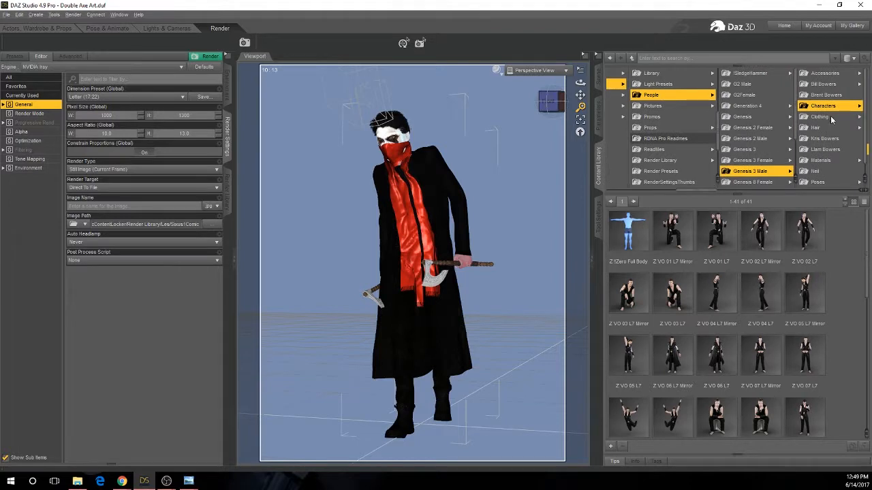
Step: Save a Character Preset in Genesis 3 Male > Characters > C For Chaos > Double Axe Art
click(749, 170)
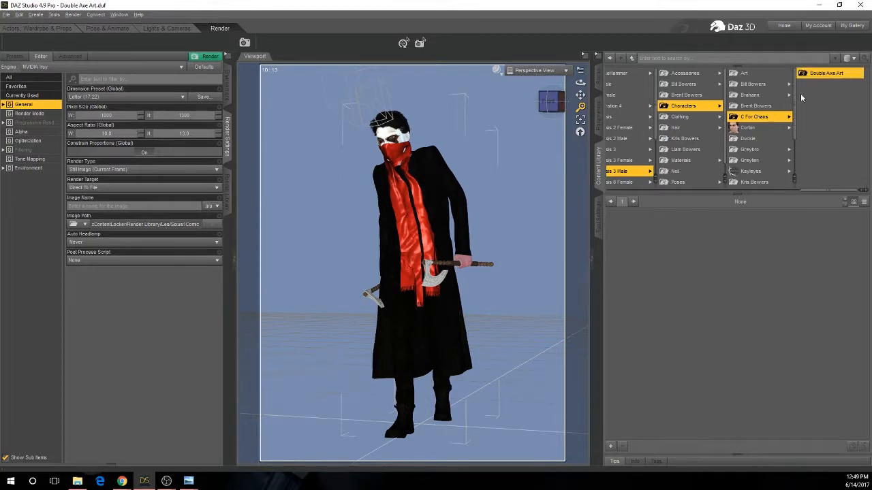
click(610, 446)
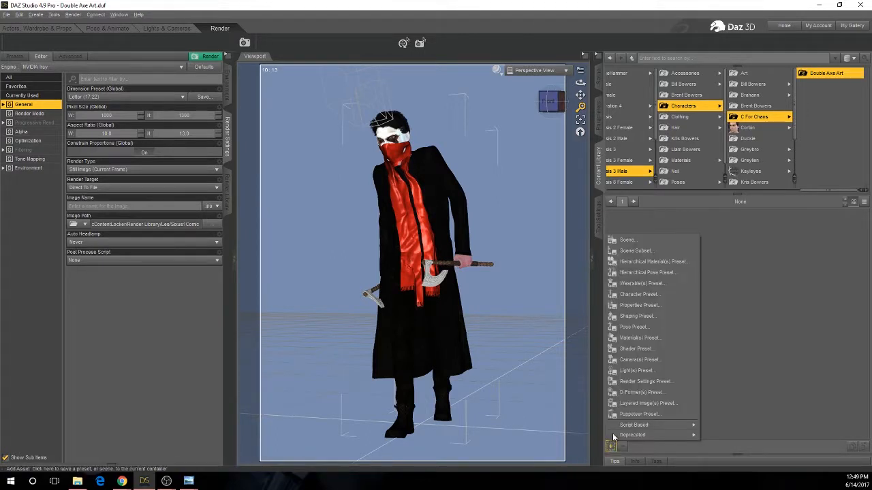
mouse_move(637, 348)
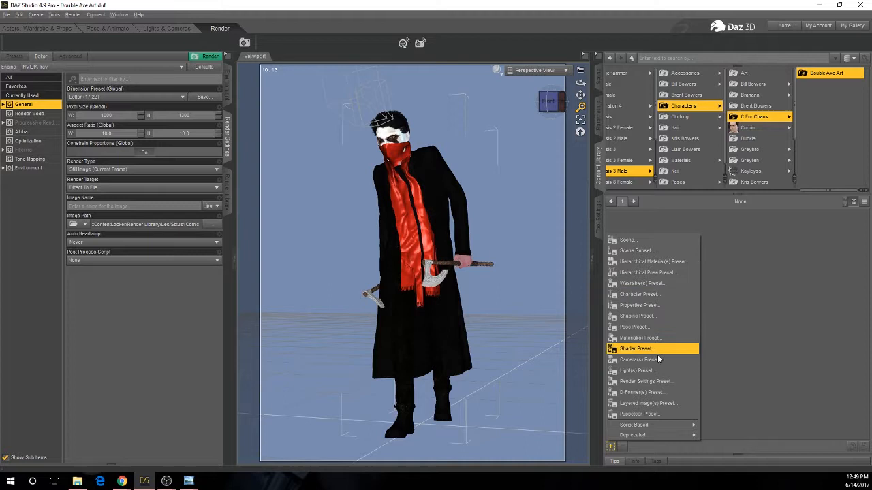
mouse_move(649, 295)
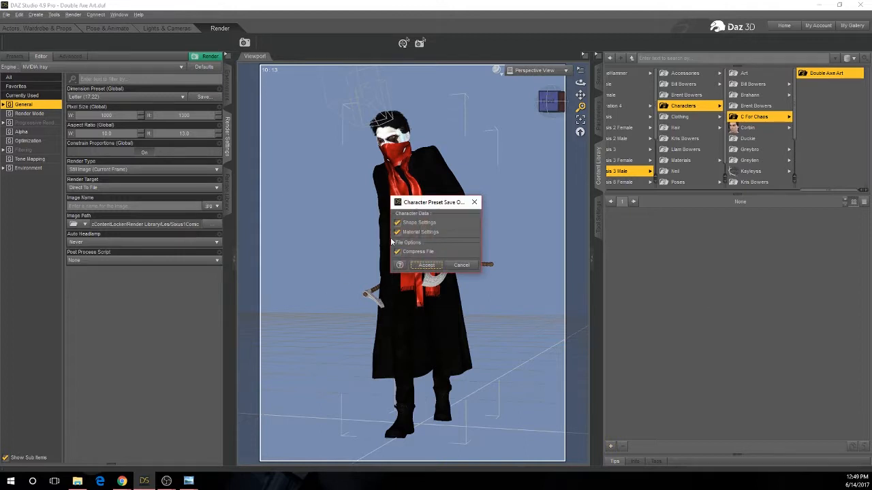
mouse_move(426, 265)
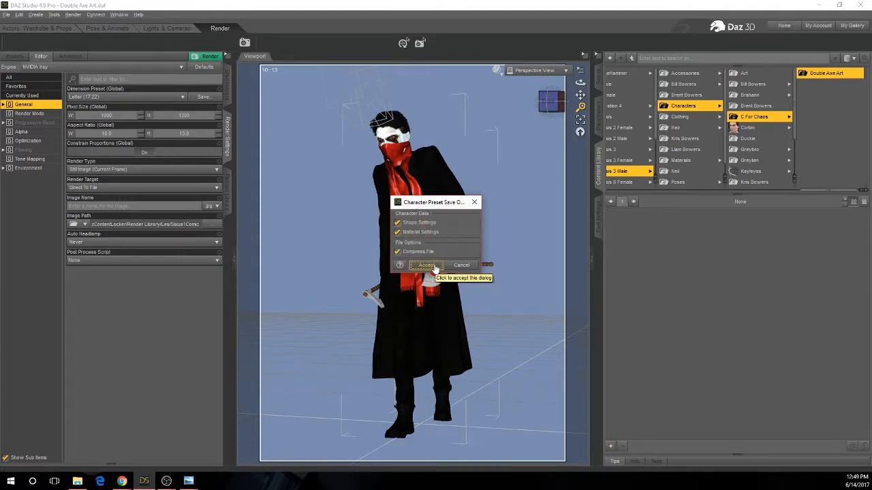
click(425, 265)
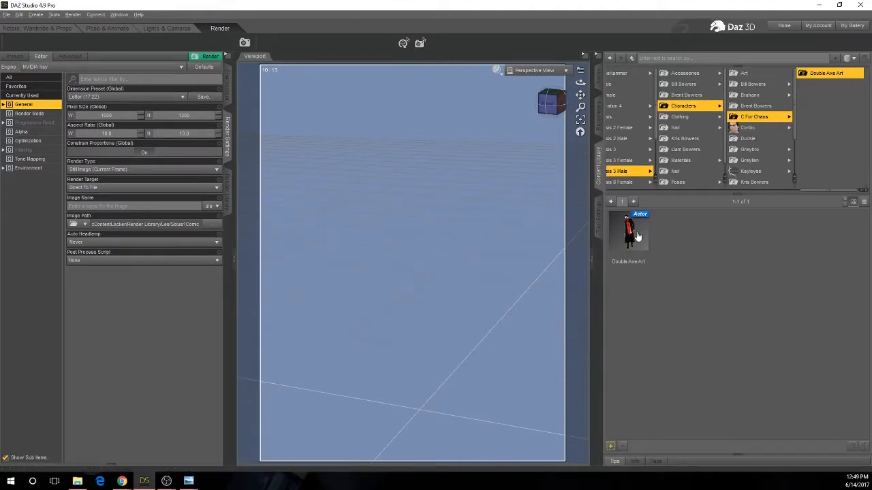
Step: Load the saved Double Axe Art preset and show the figure's Surfaces pane
double_click(627, 231)
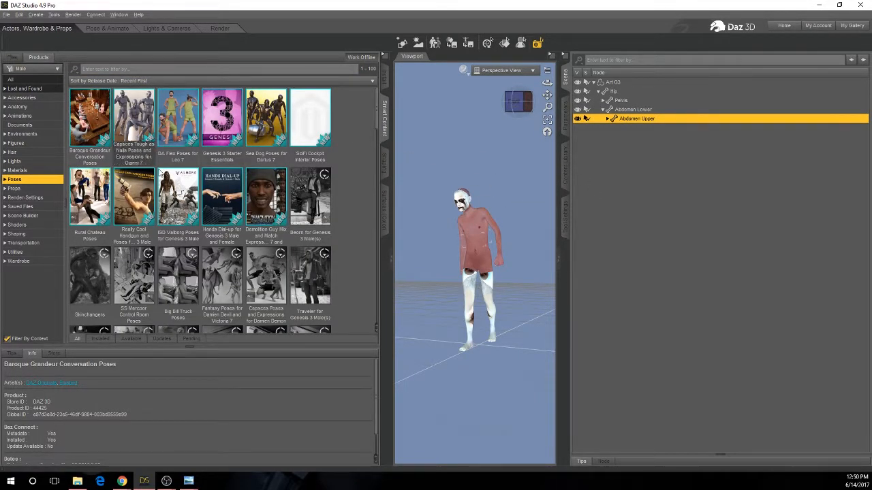
click(14, 179)
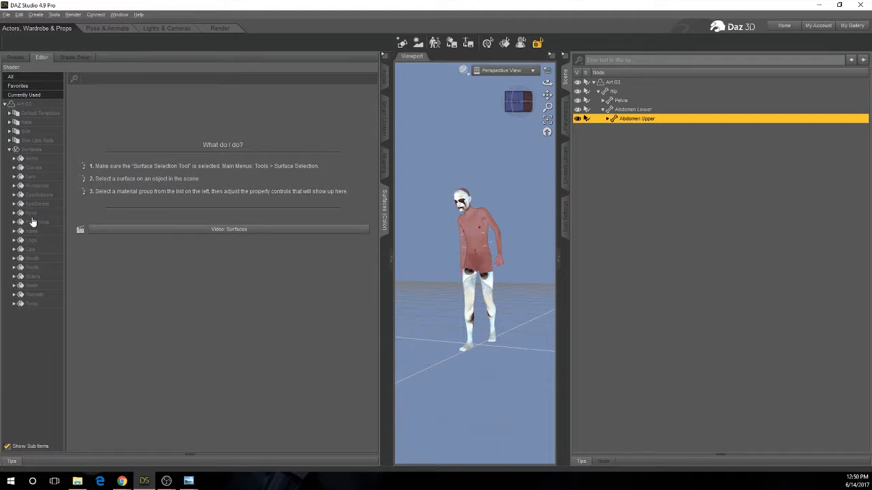
mouse_move(33, 162)
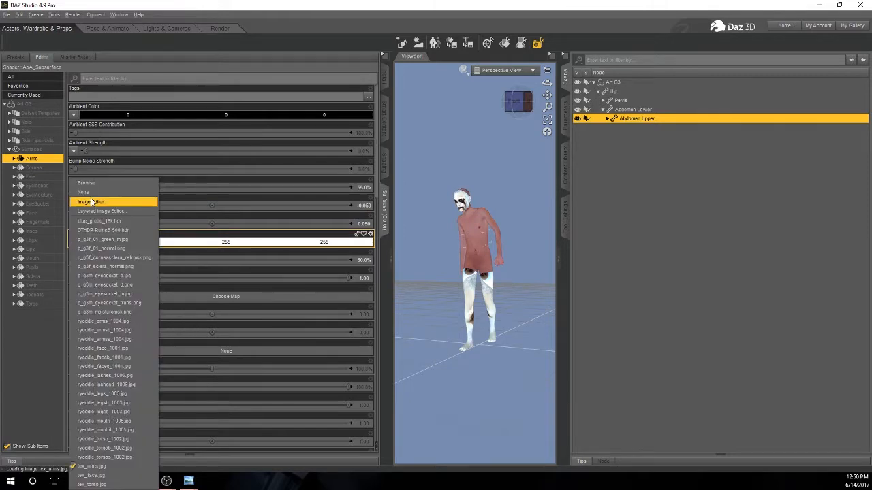
Step: Assign FaceGen tex images as the Diffuse Color maps of the Arms and Legs surfaces
click(91, 201)
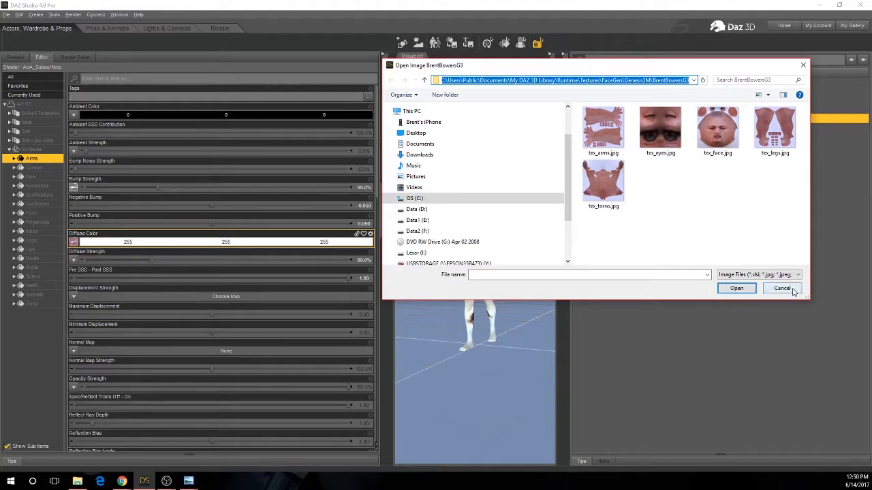
click(736, 288)
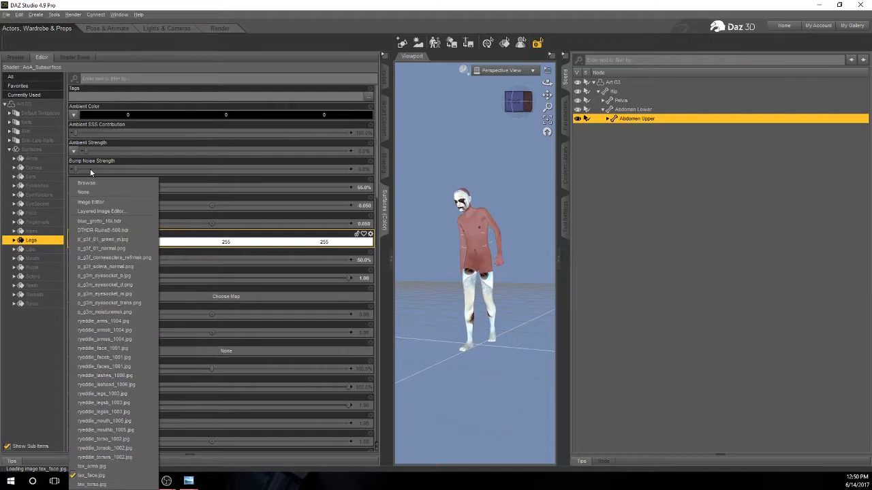
click(87, 183)
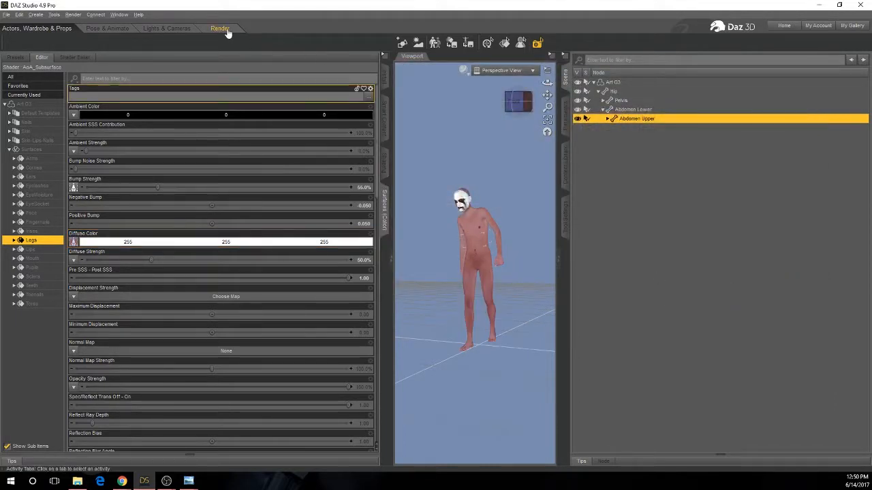
click(220, 28)
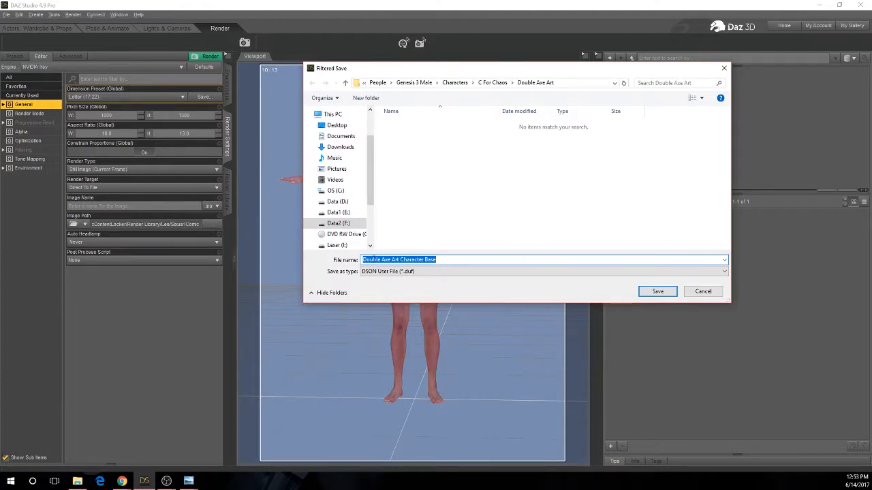
Step: Save the 'Double Axe Art Character Base' character preset and accept its options
click(656, 291)
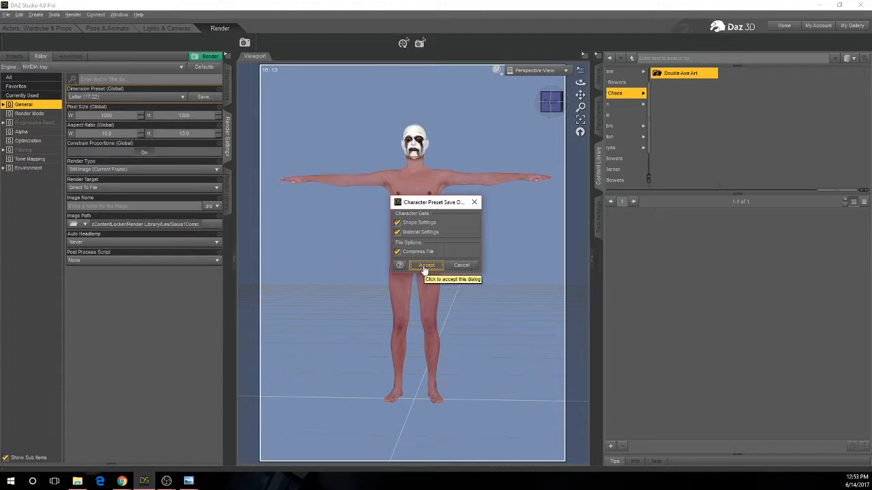
click(425, 265)
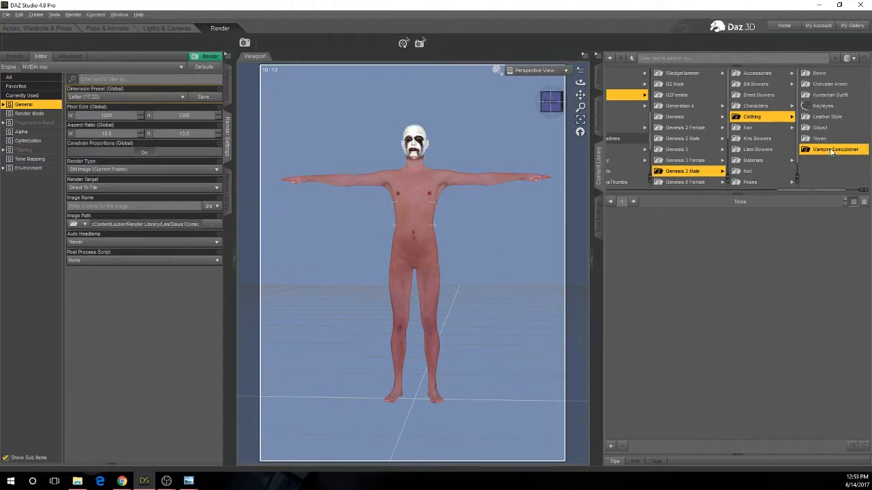
Step: Load the Vampire Executioner outfit, dismissing the nothing-to-import message
click(834, 149)
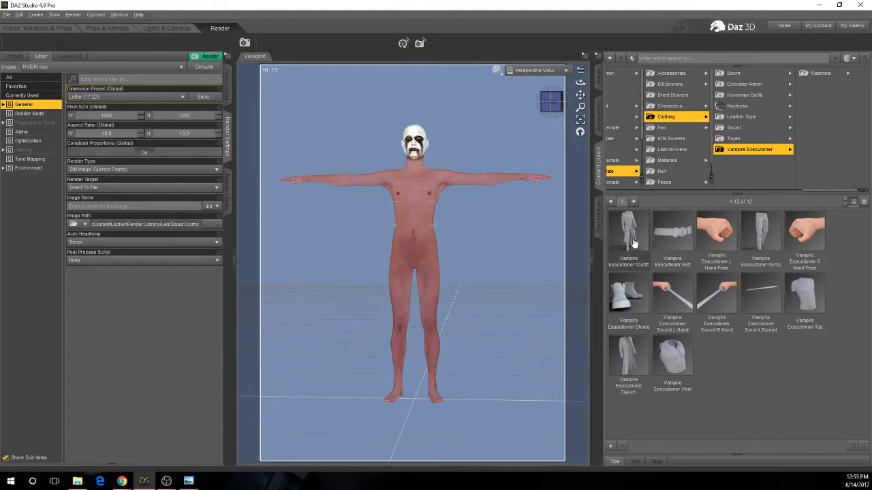
mouse_move(407, 192)
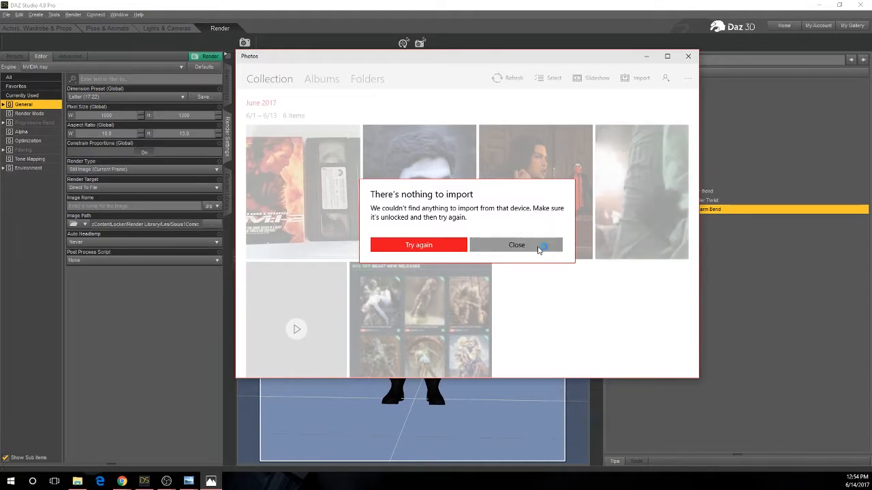
click(516, 244)
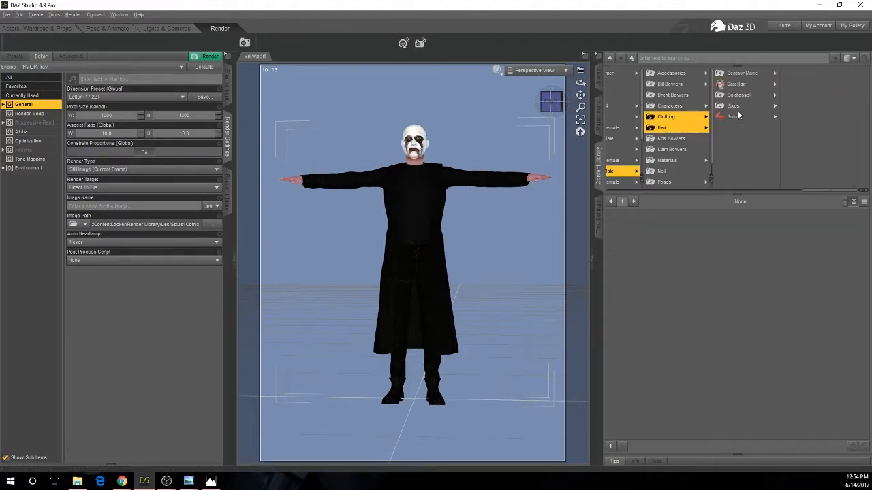
Step: Browse the Centaur Mane hair folder and dismiss the nothing-to-import message
click(742, 73)
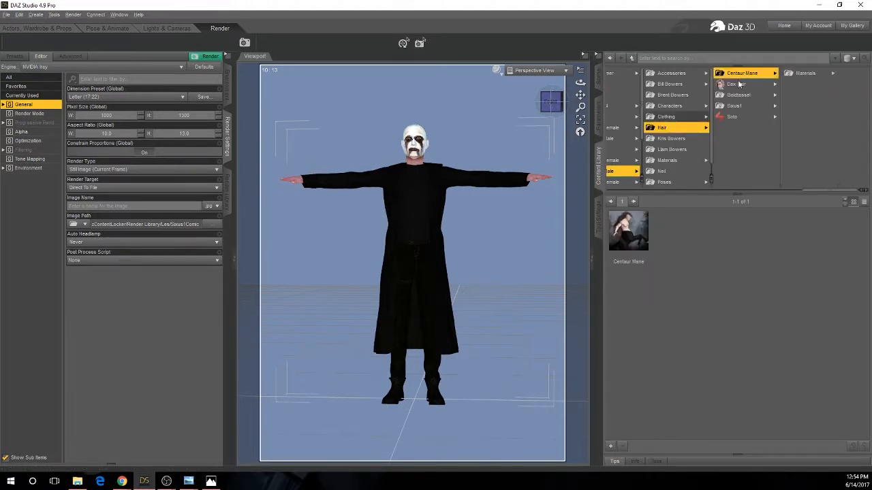
click(737, 84)
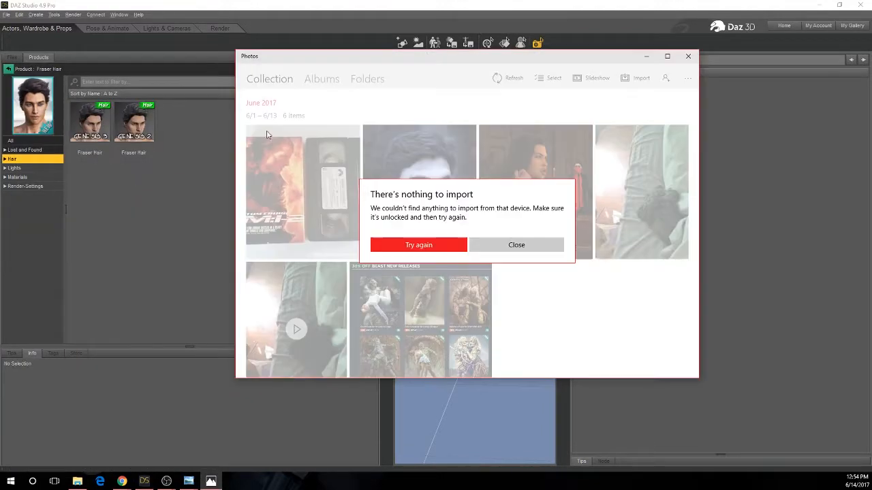
click(516, 244)
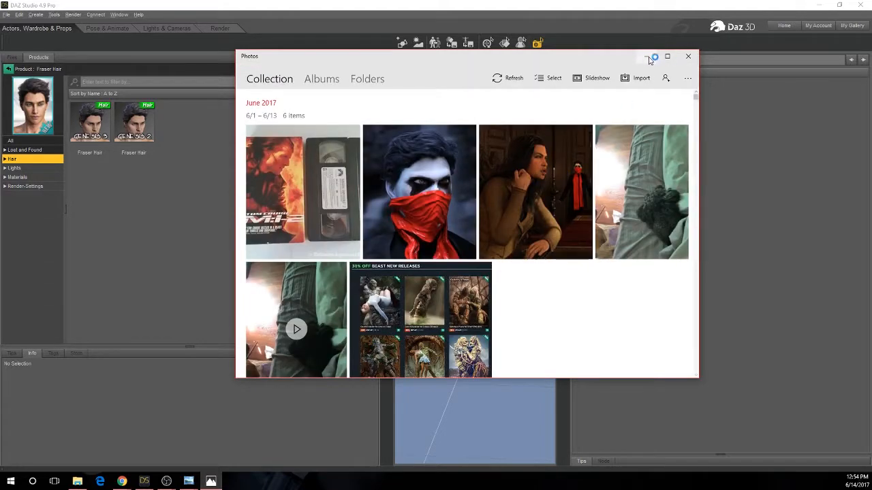
Step: Load Fraser Hair onto the character, then reselect the Art G3 figure
click(687, 56)
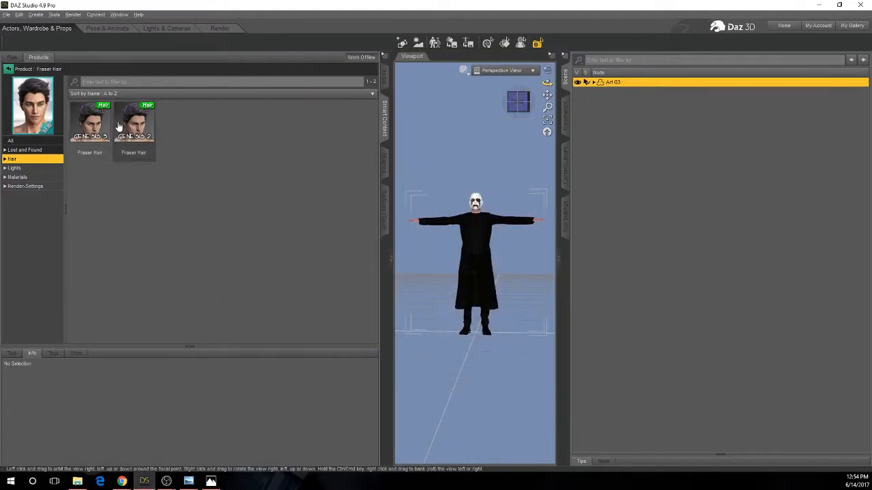
click(90, 122)
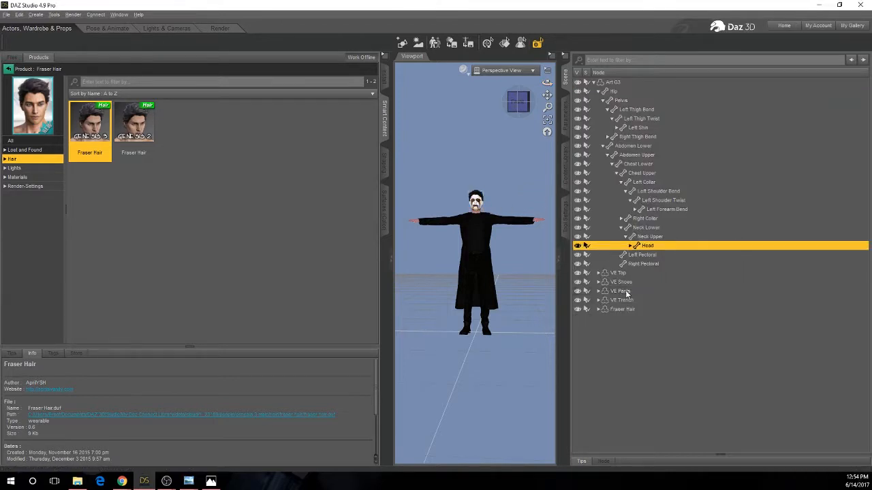
mouse_move(633, 291)
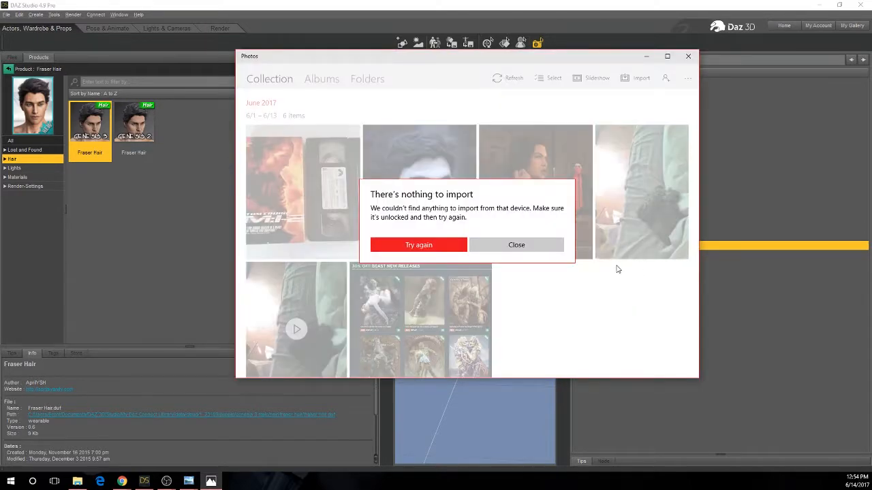
click(515, 245)
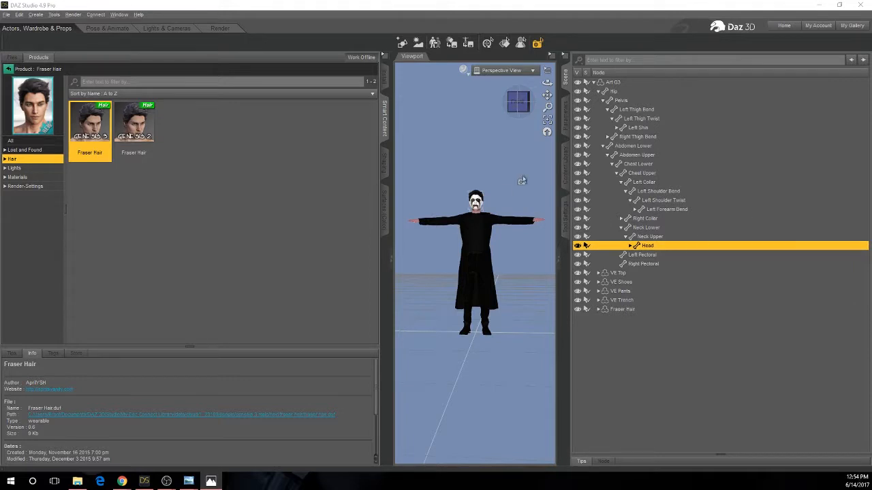
click(598, 82)
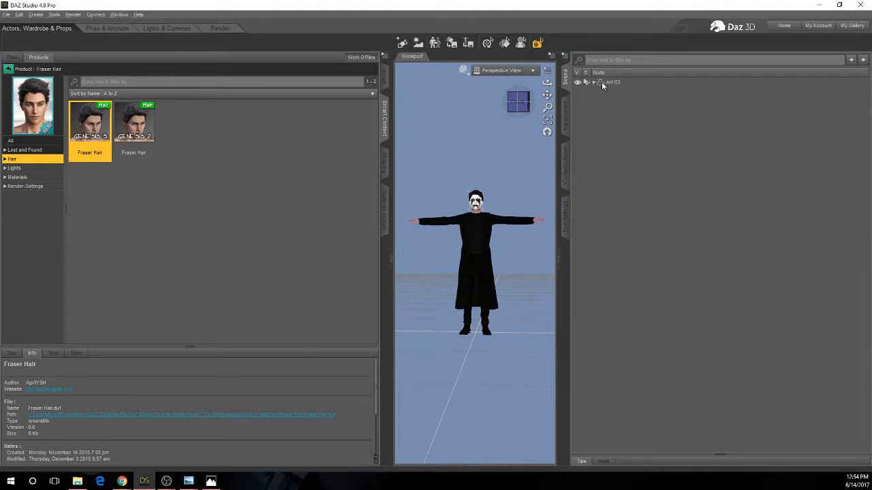
click(611, 82)
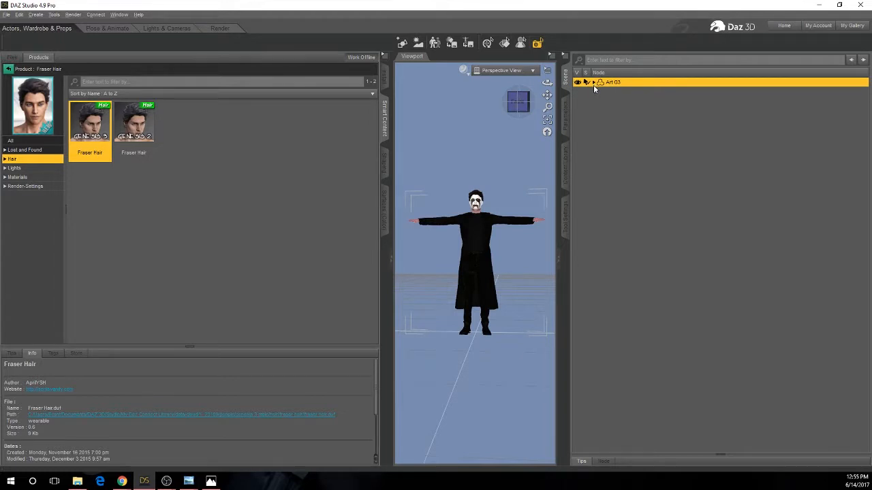
mouse_move(8, 104)
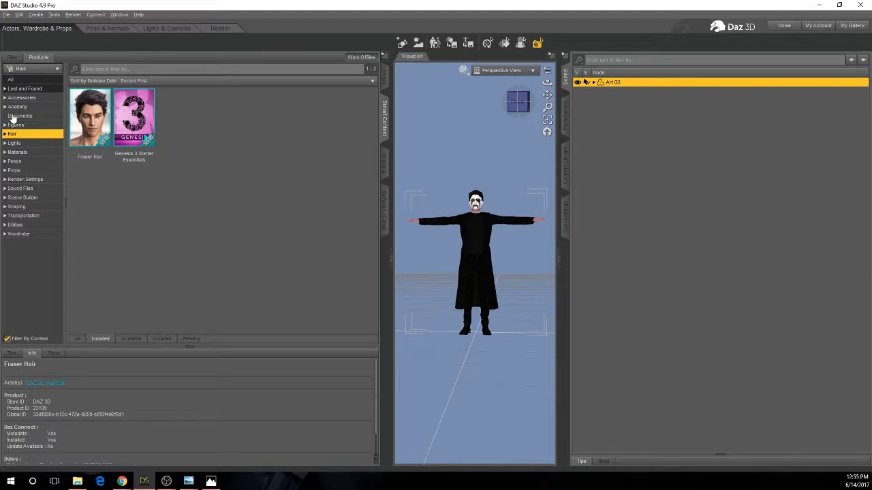
Step: Load the CA Bearded Axe wearable and prop from Classic Axes into the scene
click(14, 170)
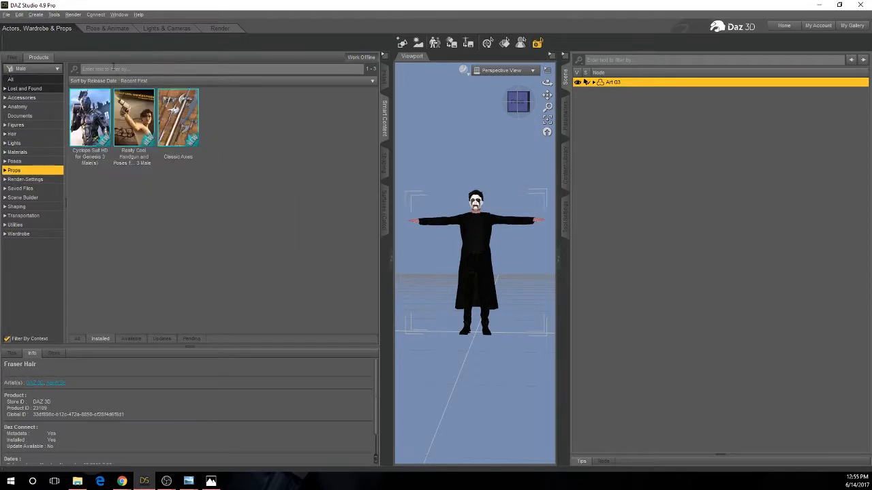
double_click(178, 117)
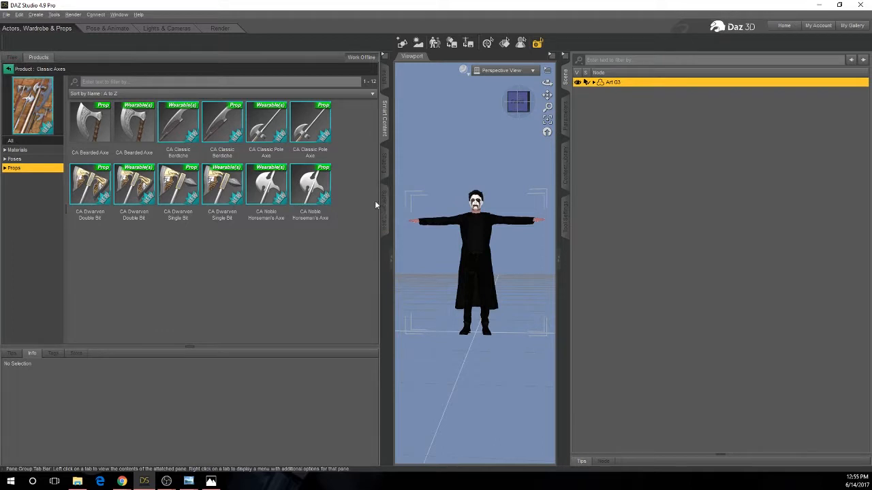
mouse_move(90, 123)
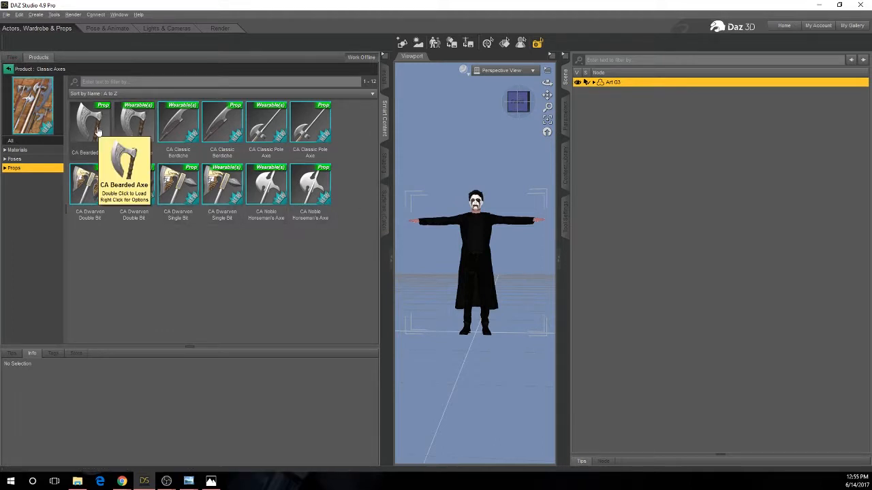
mouse_move(174, 252)
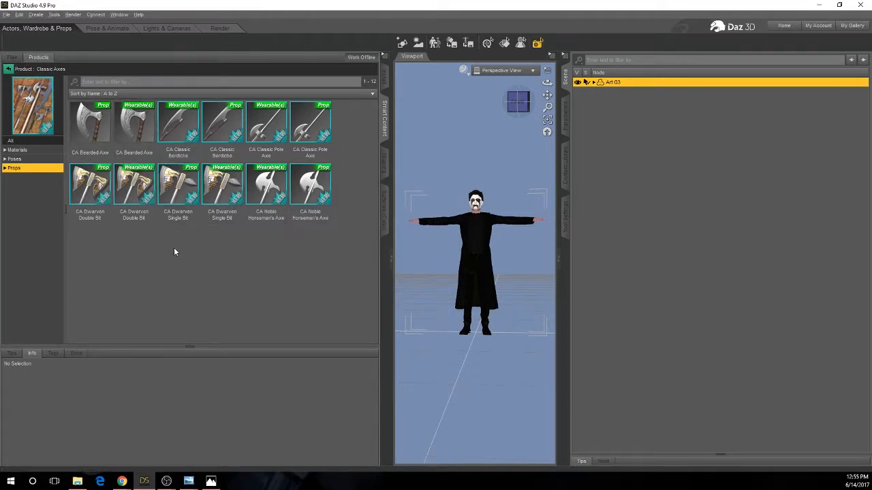
mouse_move(133, 123)
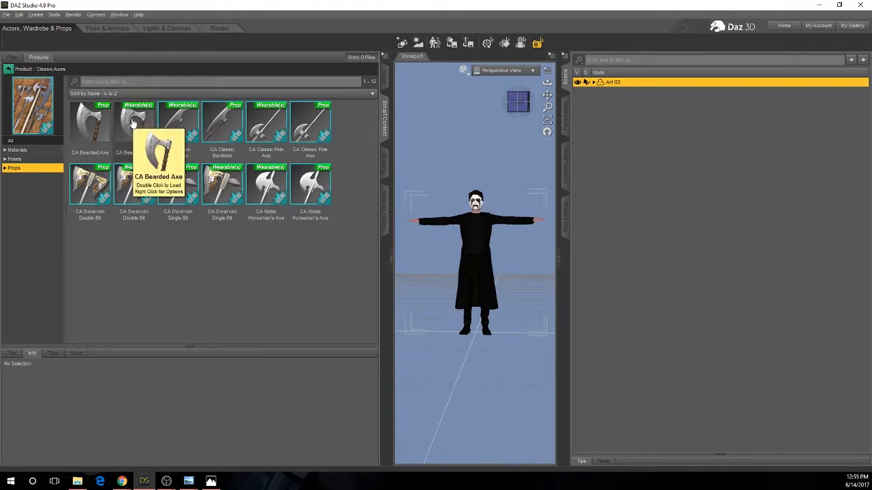
double_click(135, 122)
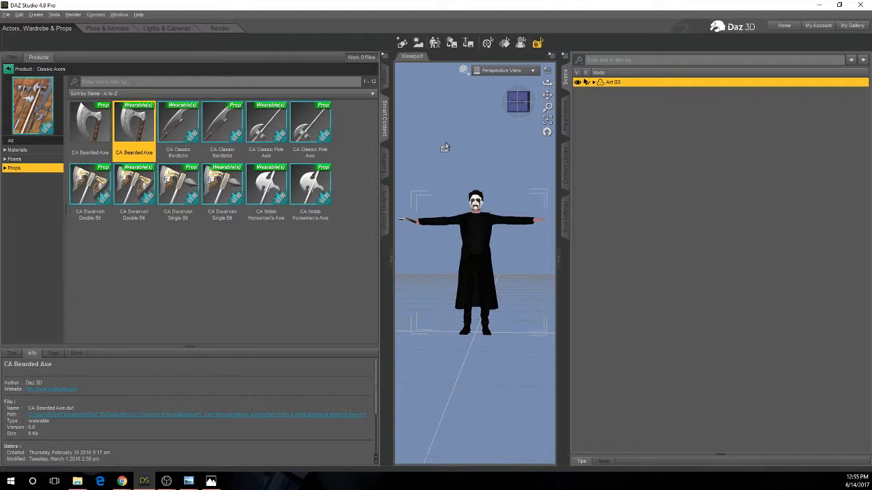
mouse_move(91, 126)
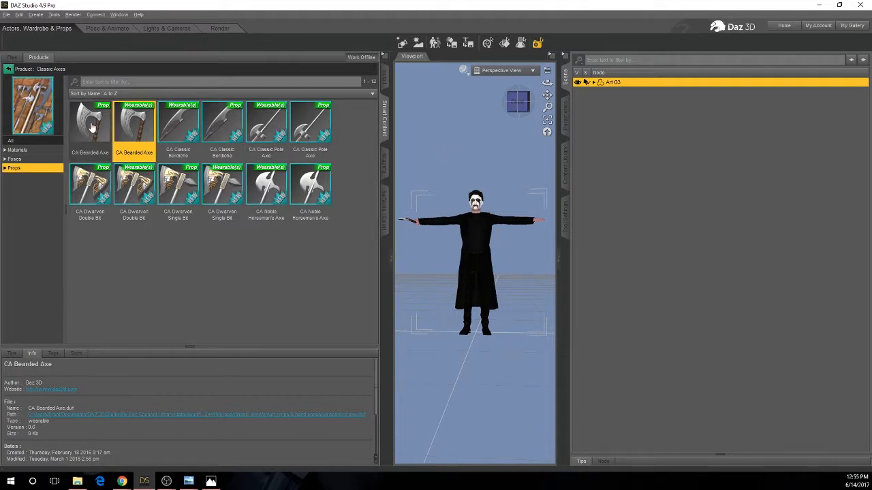
click(90, 126)
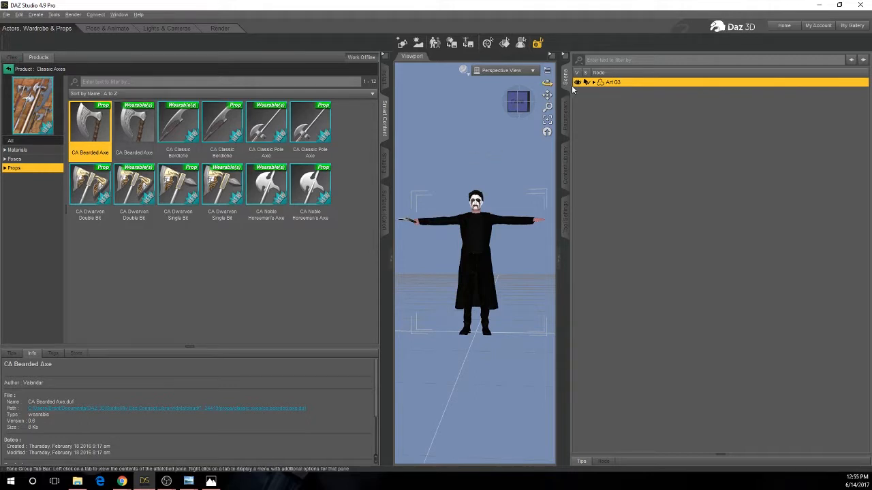
Step: Expand the figure's right-arm hierarchy to show the second axe's transform properties
click(594, 81)
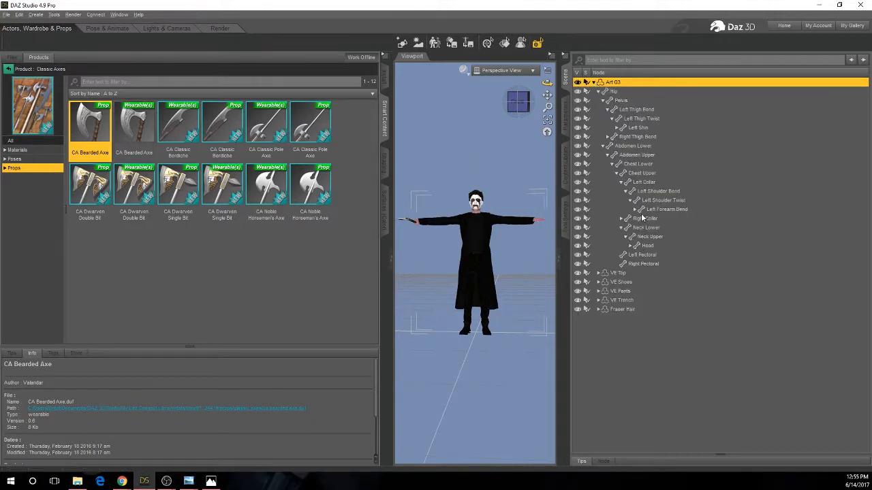
click(629, 209)
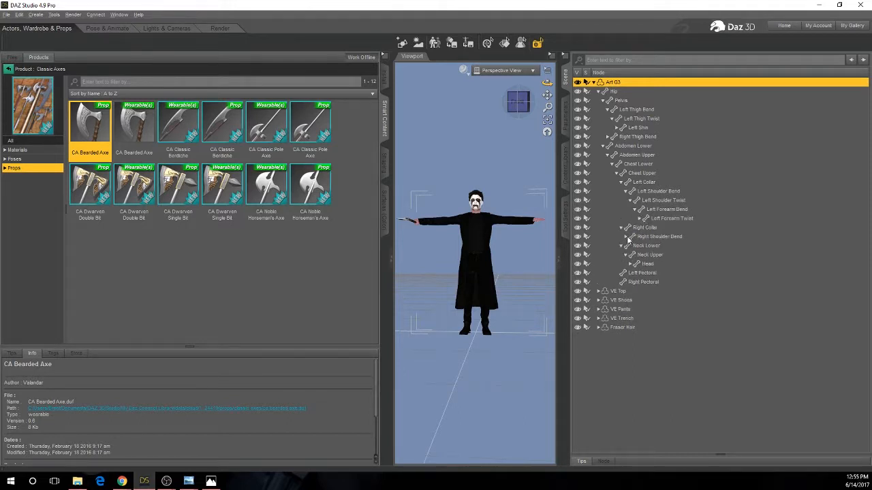
click(628, 236)
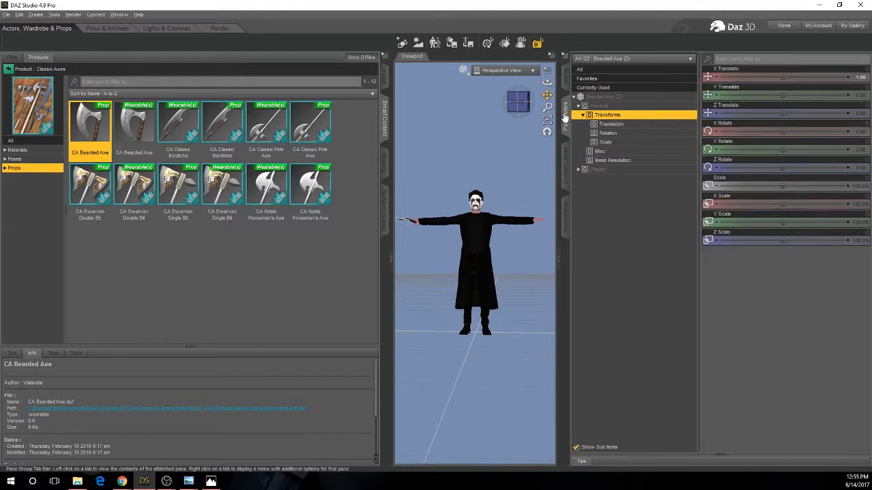
Step: In Pose & Animate, rotate Bearded Axe (2) to a Z rotation of 172.63
click(106, 28)
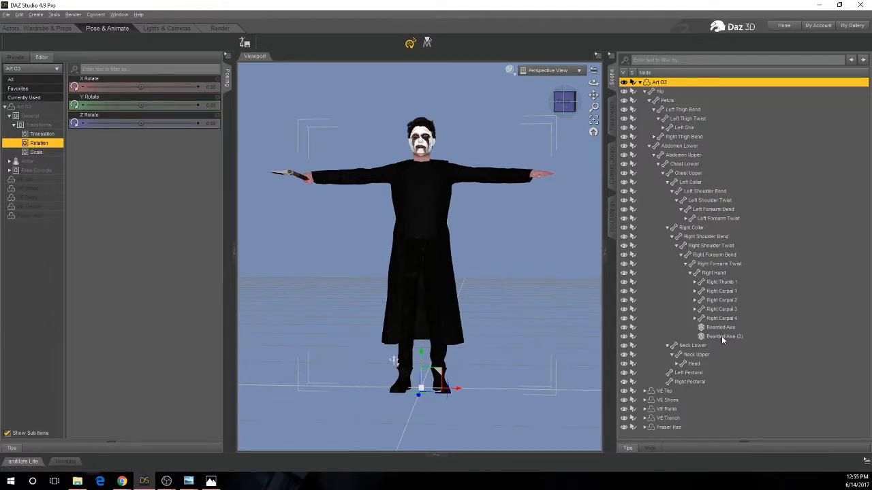
click(724, 336)
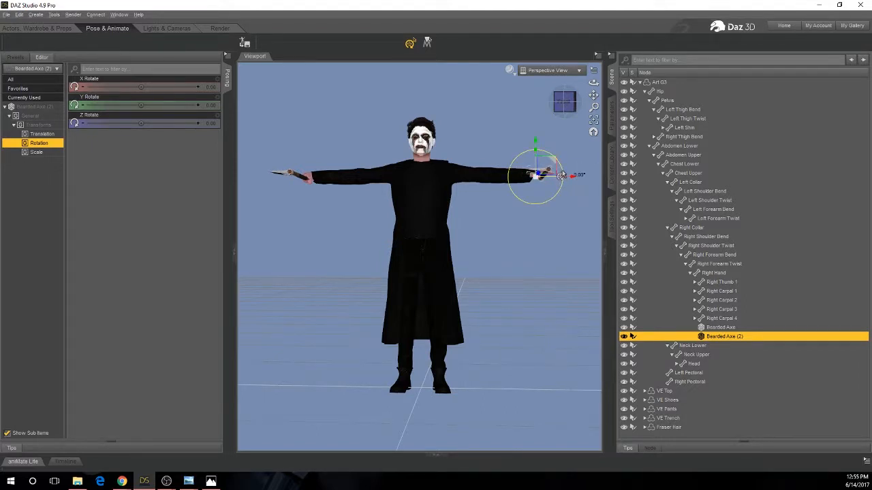
drag(541, 175, 544, 205)
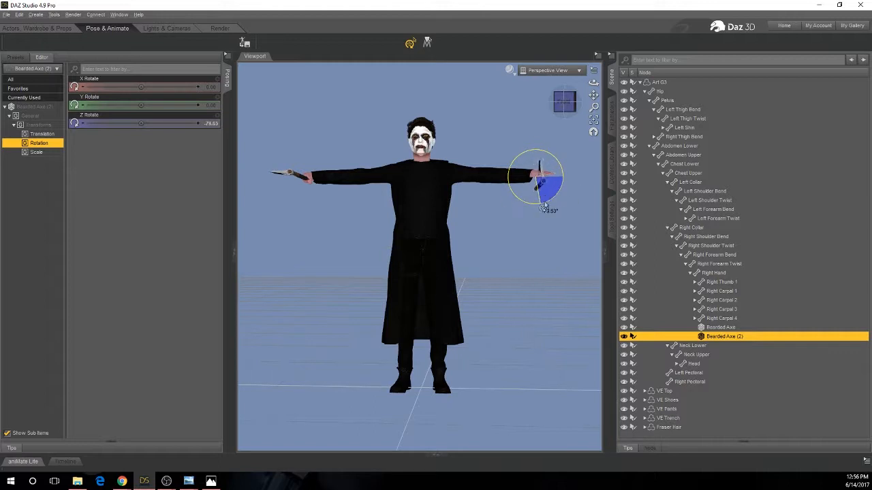
drag(545, 209, 529, 229)
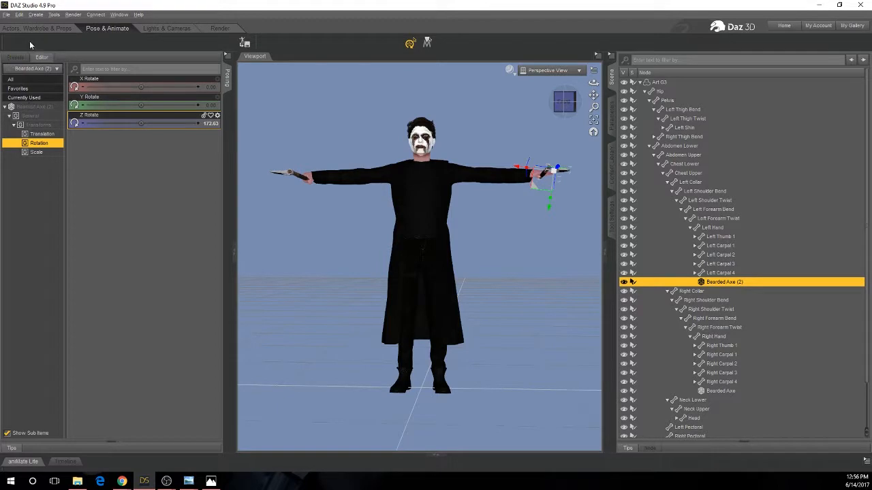
Step: Return to Actors, Wardrobe & Props and the installed products list
click(37, 27)
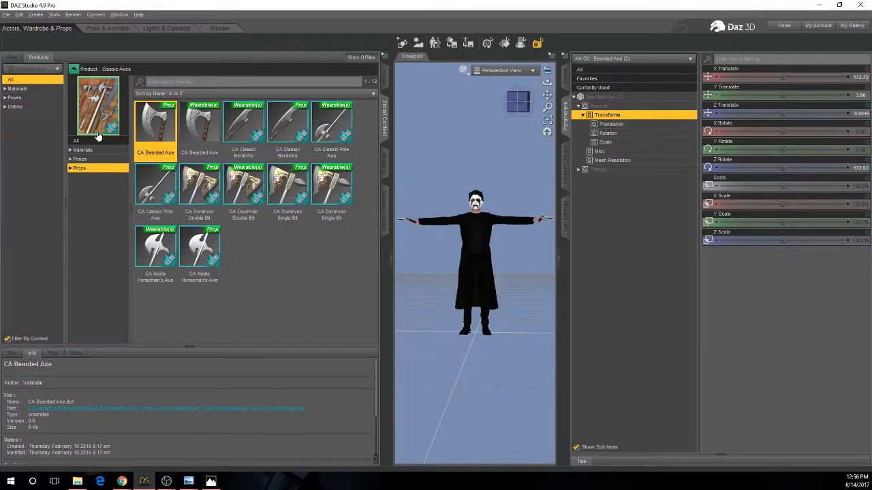
click(79, 159)
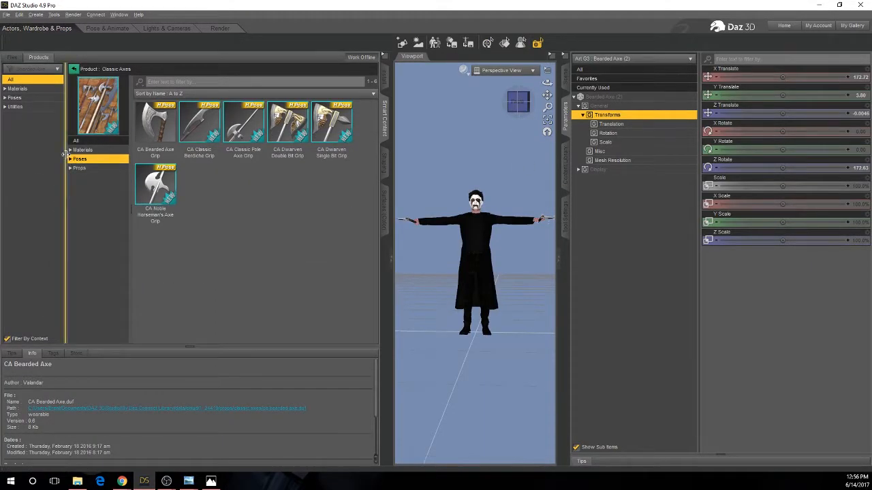
click(70, 159)
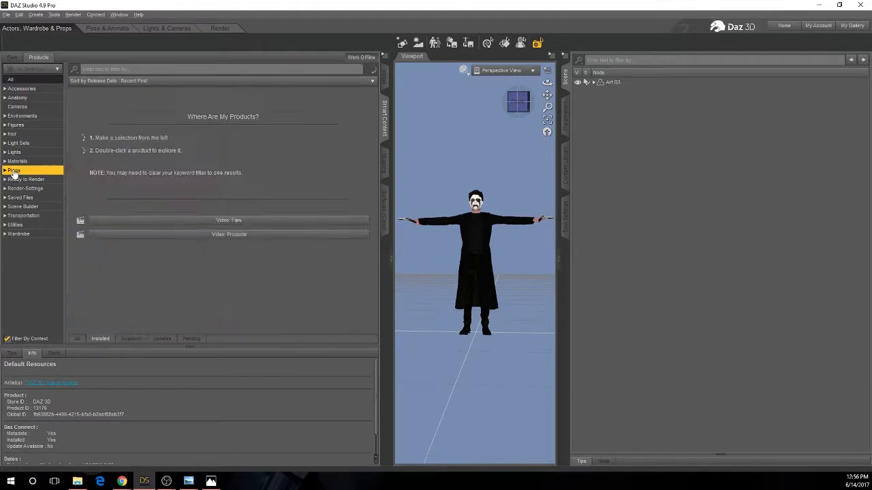
Step: Apply the IGD Valborg partial-body pose IGD G3M LH 02 to grip the left-hand axe
click(12, 57)
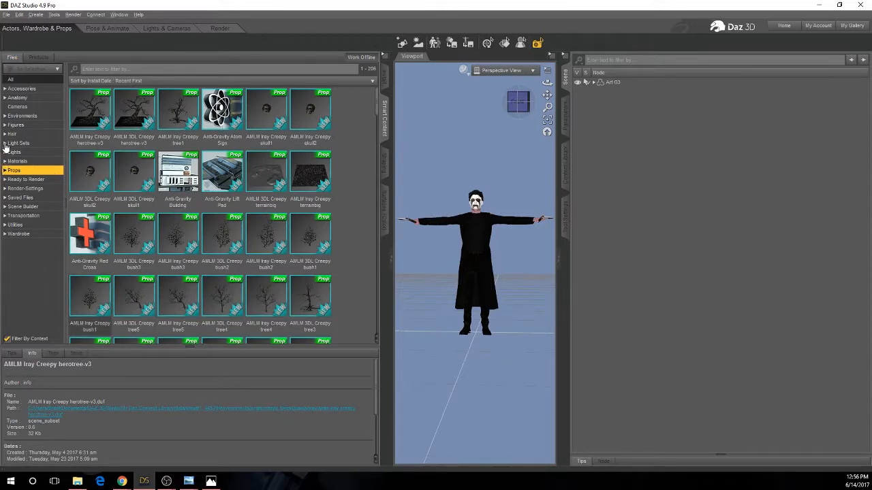
click(38, 58)
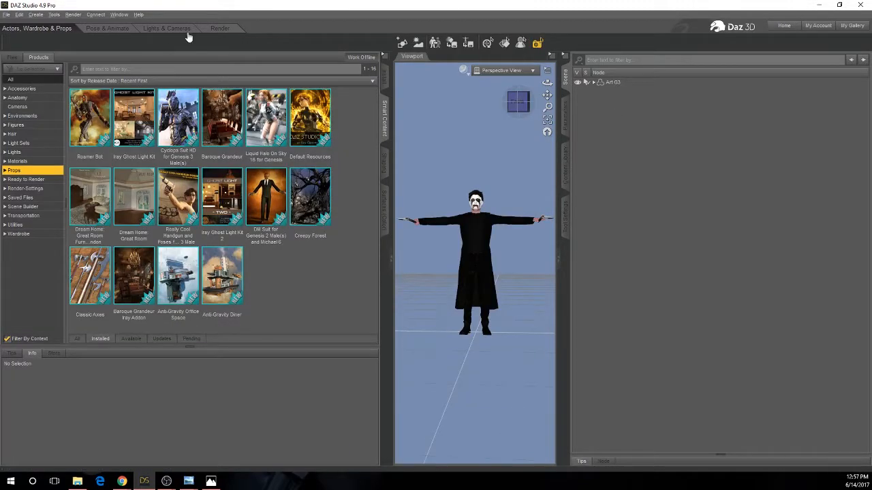
mouse_move(219, 28)
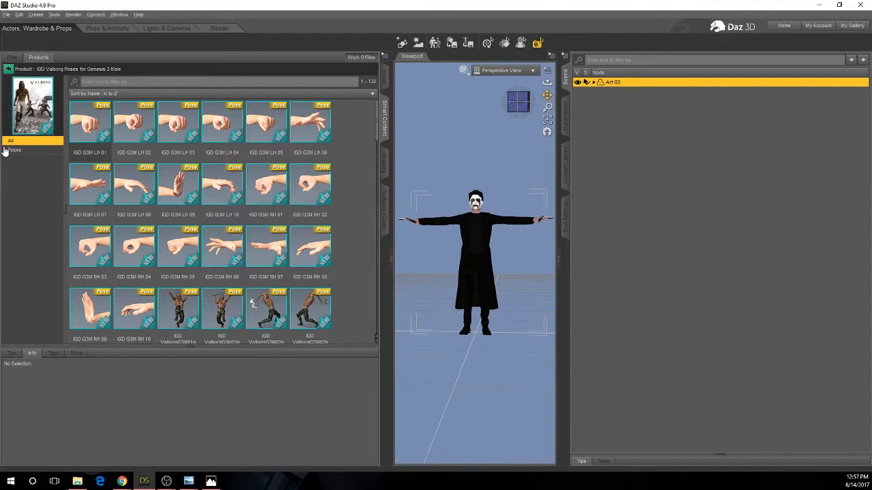
click(14, 150)
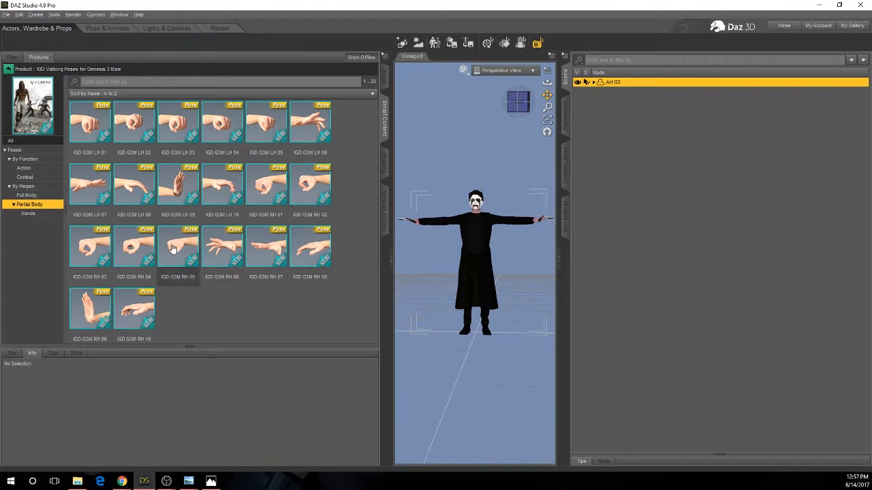
mouse_move(134, 126)
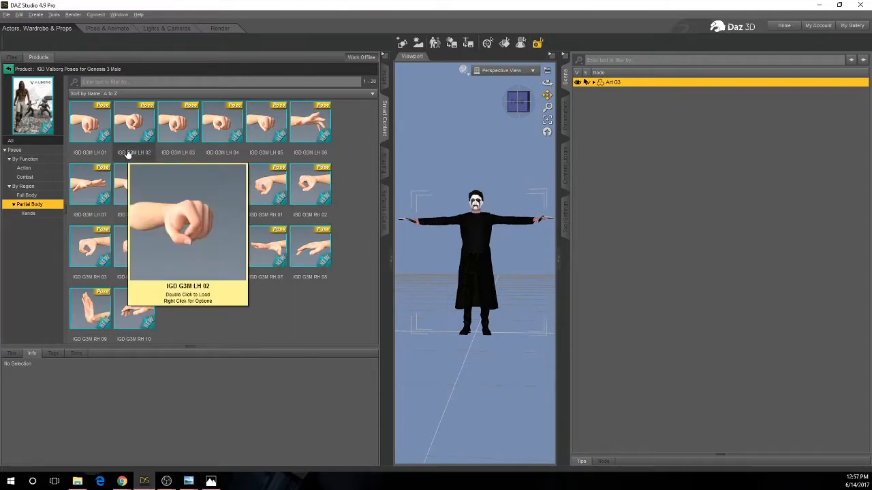
double_click(134, 123)
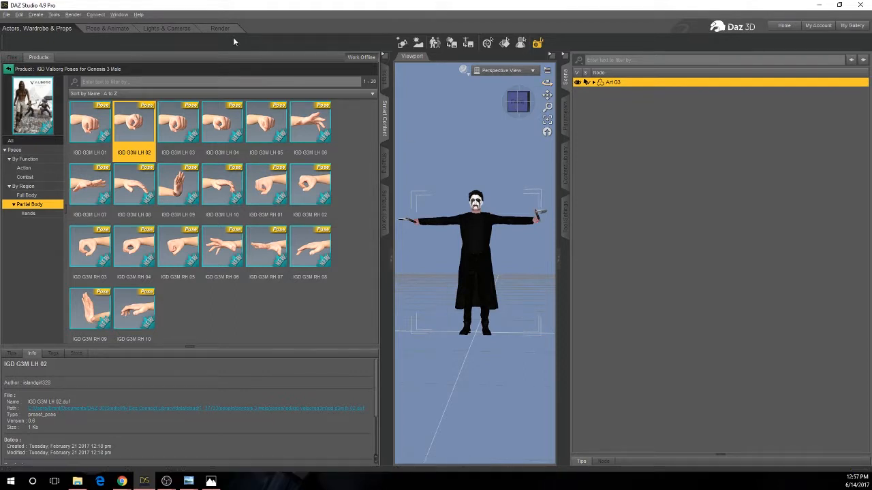
click(220, 28)
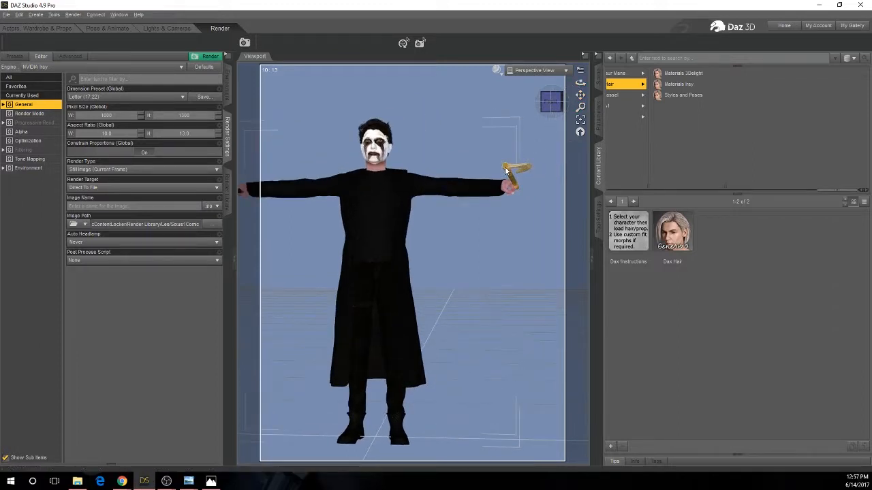
Step: Lower both arms in Pose & Animate, then return to Actors, Wardrobe & Props
click(107, 28)
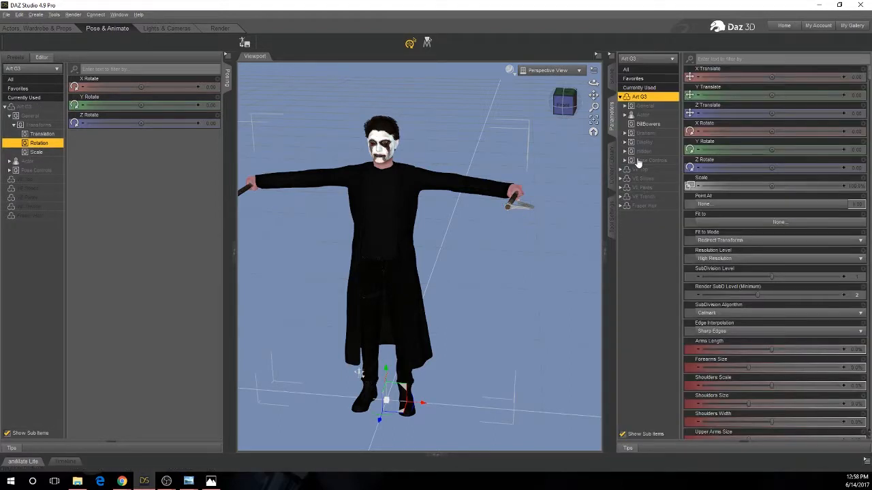
click(631, 160)
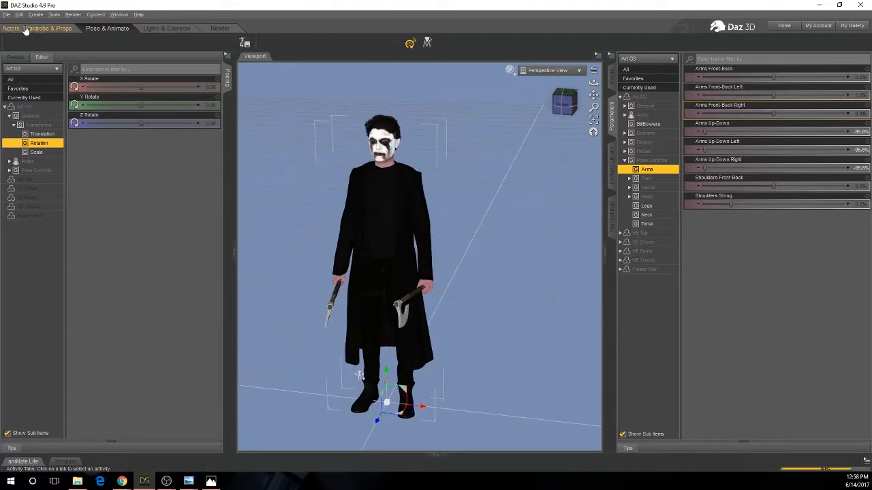
click(36, 28)
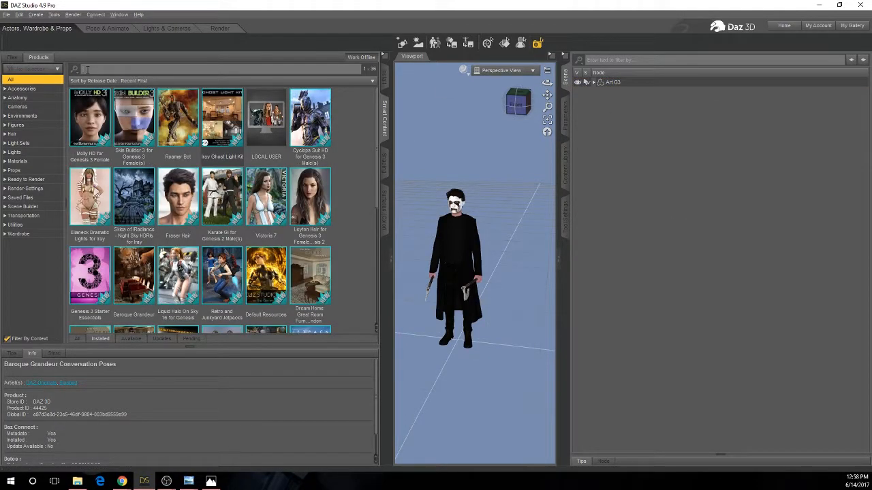
Step: Search products for 'dm' and load the DM Suit's DM Scarf accessory
text(dm)
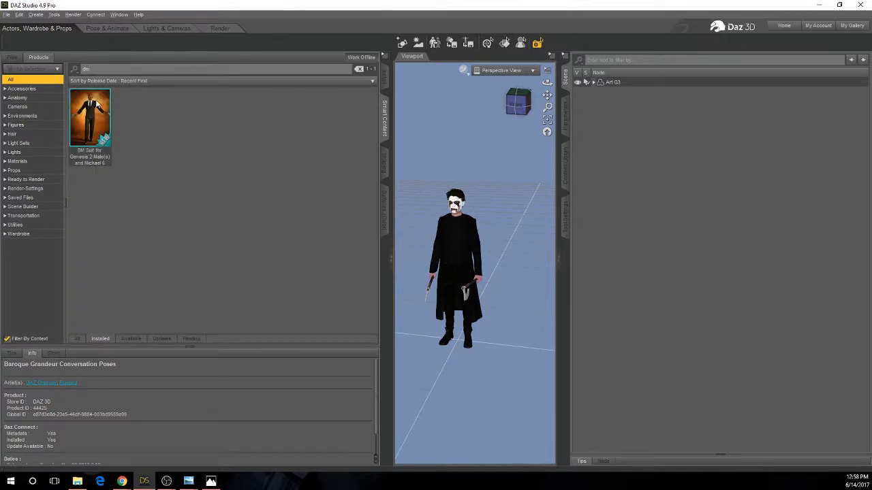
double_click(90, 116)
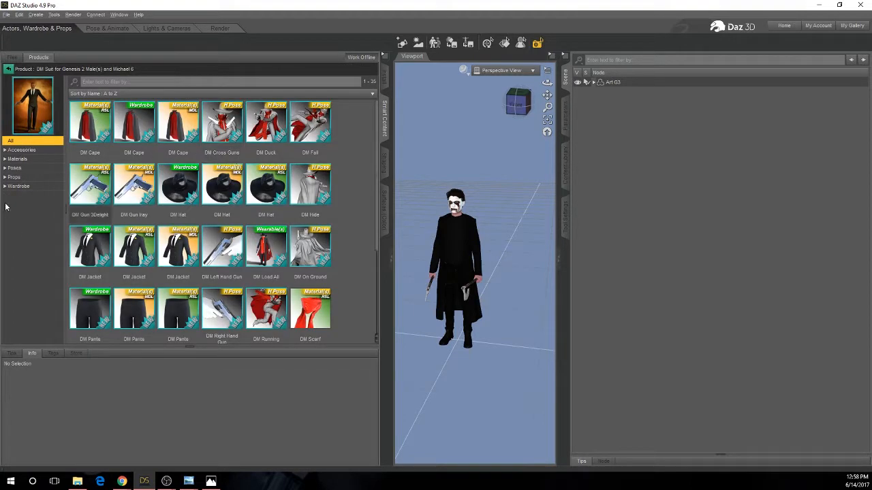
click(21, 150)
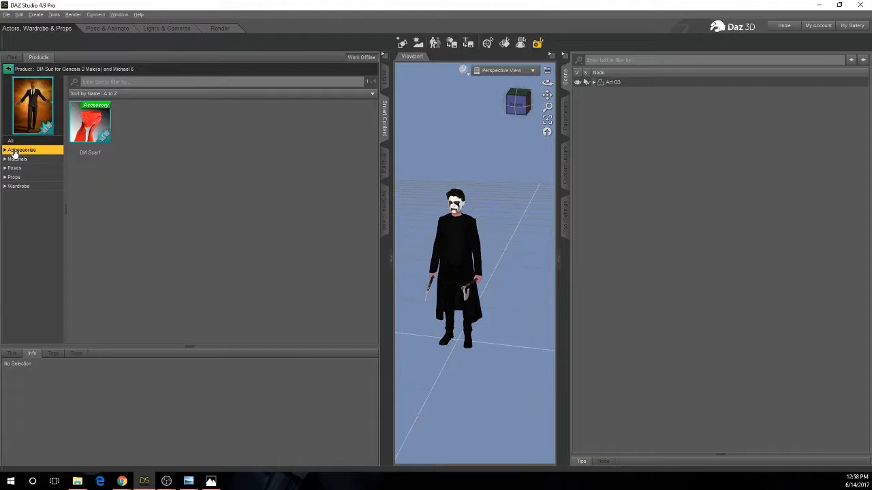
click(90, 126)
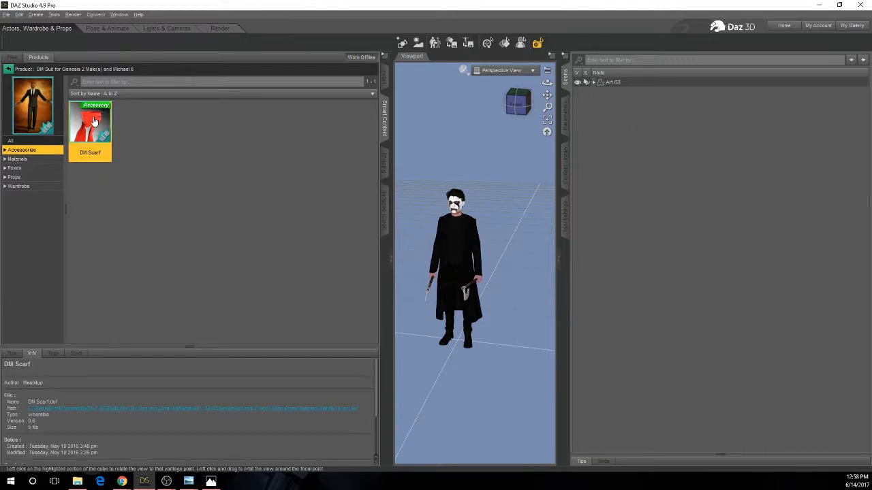
double_click(90, 126)
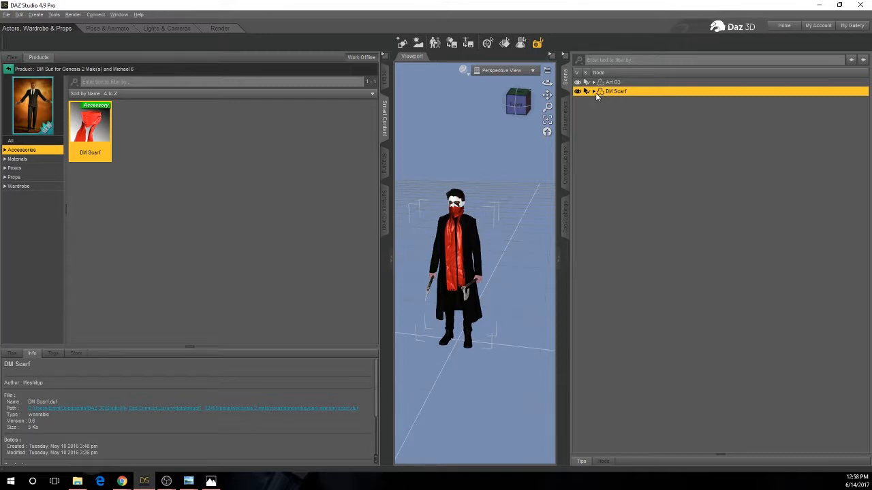
Step: Fit the DM Scarf to the figure with auto-fit conversion
right_click(615, 91)
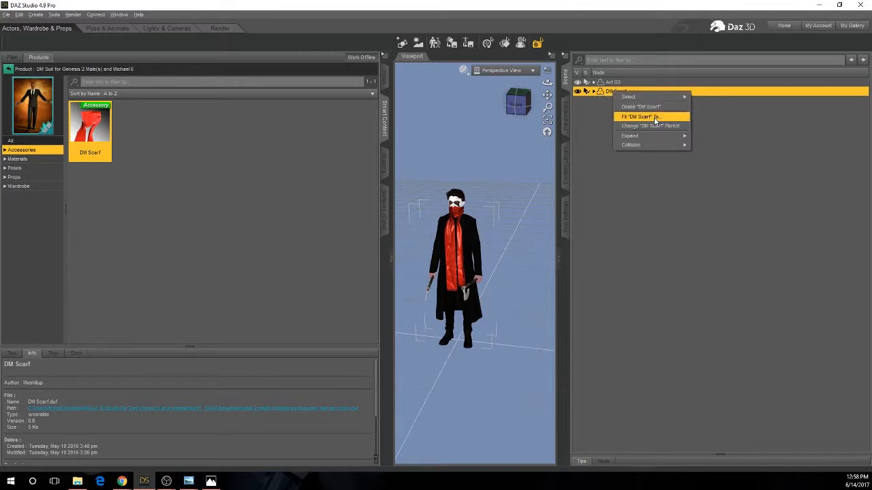
click(638, 117)
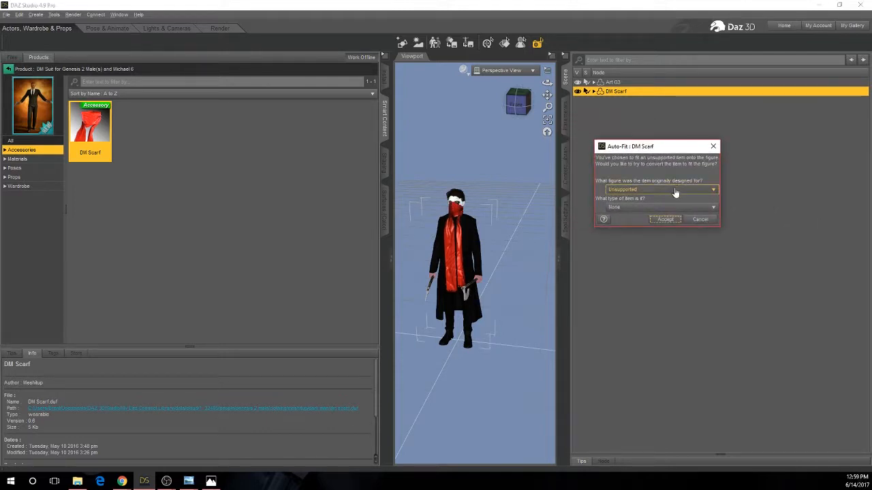
click(660, 190)
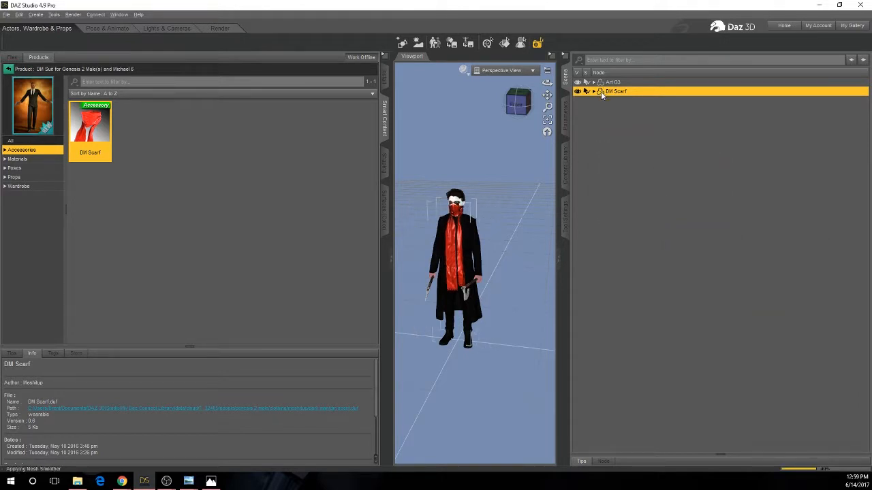
click(592, 82)
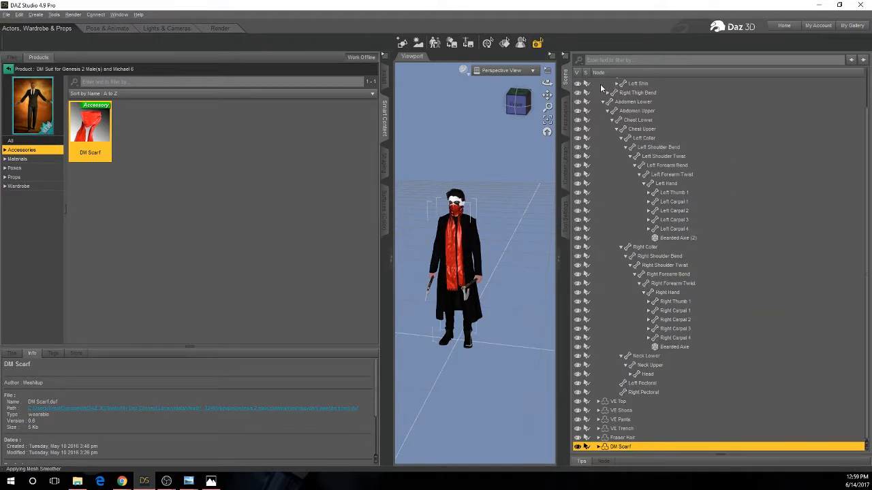
click(598, 82)
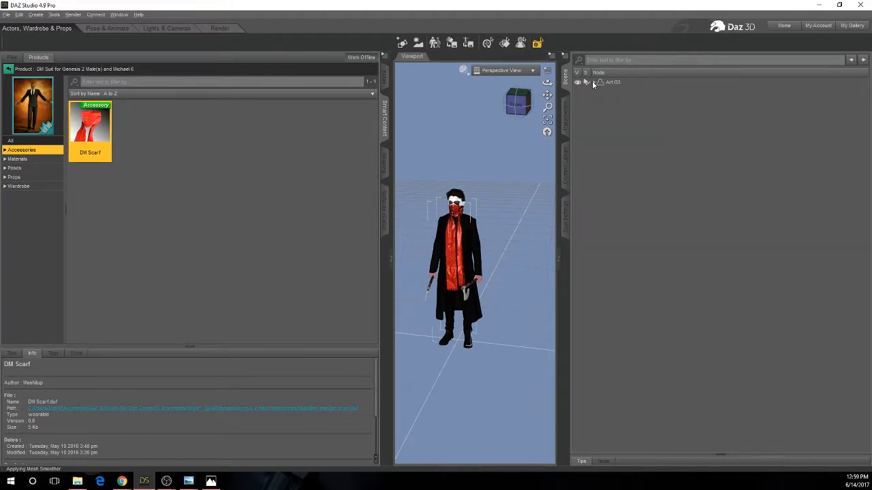
Step: Rename the Art G3 figure node to 'Double Axe Art G3' in the Scene pane
click(610, 82)
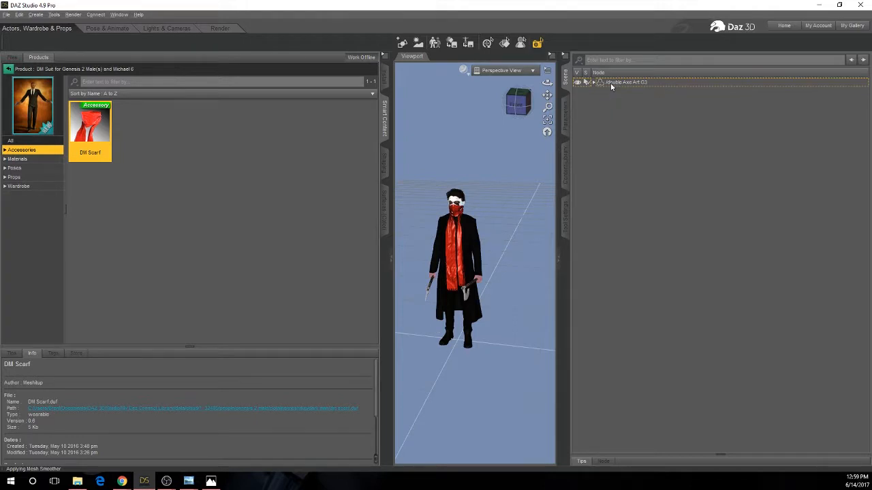
click(593, 82)
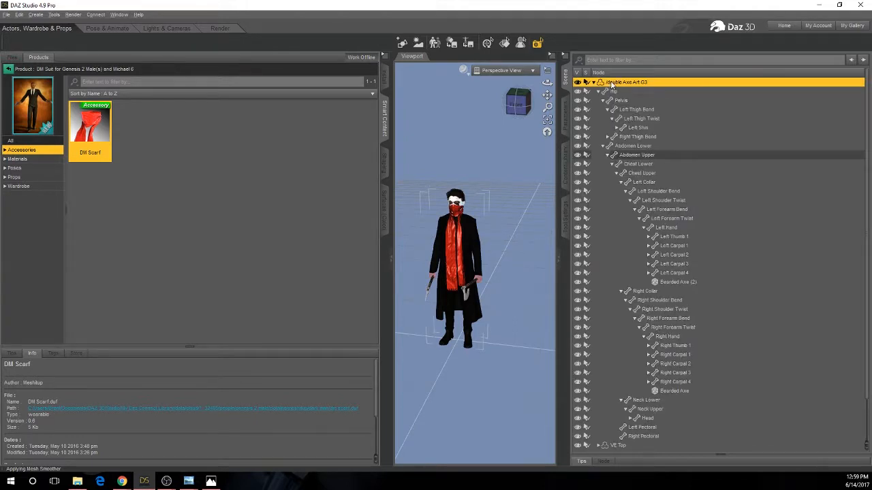
right_click(626, 82)
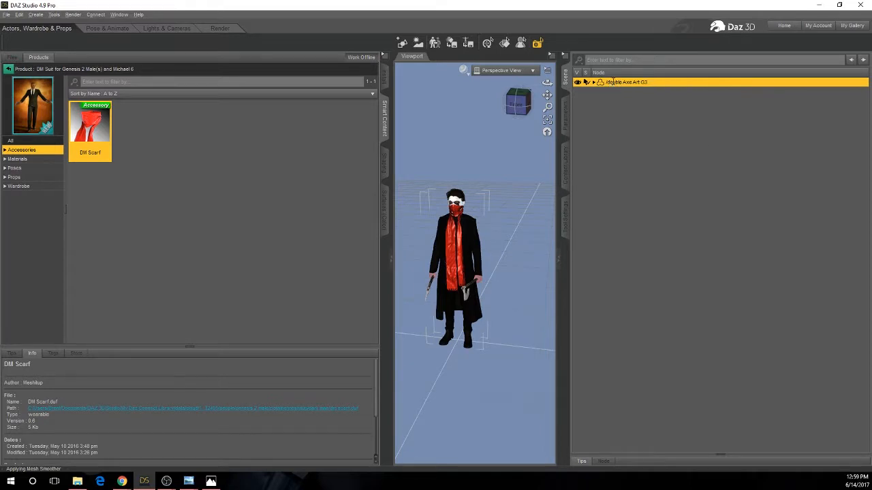
double_click(626, 81)
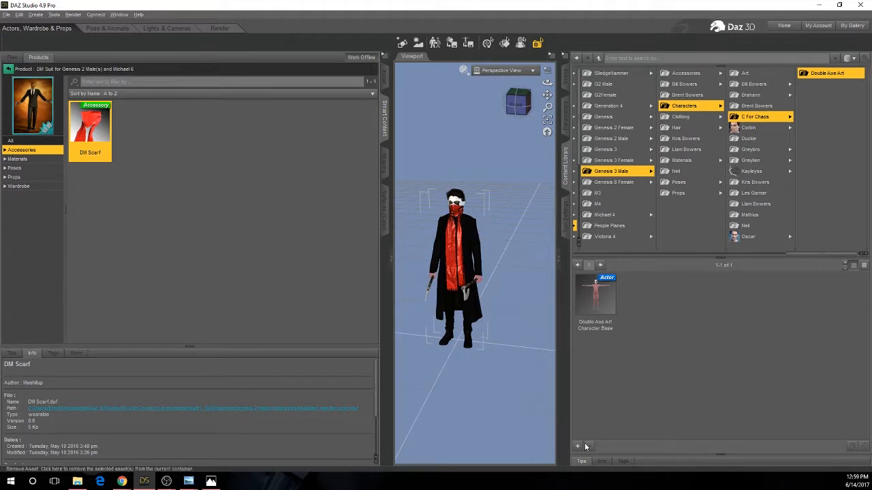
Step: Save the scene file as 'Double Axe Art G3' into the Double Axe Art folder
click(577, 446)
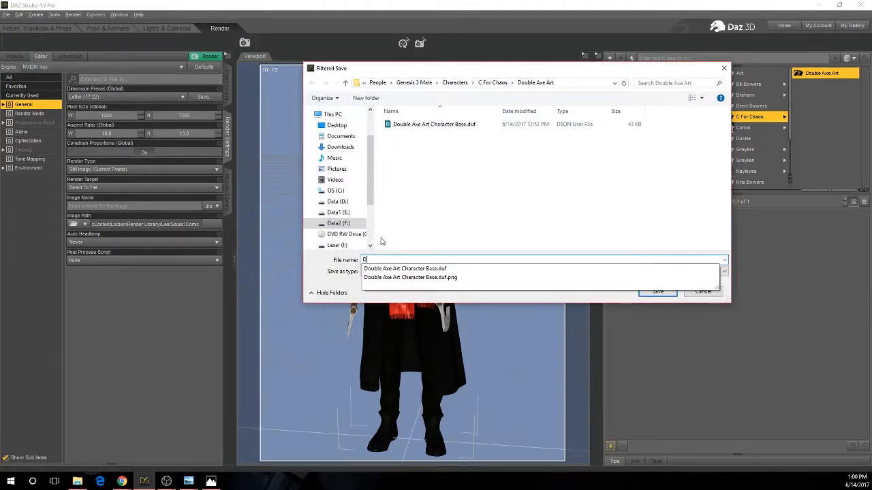
text(Double Axe Art G3)
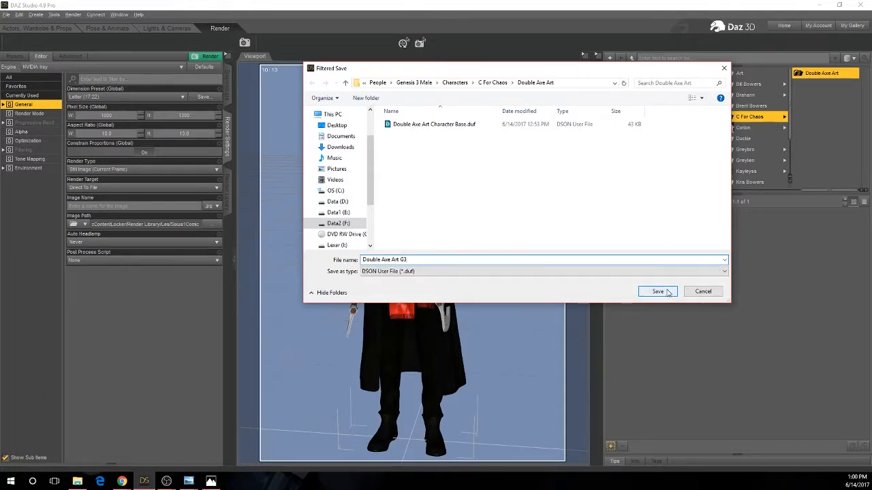
click(656, 292)
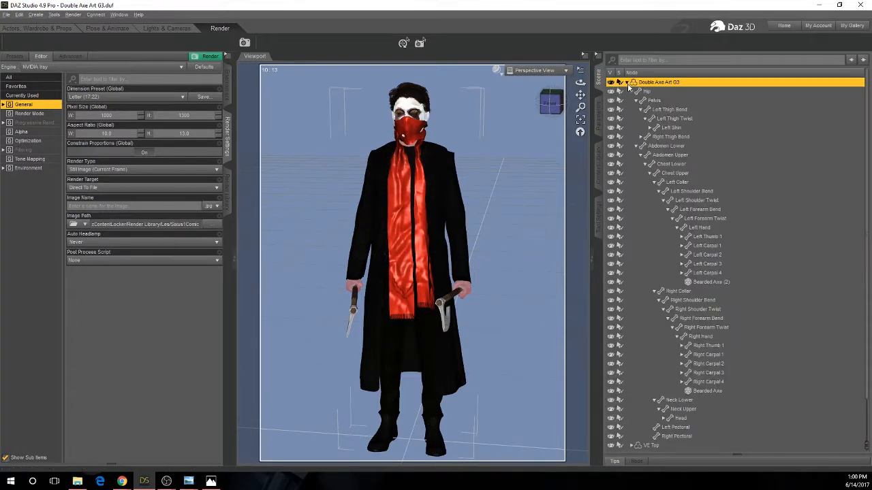
Step: Multi-select Bearded Axe (2), Bearded Axe and DM Scarf in the Scene pane
scroll(down, 3)
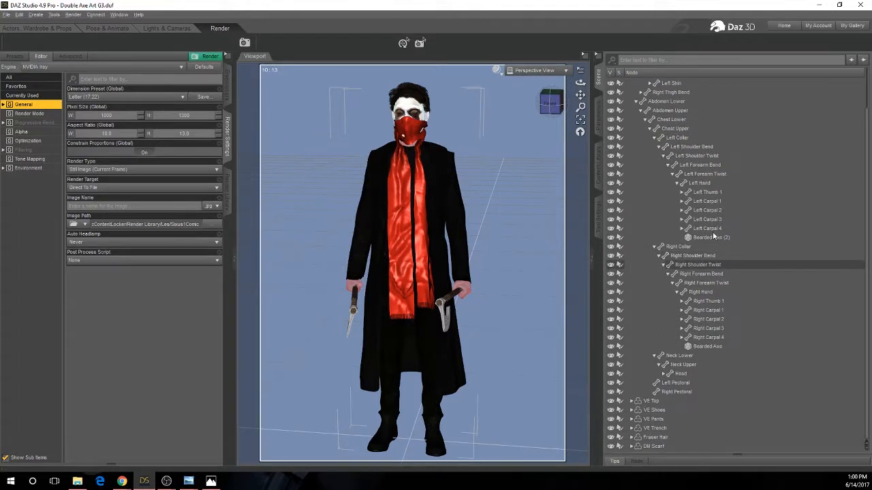
click(711, 237)
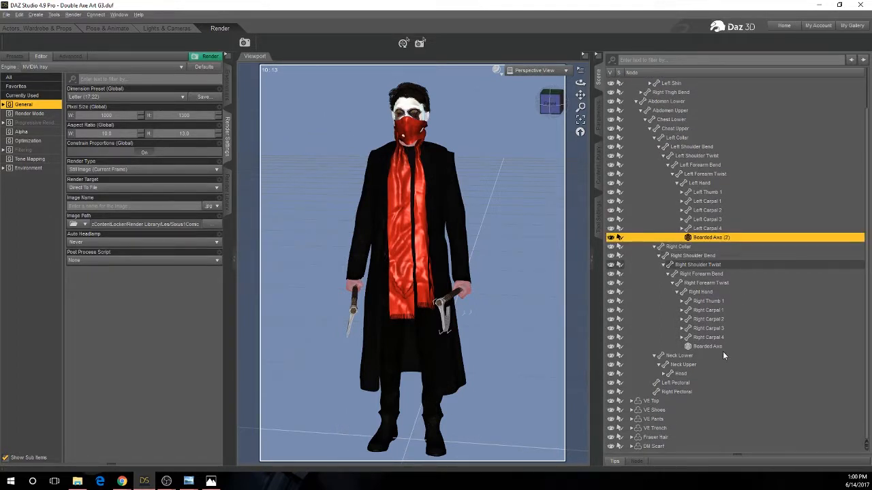
click(706, 346)
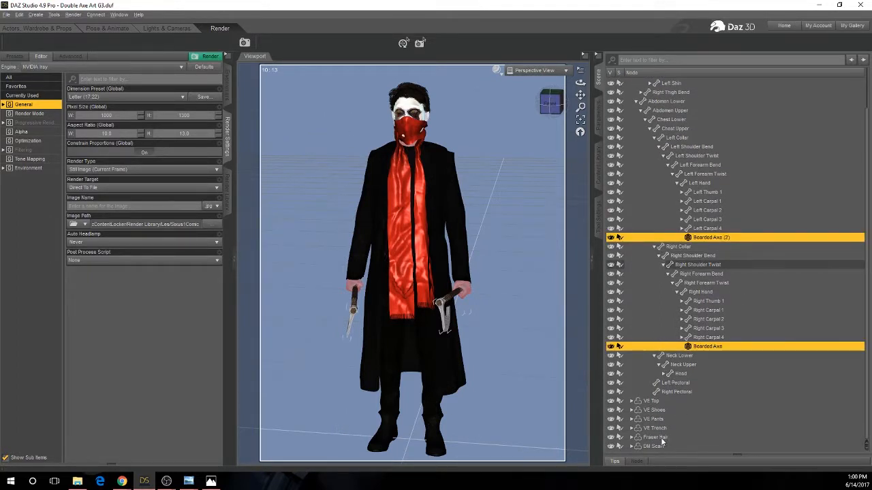
click(654, 446)
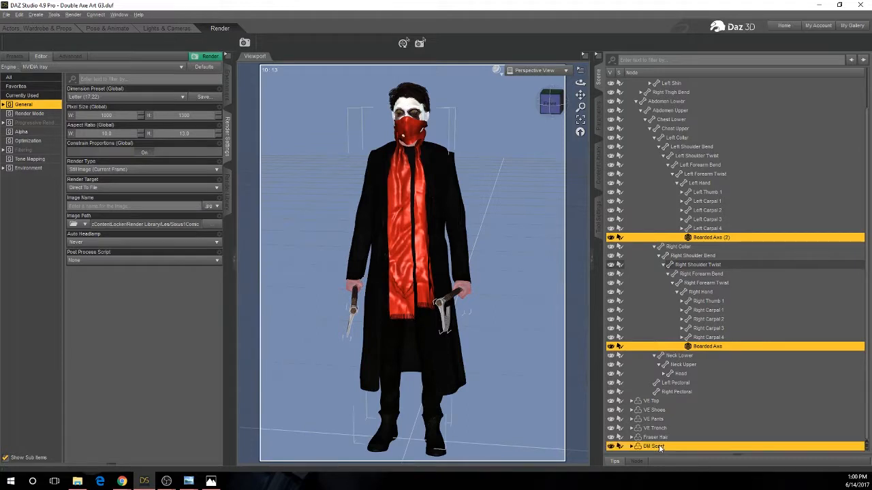
click(653, 437)
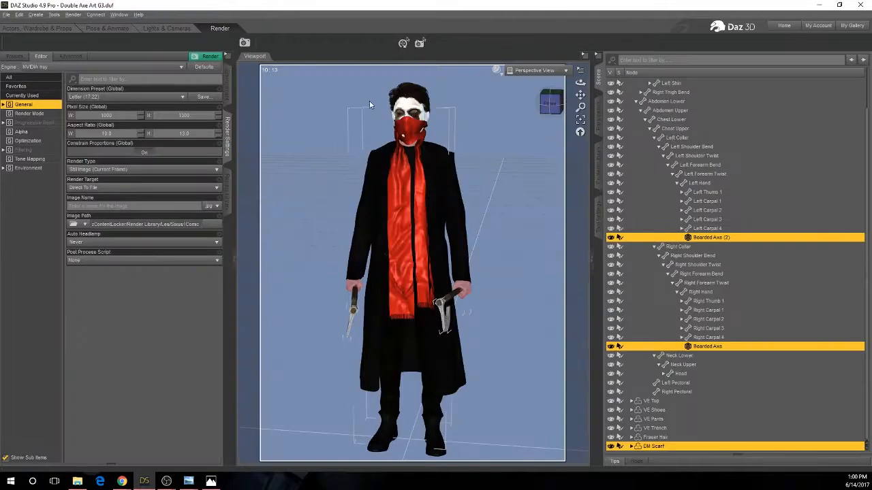
click(6, 14)
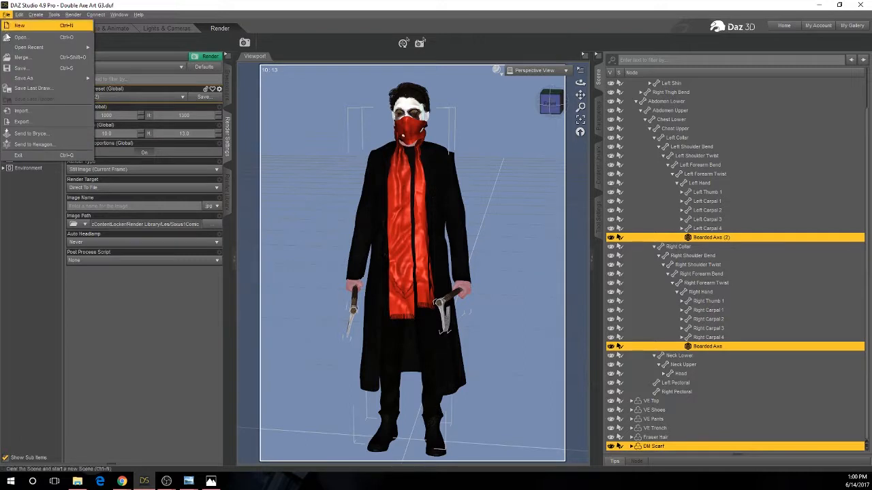